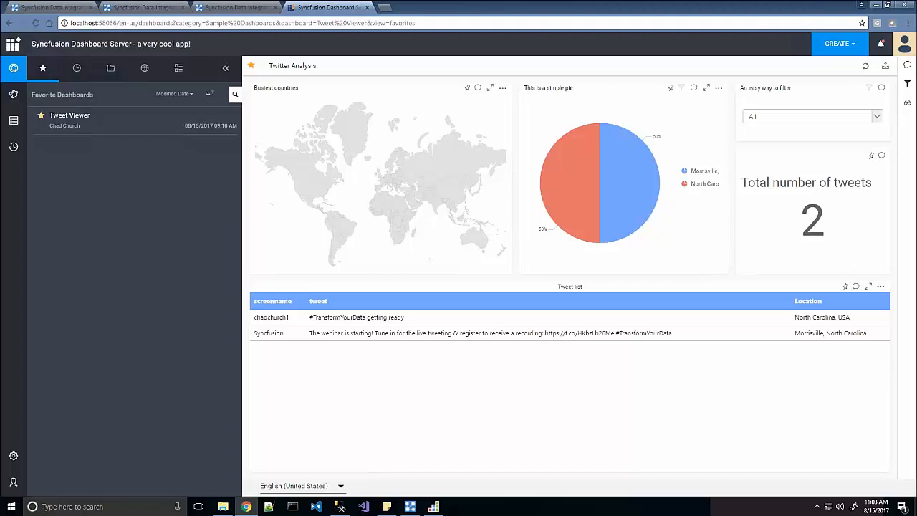
pyautogui.moveTo(866, 66)
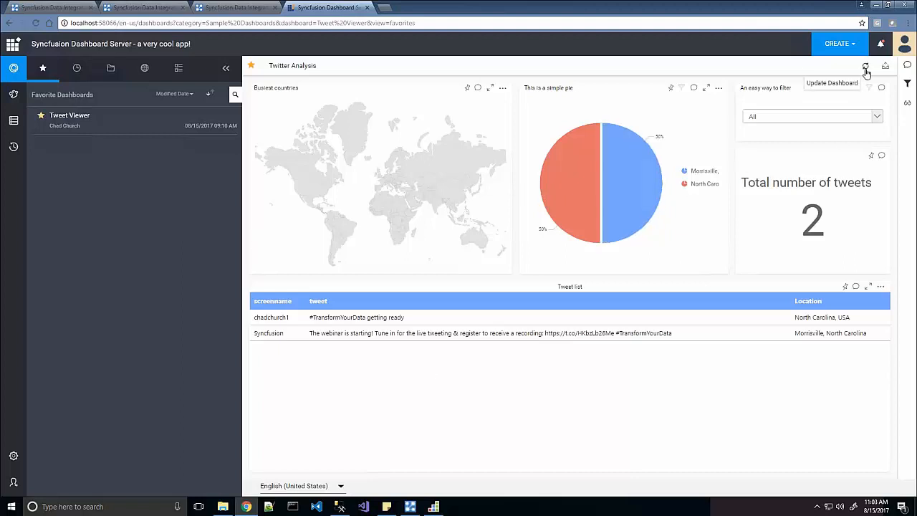
# Step: Refresh the Twitter Analysis dashboard to show four tweets and an updated pie chart
pyautogui.click(866, 66)
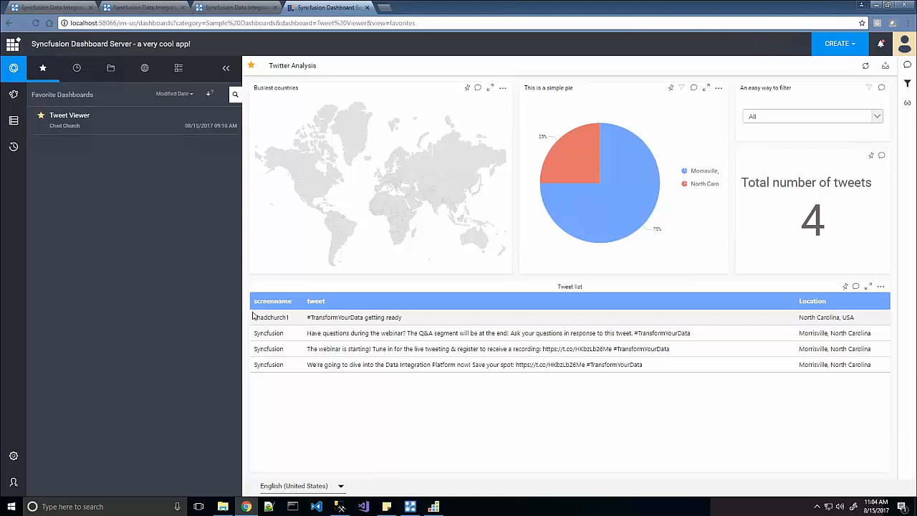
pyautogui.moveTo(256, 315)
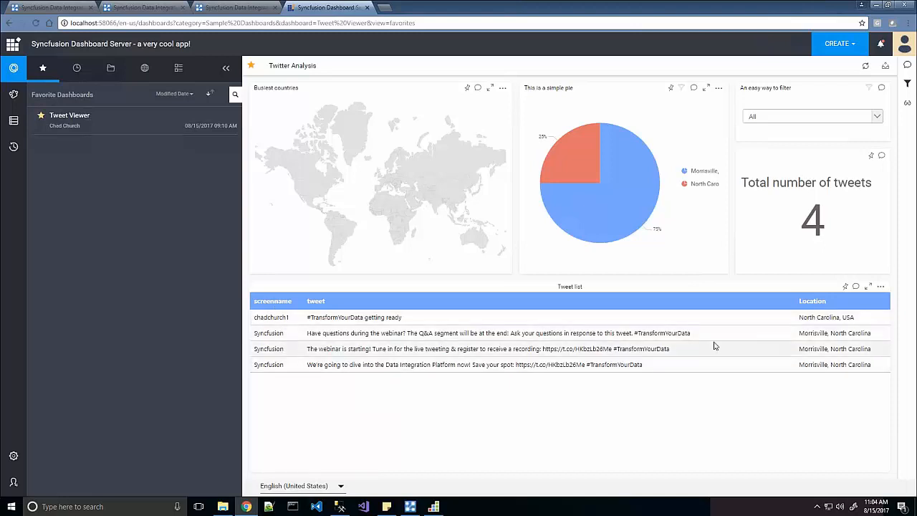
pyautogui.moveTo(753, 297)
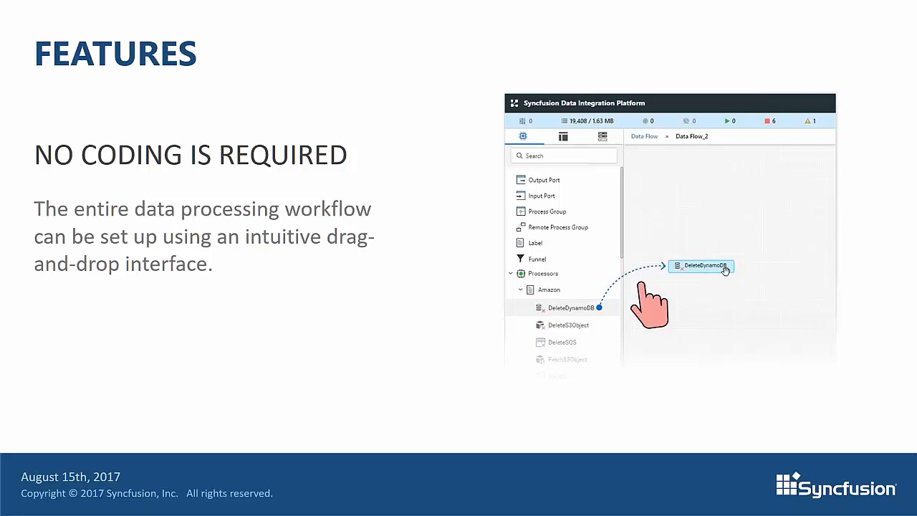
# Step: Advance the slideshow from No Coding Is Required to the Flexible Scheduling slide
pyautogui.press('Right')
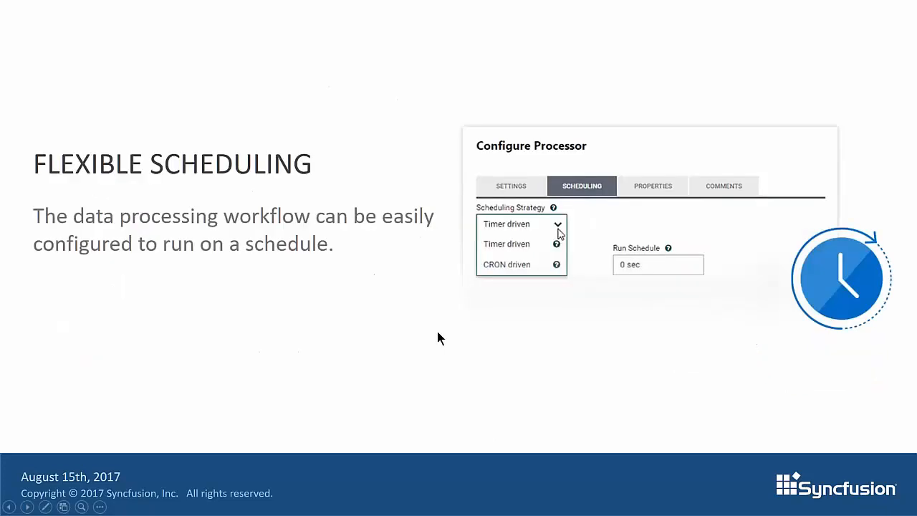
# Step: Advance through the next feature slides to reach Secure Data Flow
pyautogui.press('Right')
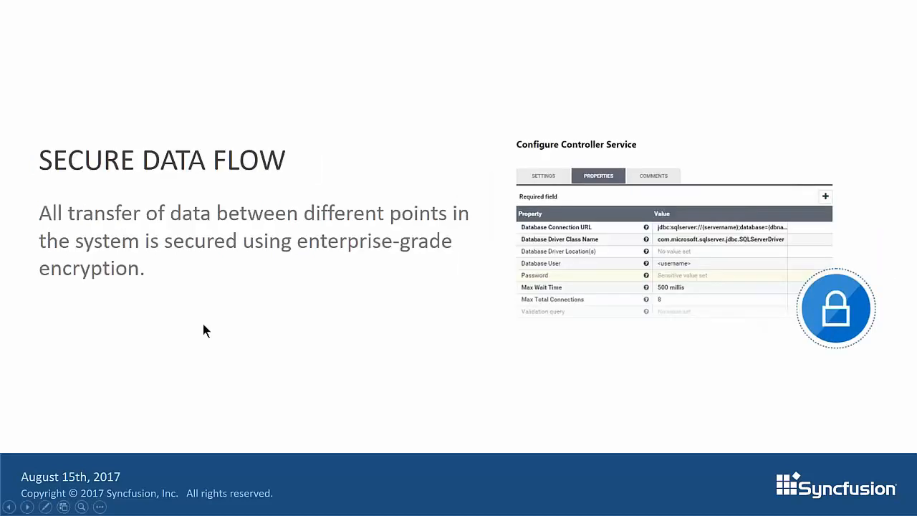
pyautogui.press('Right')
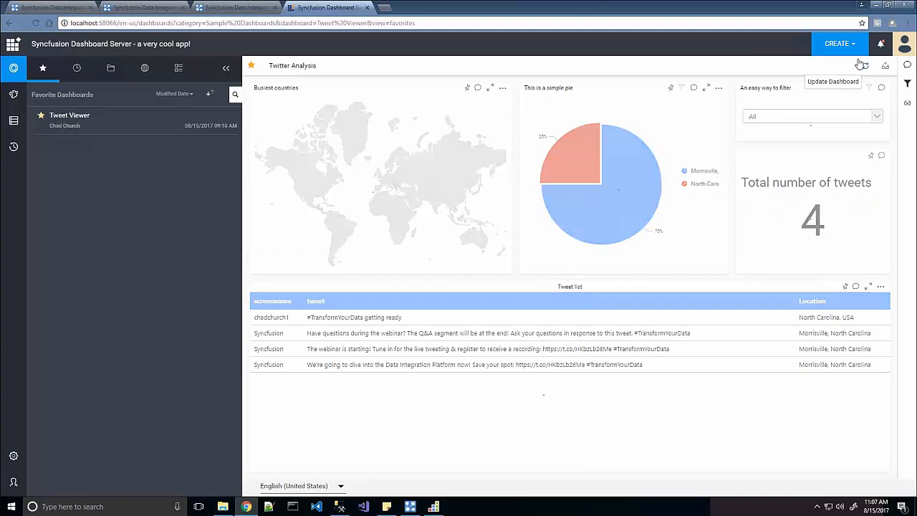
# Step: Refresh the Twitter Analysis dashboard to show seven tweets, including chennai and Unknown
pyautogui.click(860, 66)
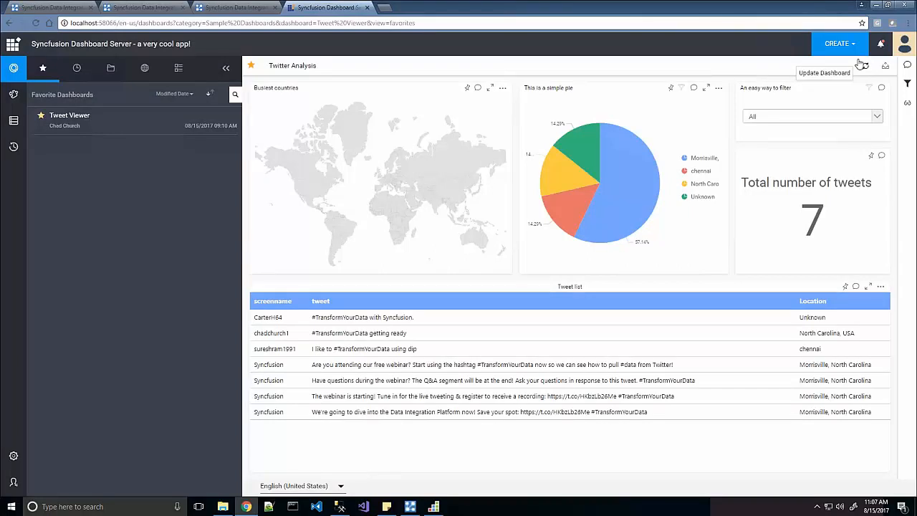
pyautogui.moveTo(628, 149)
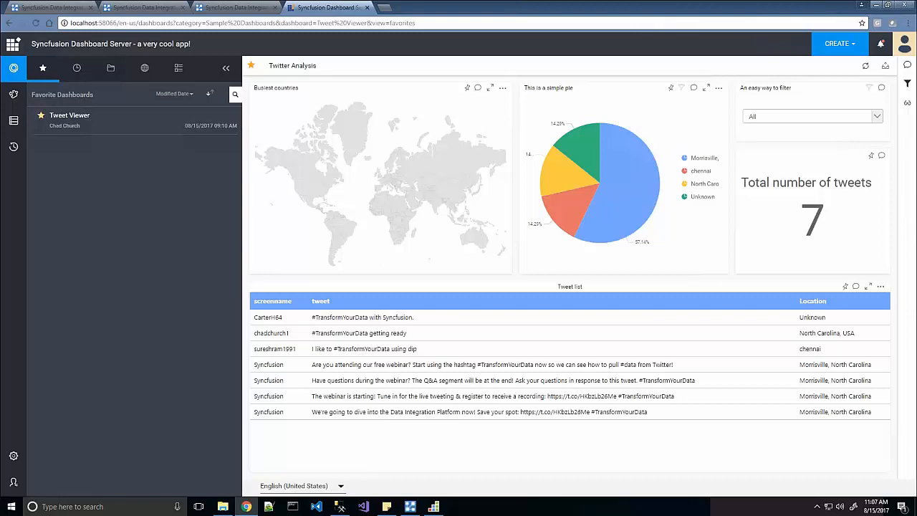
pyautogui.moveTo(517, 333)
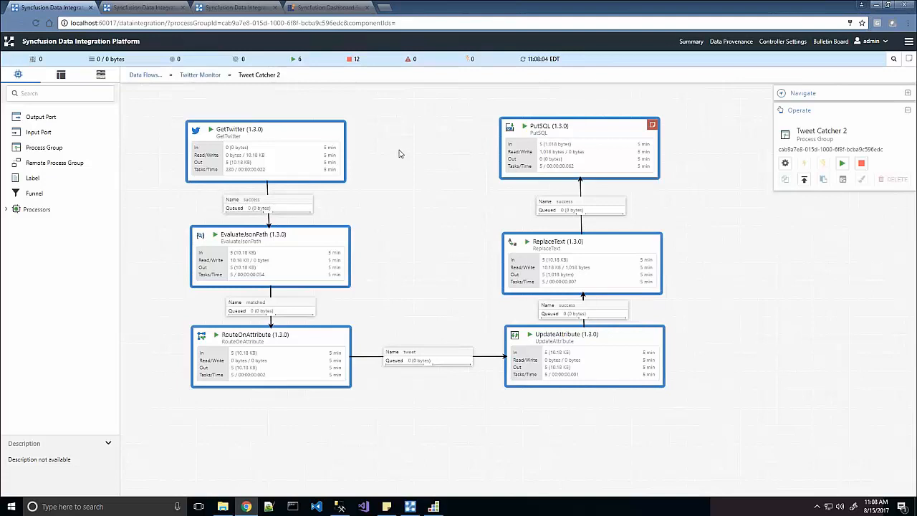
pyautogui.moveTo(399, 138)
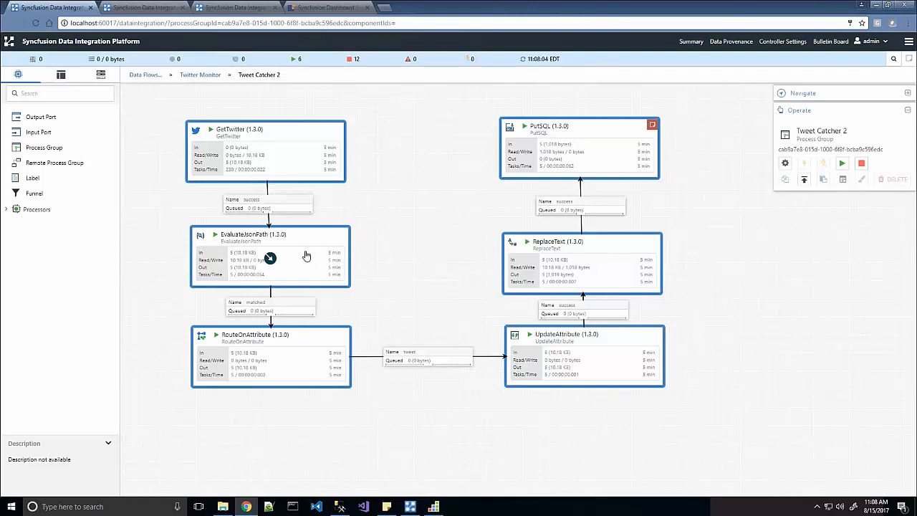
pyautogui.moveTo(313, 262)
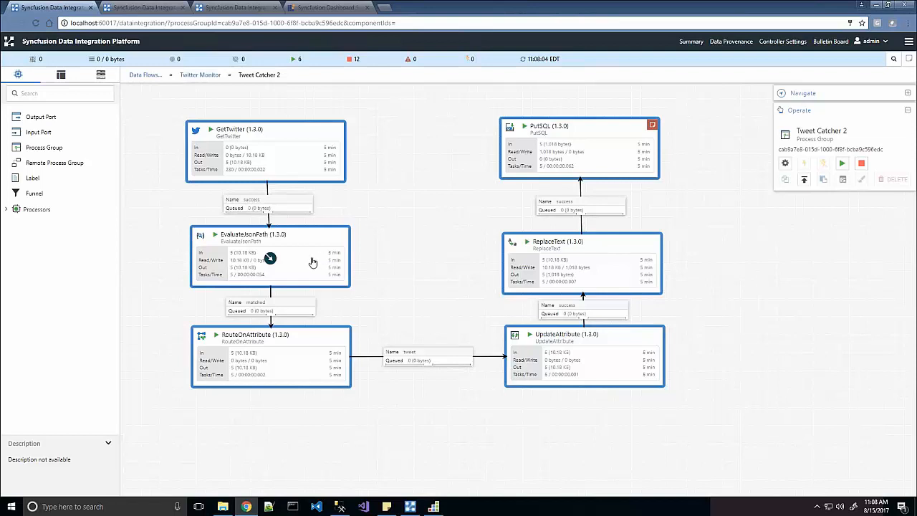
pyautogui.moveTo(58, 96)
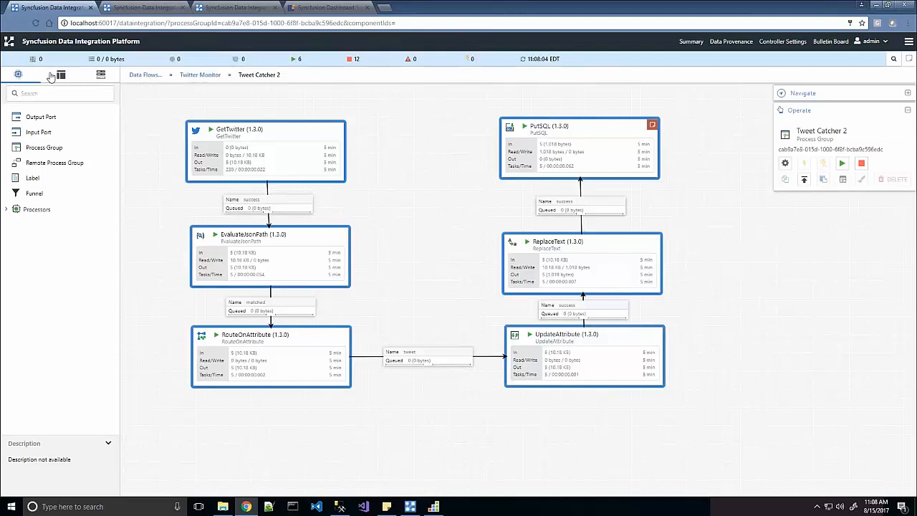
pyautogui.moveTo(101, 75)
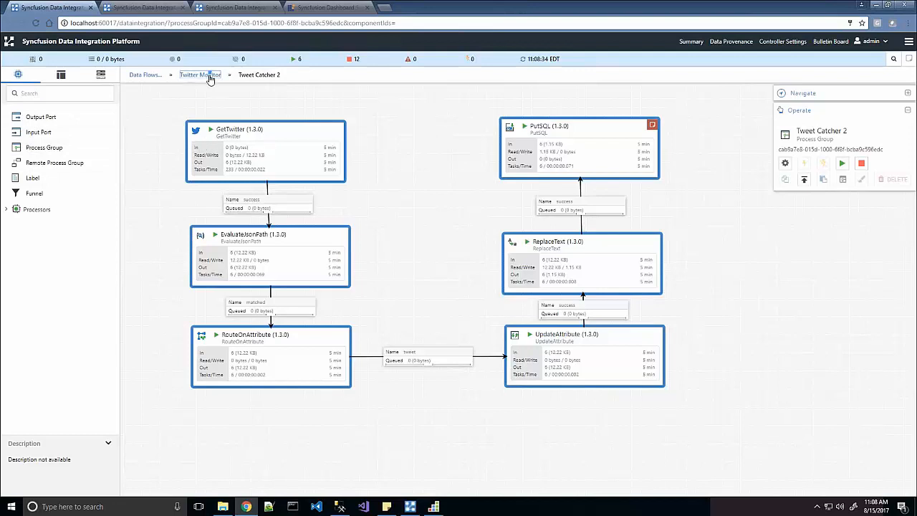
# Step: Switch to the Data Integration Platform tab showing Tweet Catcher 2 with six tweets at PutSQL
pyautogui.click(200, 74)
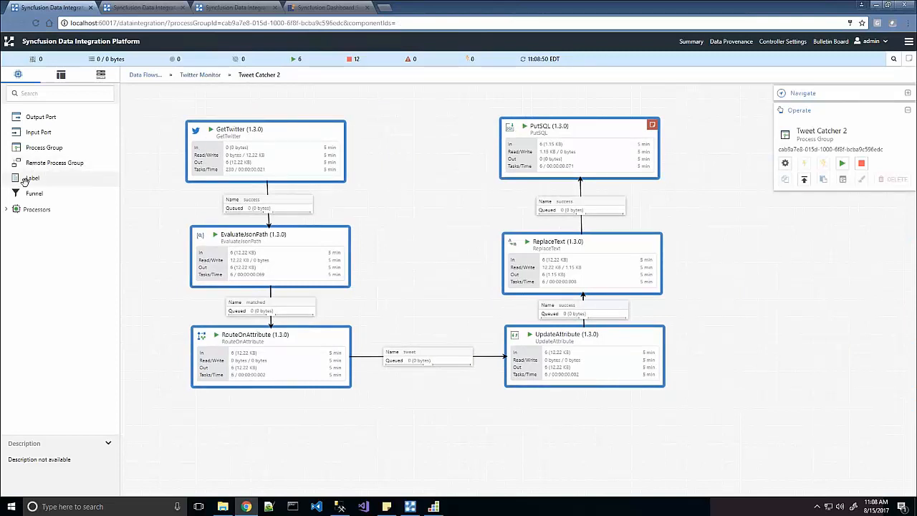
pyautogui.moveTo(35, 192)
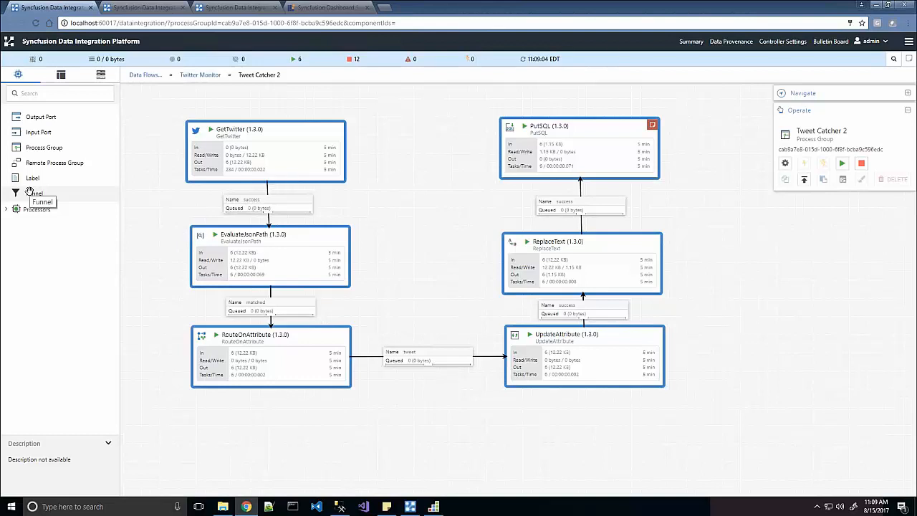
pyautogui.moveTo(32, 208)
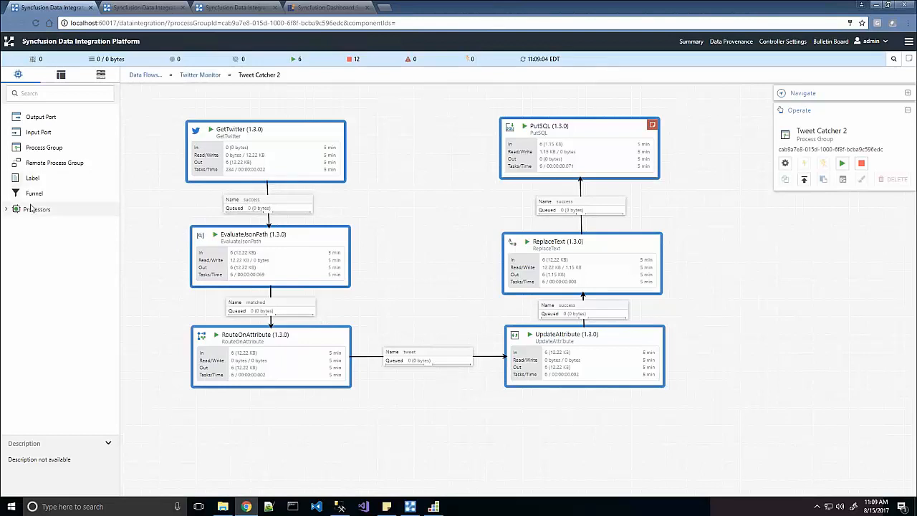
# Step: Expand Processors, Others and FileSystem to list GetFile, FetchFile and PutFile
pyautogui.click(37, 208)
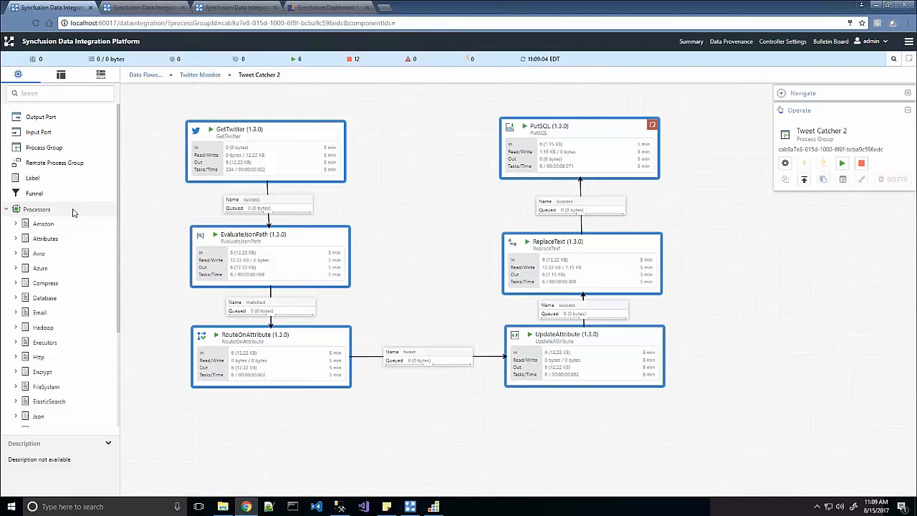
pyautogui.scroll(-3)
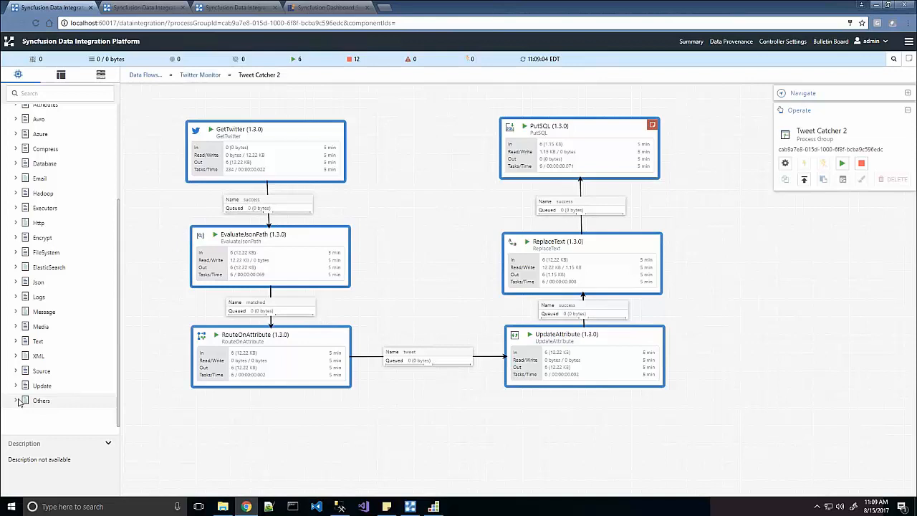
pyautogui.click(16, 399)
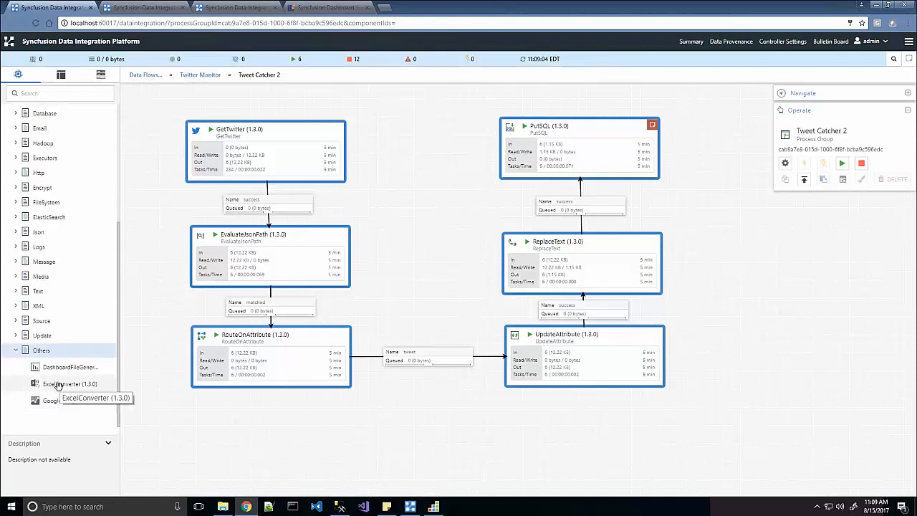
pyautogui.moveTo(63, 276)
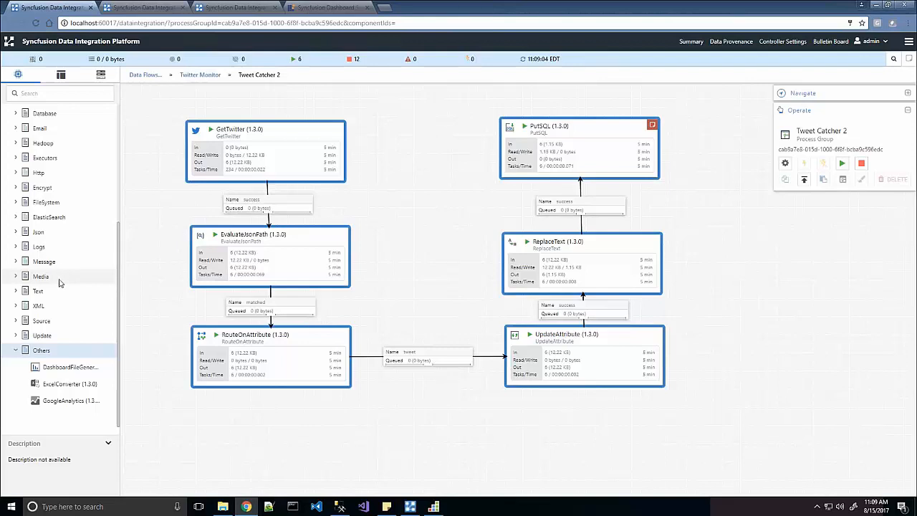
pyautogui.moveTo(36, 180)
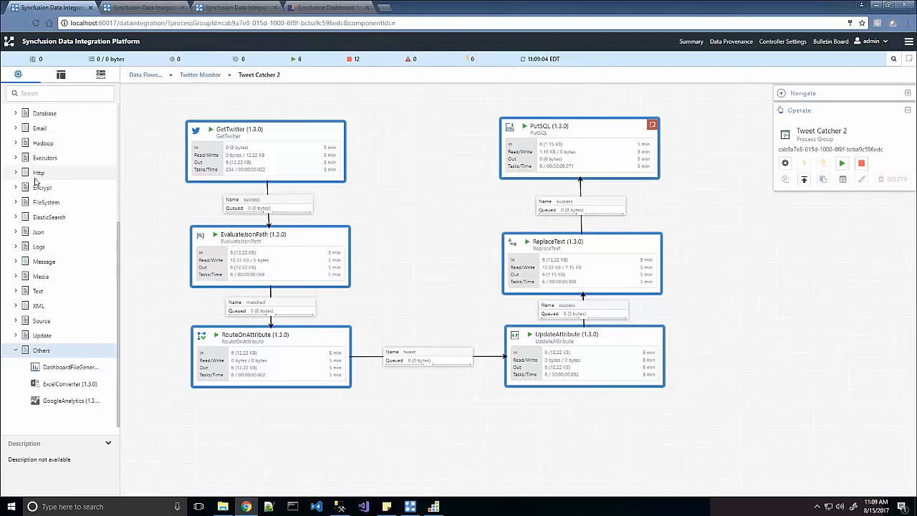
pyautogui.click(46, 202)
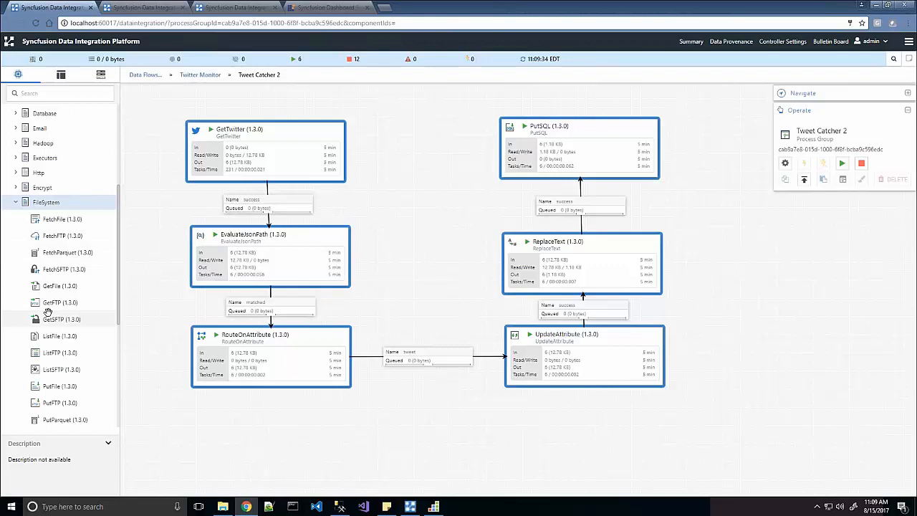
pyautogui.moveTo(478, 304)
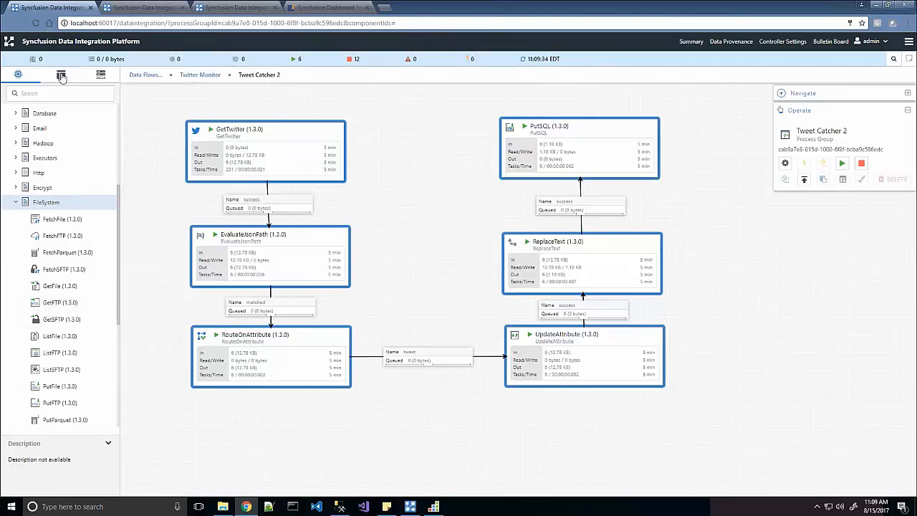
# Step: Show the saved templates list, including TwitterMonitor, HDFS_Operations and Twitter Analysis
pyautogui.click(61, 75)
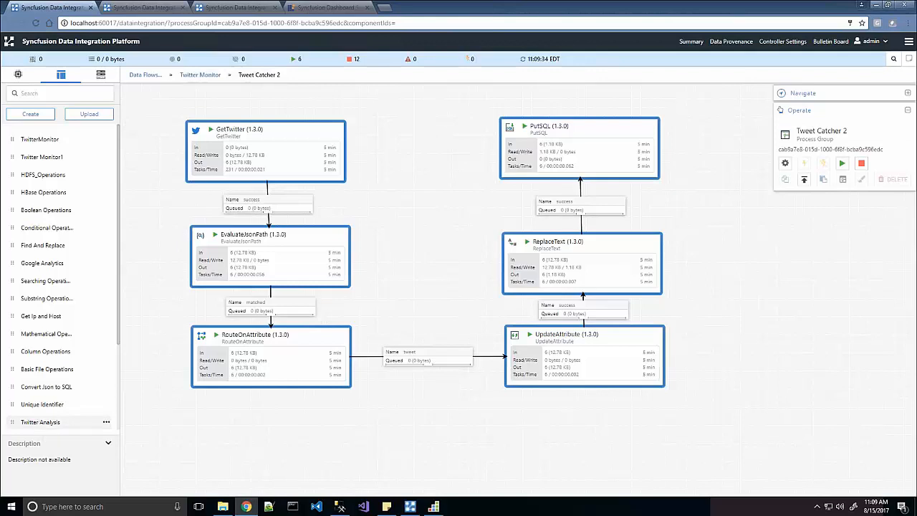
pyautogui.moveTo(42, 263)
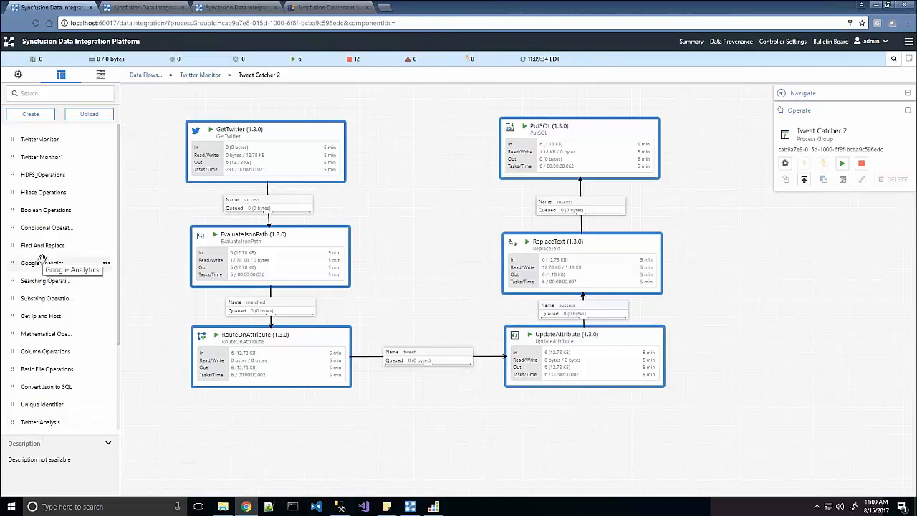
pyautogui.moveTo(157, 281)
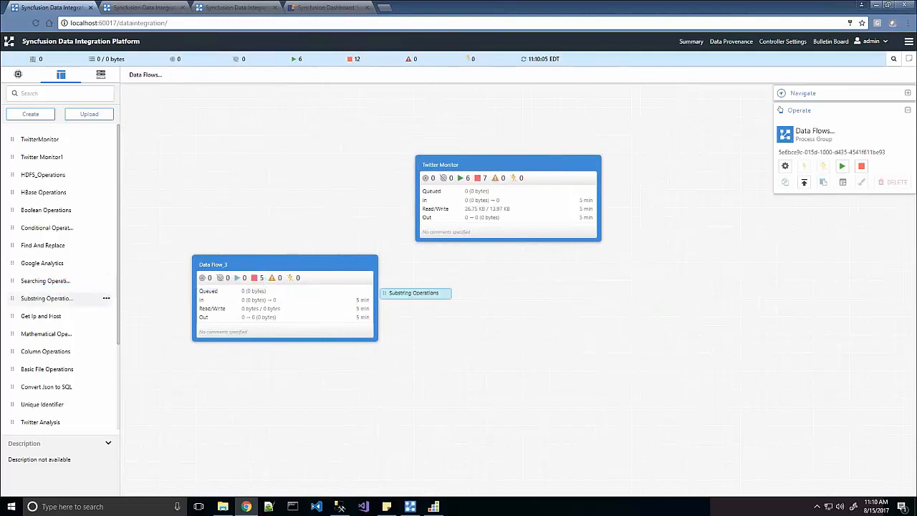
# Step: Place the Substring Operations template on the canvas and open its GetFile-to-PutFile flow
pyautogui.moveTo(413, 292); pyautogui.dragTo(521, 315)
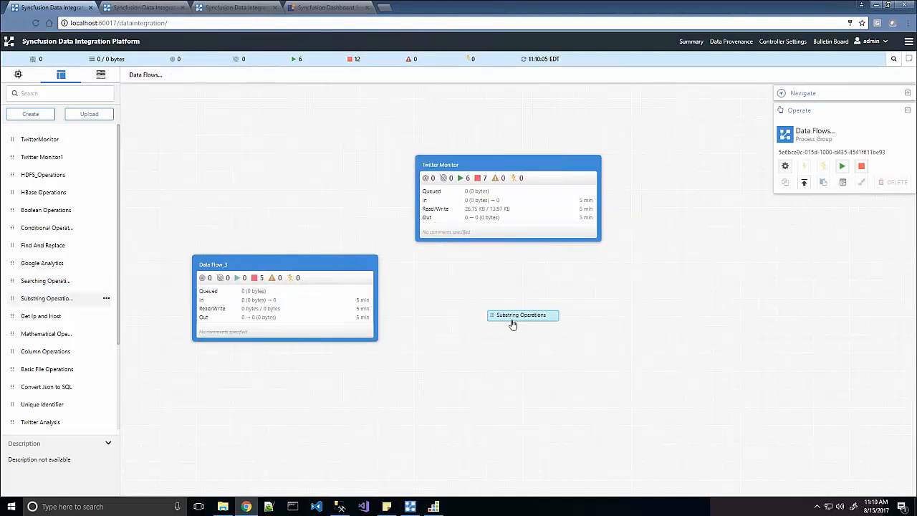
pyautogui.doubleClick(522, 314)
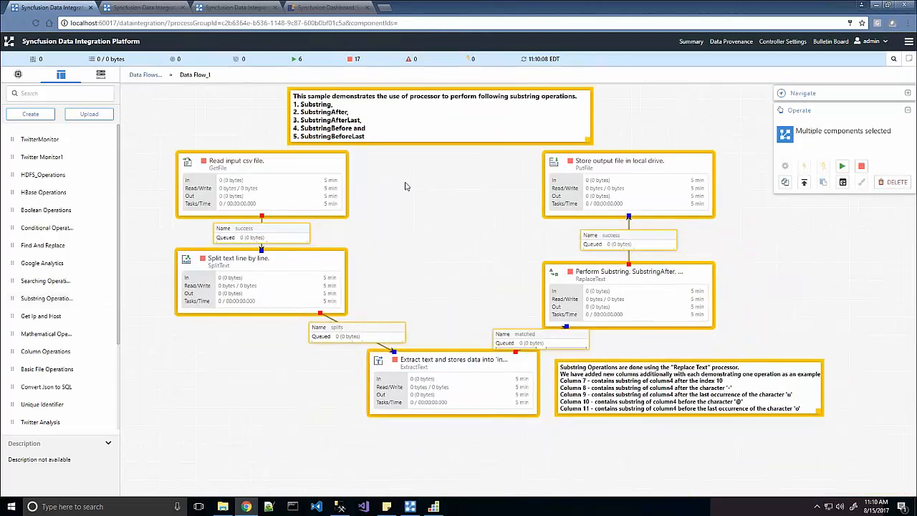
pyautogui.moveTo(323, 146)
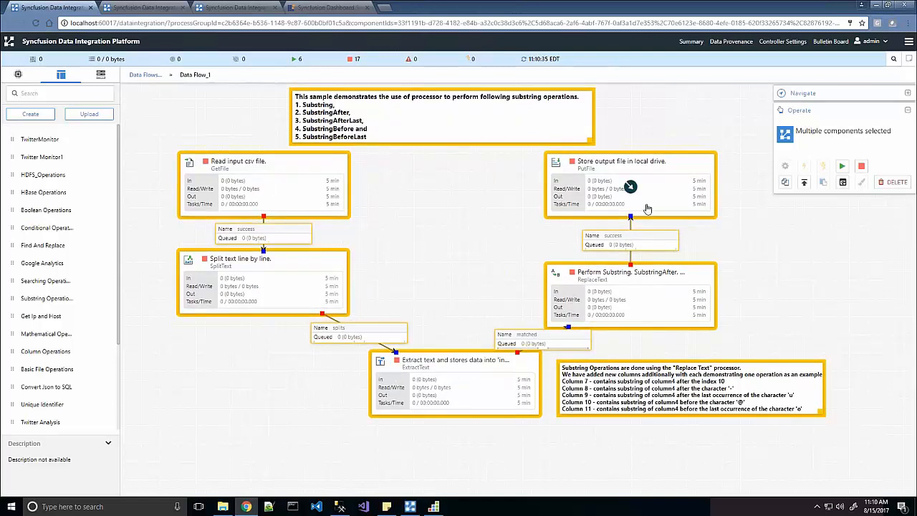
# Step: Return to the top-level Data Flows with Twitter Monitor, Data Flow_3 and Data Flow_1
pyautogui.click(145, 74)
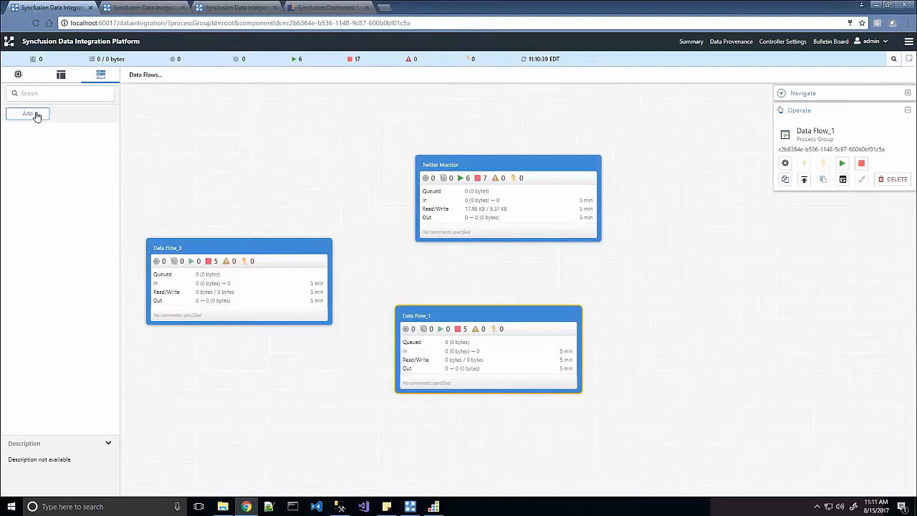
pyautogui.click(28, 113)
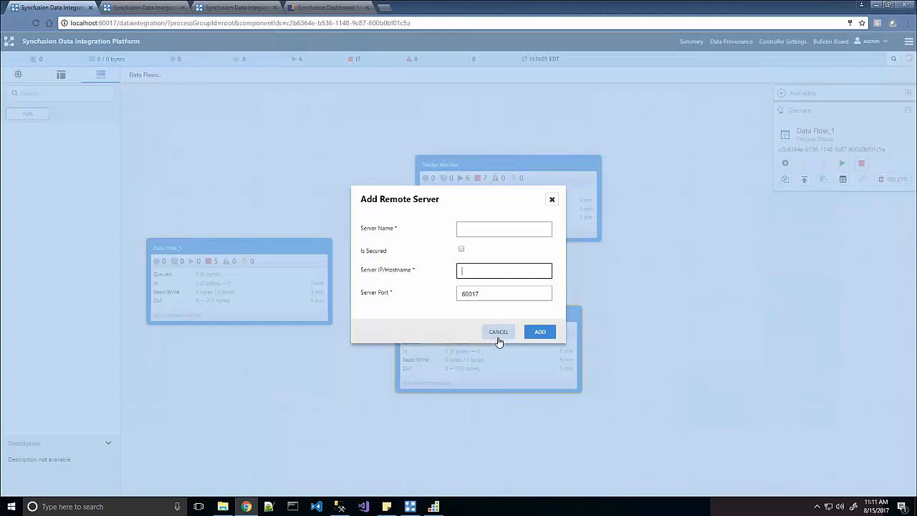
pyautogui.click(504, 270)
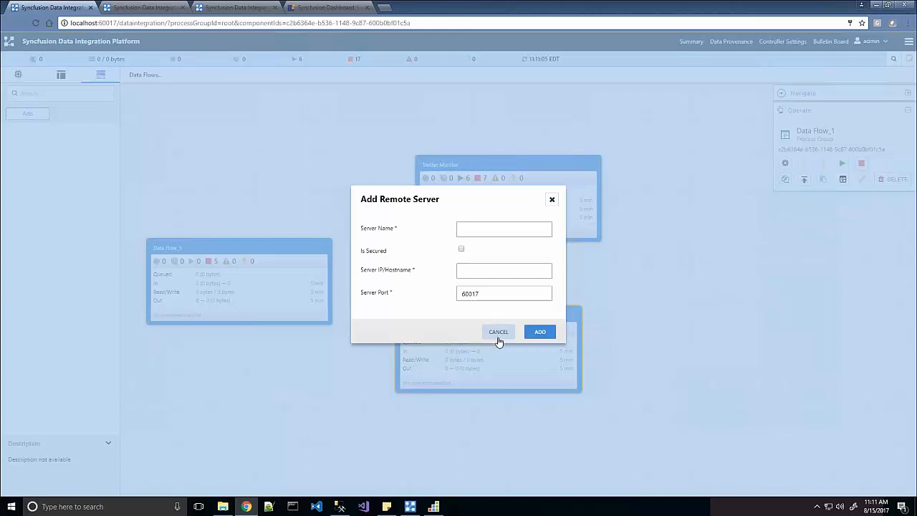
pyautogui.click(498, 331)
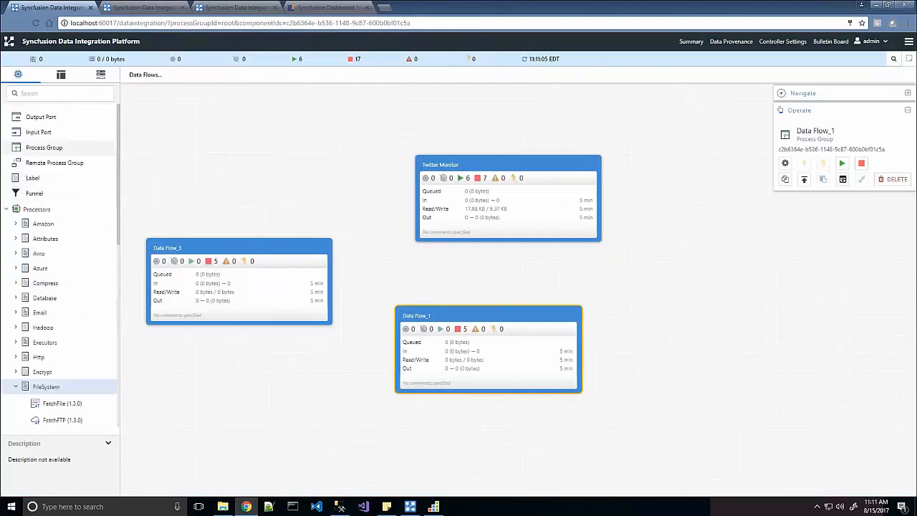
pyautogui.click(101, 74)
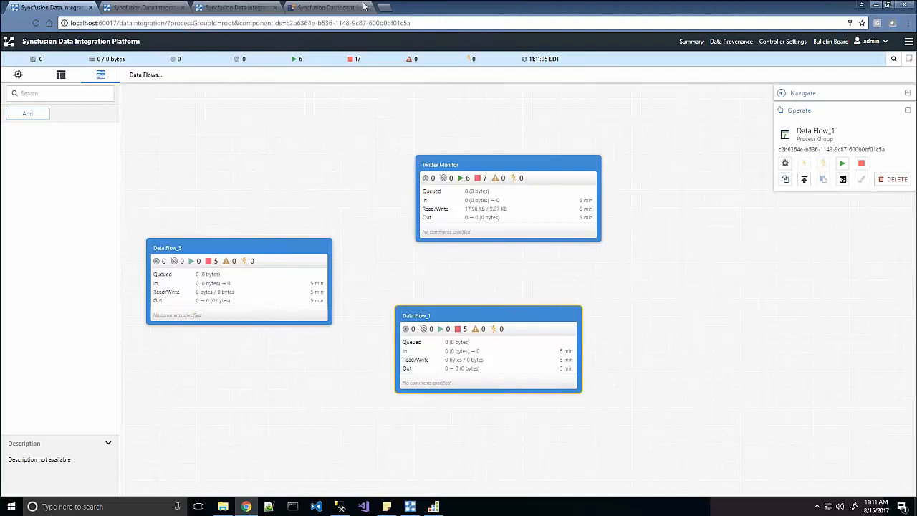
# Step: View the Twitter Analysis dashboard and scroll through its 11 tweets and locations
pyautogui.click(326, 7)
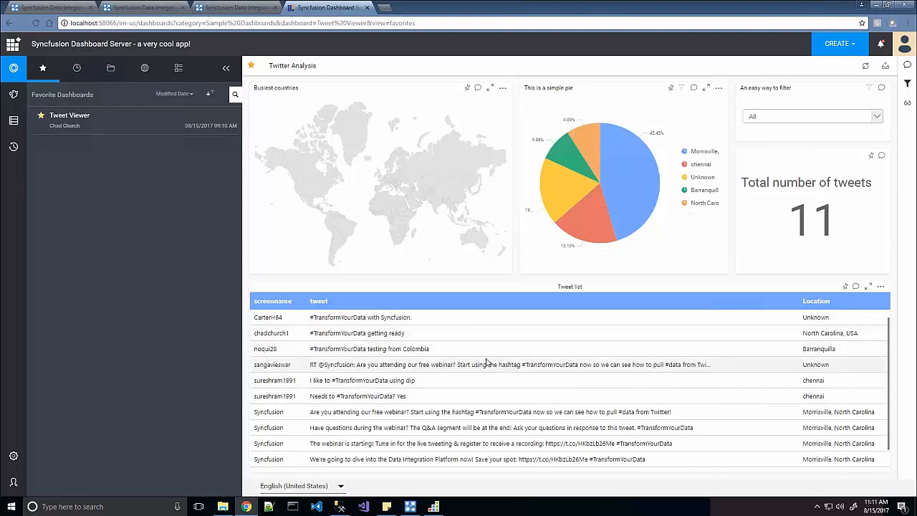
pyautogui.scroll(-3)
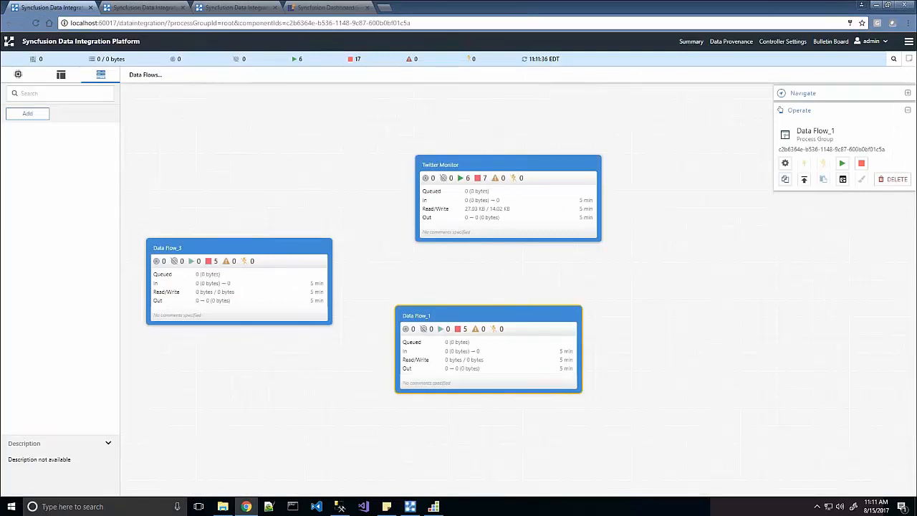
pyautogui.moveTo(264, 61)
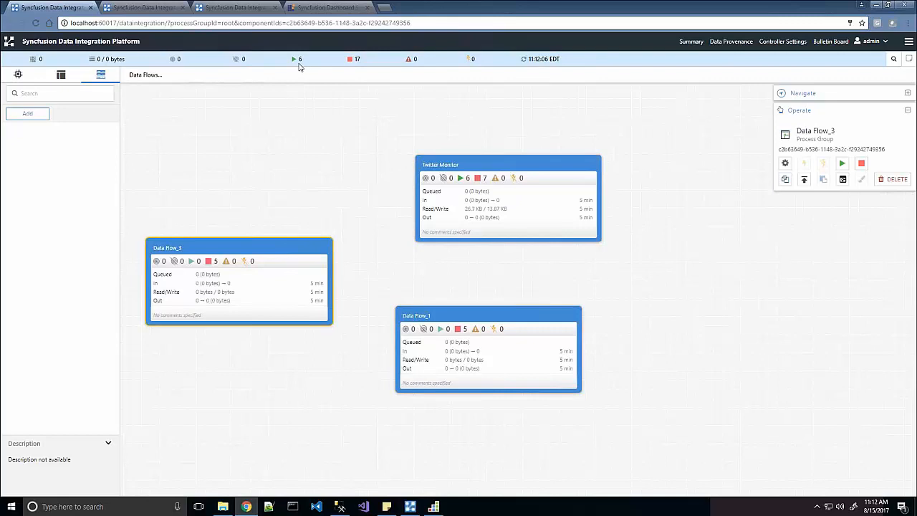
pyautogui.moveTo(367, 71)
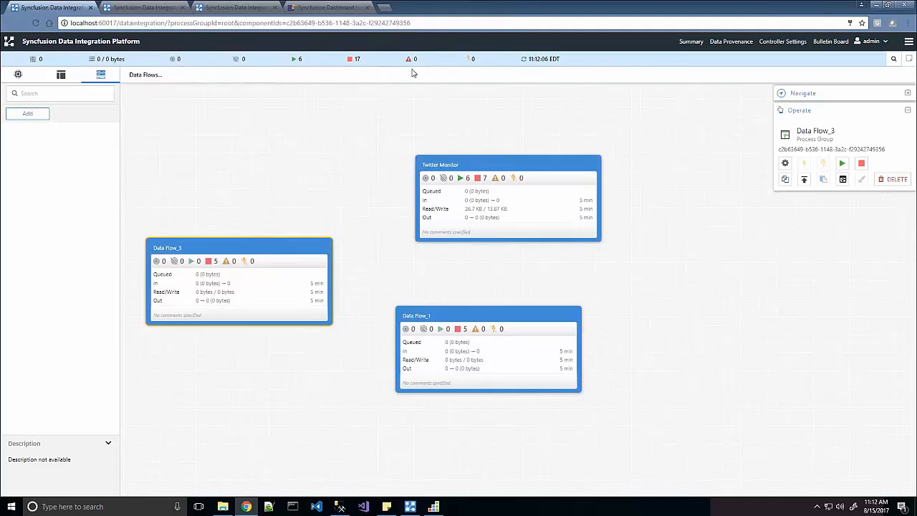
pyautogui.moveTo(591, 130)
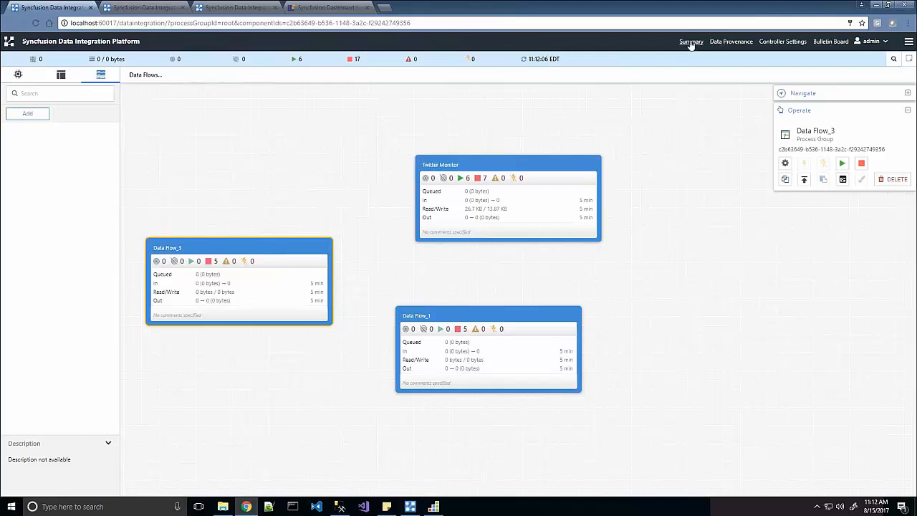
# Step: Check the processor Summary, then open Data Provenance listing 988 tweet events
pyautogui.click(690, 41)
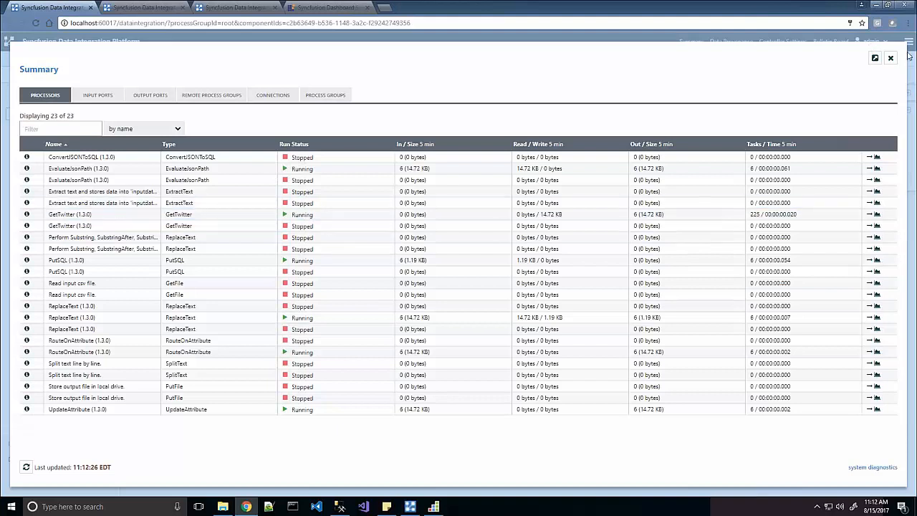
pyautogui.click(891, 58)
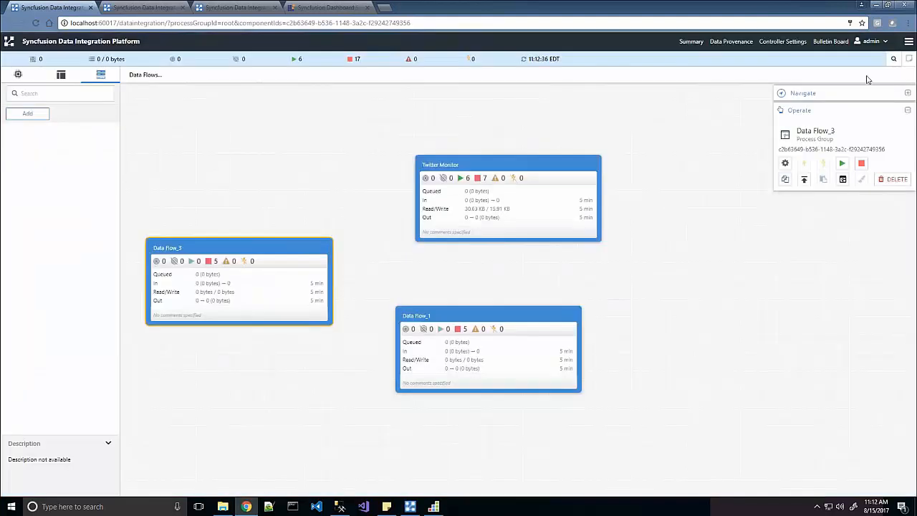
pyautogui.click(731, 41)
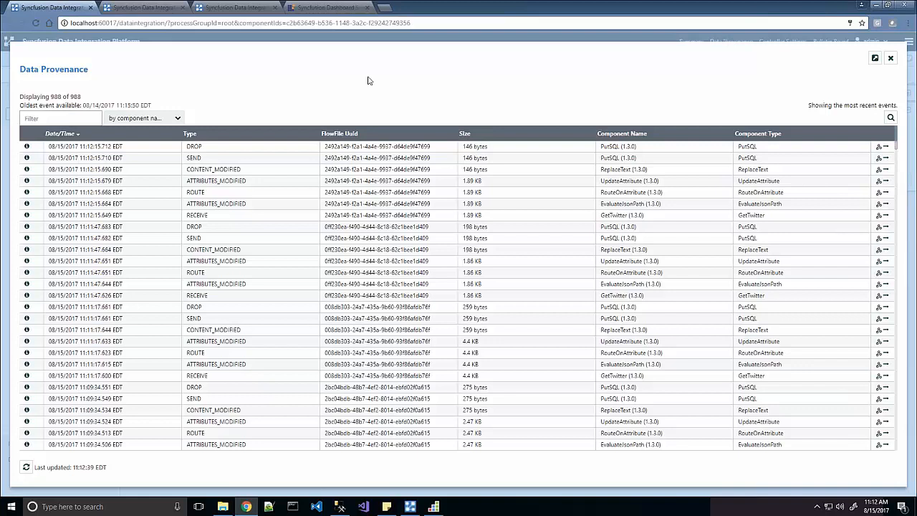
pyautogui.click(144, 118)
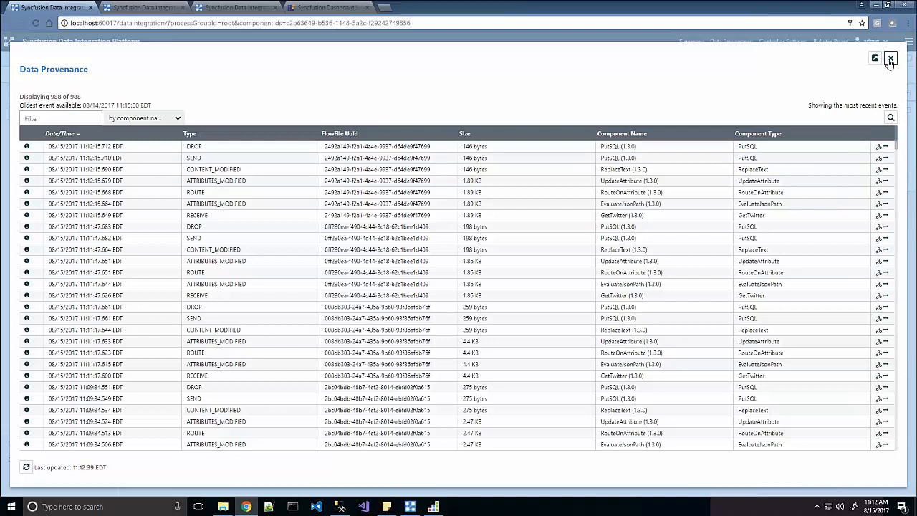
# Step: Close provenance and review Controller Services: invalid MonitorDiskUsage task, DBCPConnectionPool service
pyautogui.click(889, 58)
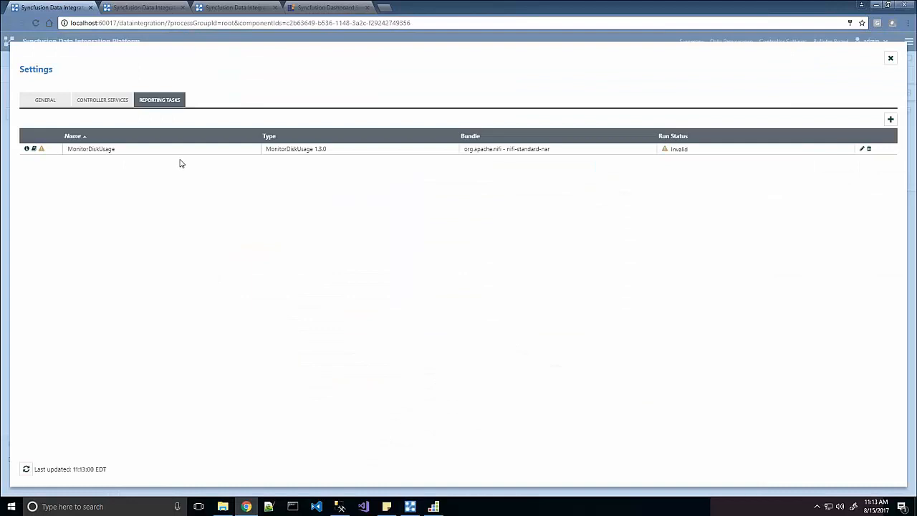
pyautogui.click(102, 100)
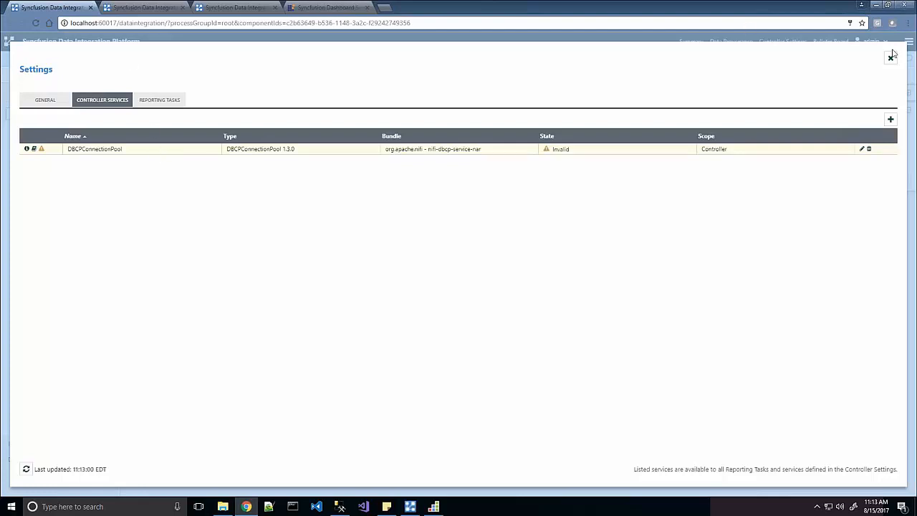
pyautogui.click(891, 56)
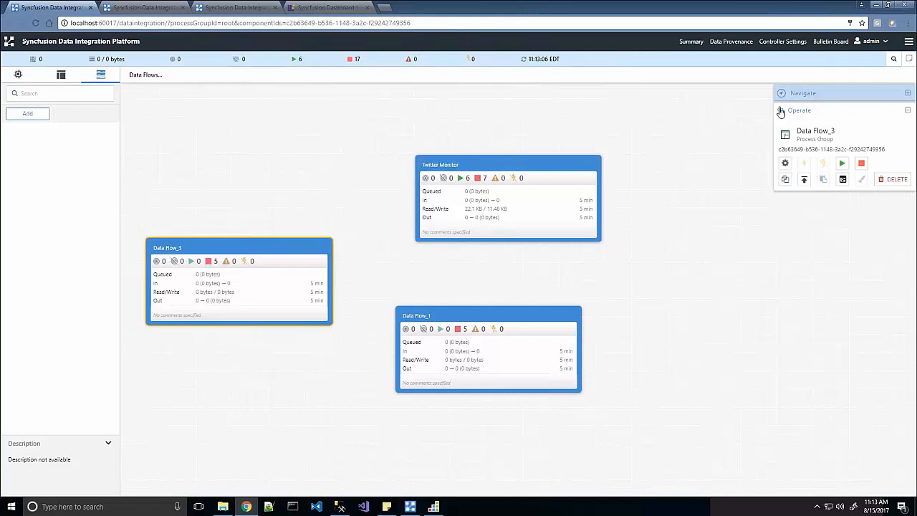
# Step: Toggle the Navigate/Operate panels to show the minimap, then select the Twitter Monitor group
pyautogui.click(908, 94)
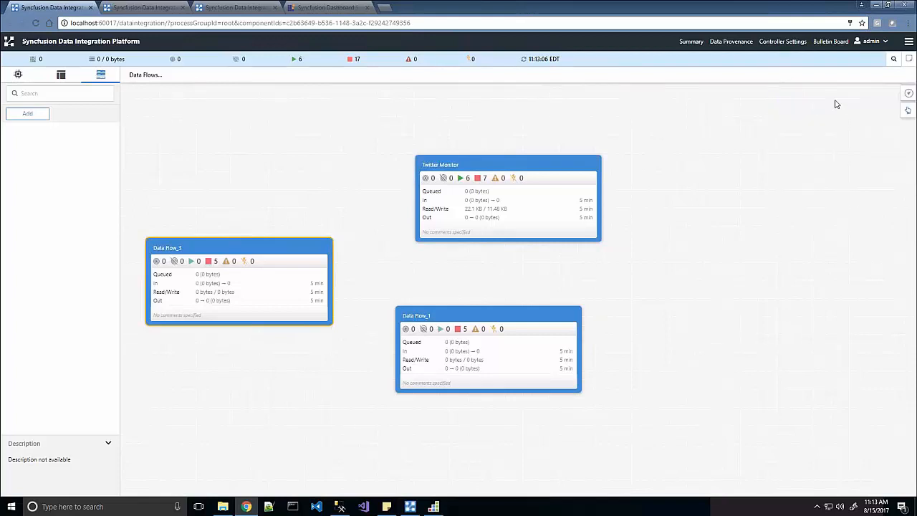
pyautogui.click(908, 94)
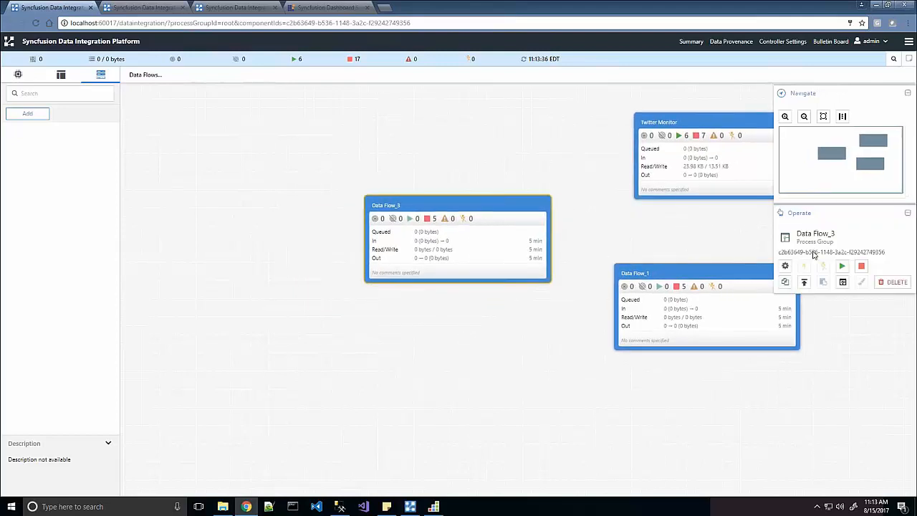
pyautogui.moveTo(854, 278)
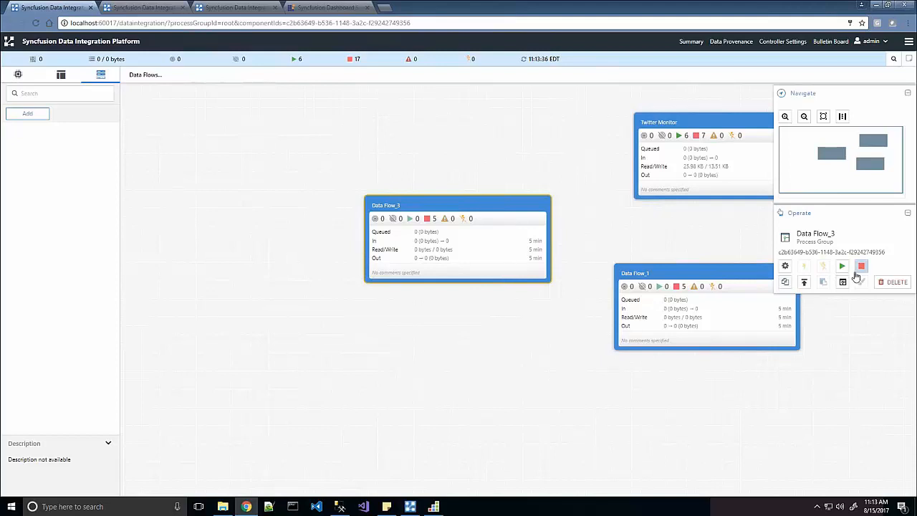
pyautogui.moveTo(843, 282)
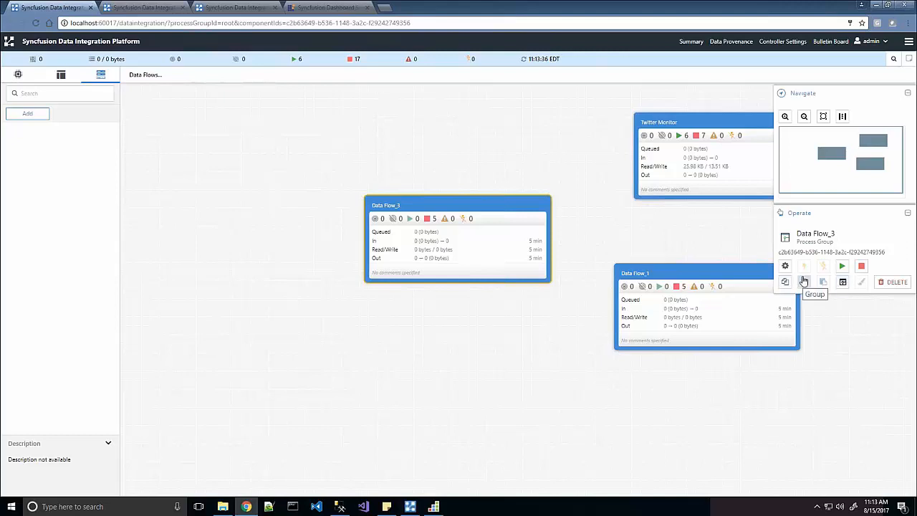
pyautogui.moveTo(877, 287)
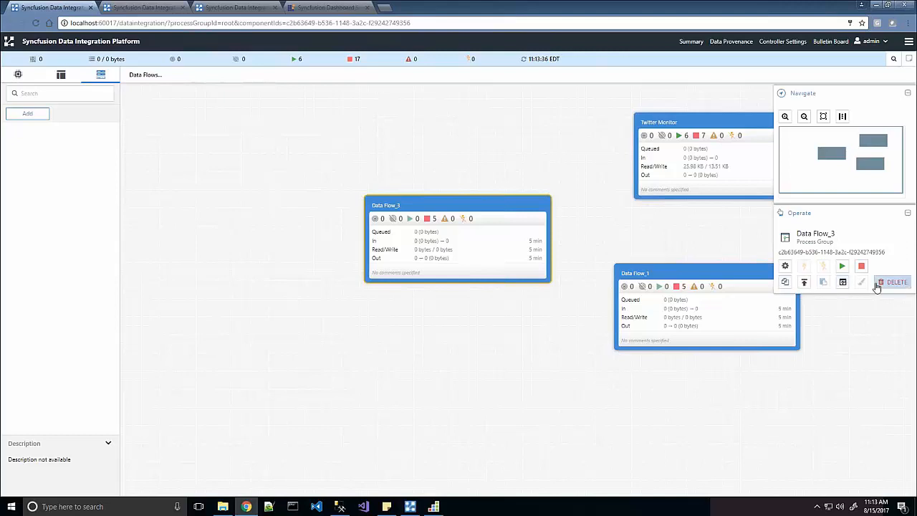
pyautogui.moveTo(889, 281)
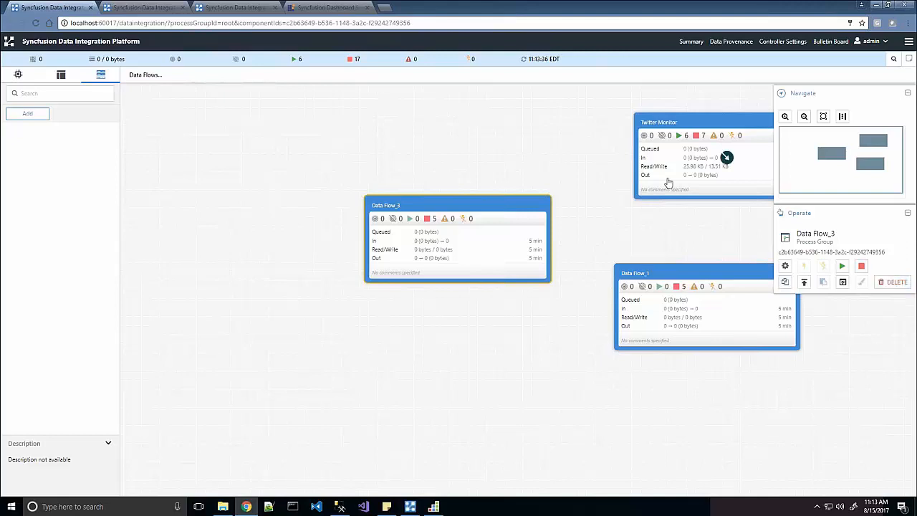
pyautogui.click(702, 122)
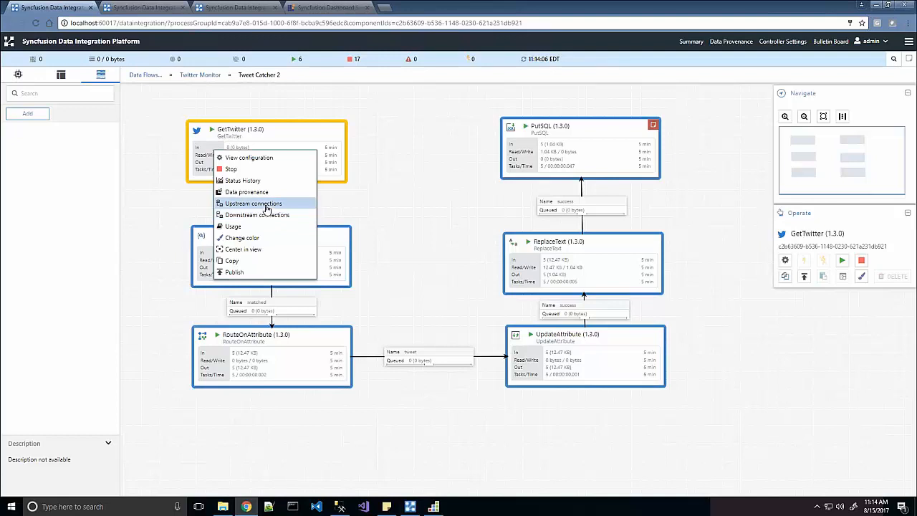
pyautogui.moveTo(263, 203)
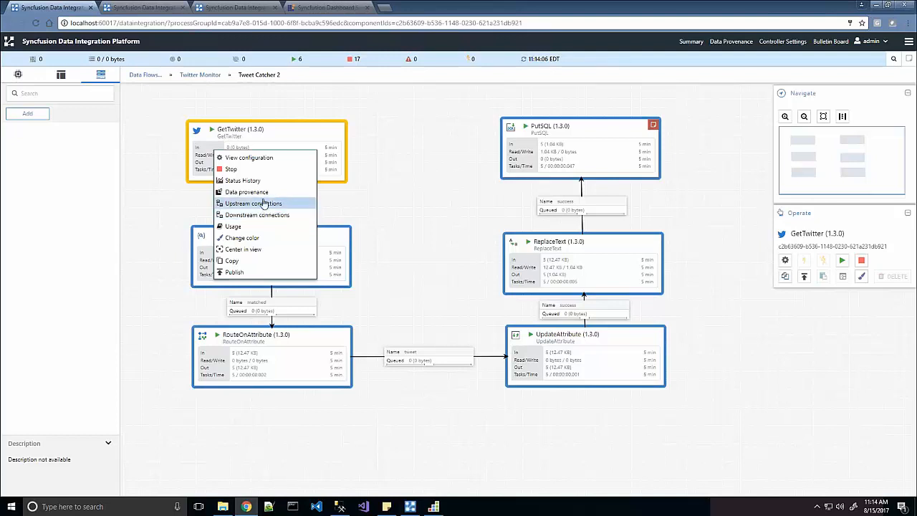
pyautogui.moveTo(249, 157)
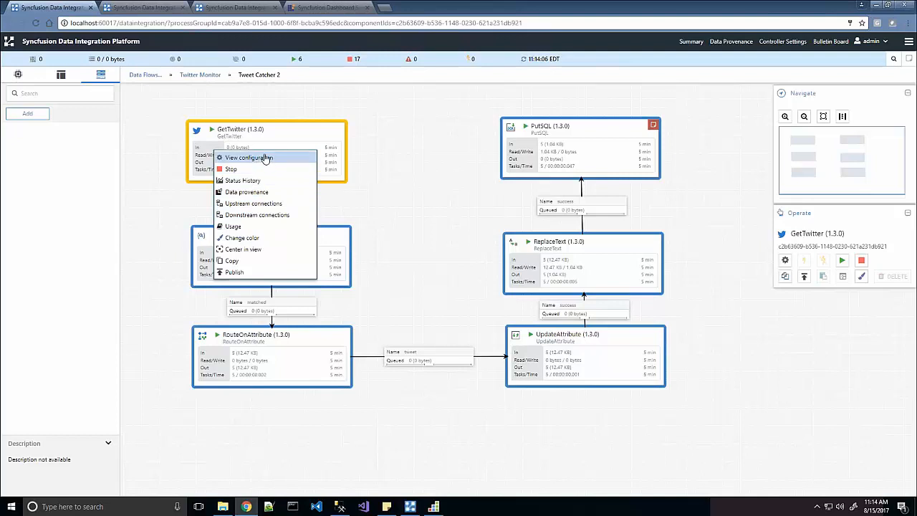
# Step: Review GetTwitter's Terms to Filter On, comments, scheduling, and settings (30-second penalty, WARN bulletins)
pyautogui.click(248, 157)
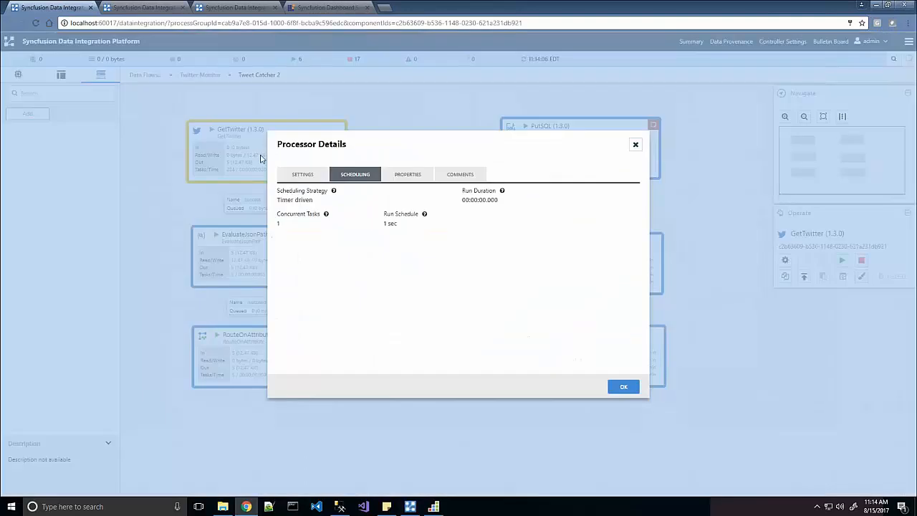
pyautogui.moveTo(284, 179)
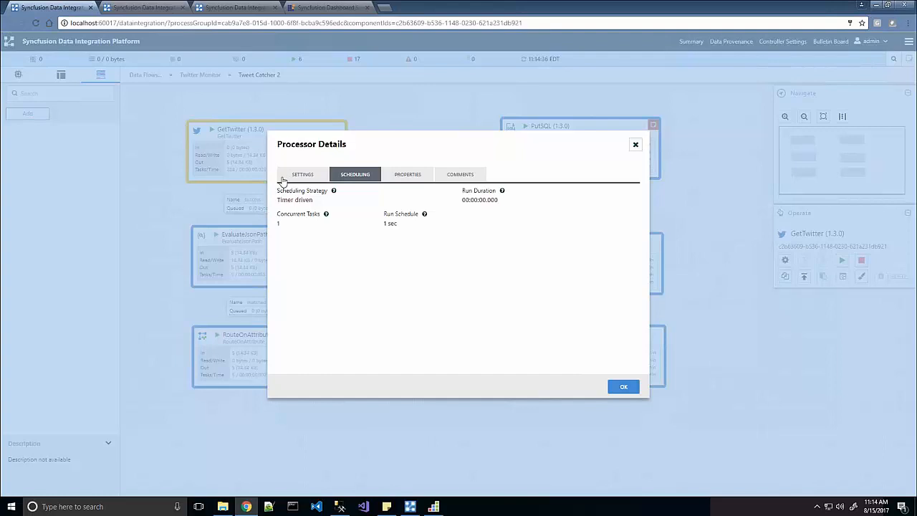
pyautogui.moveTo(418, 176)
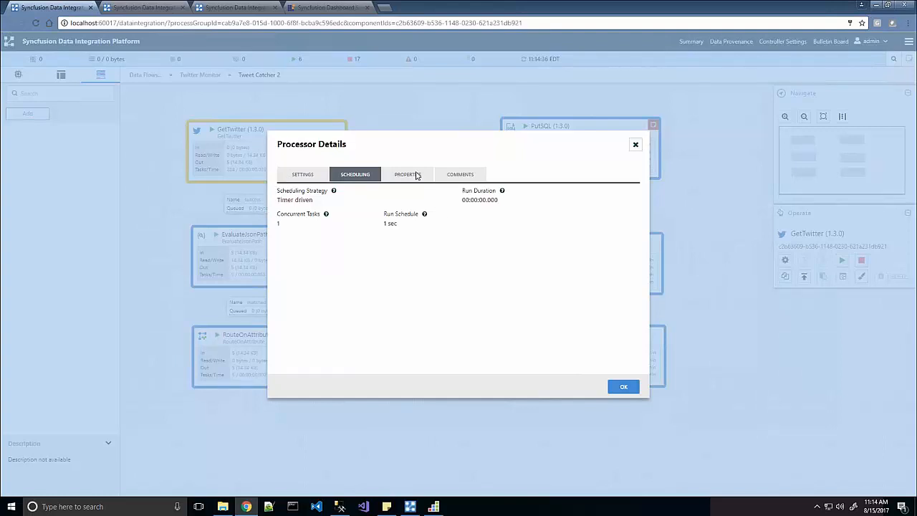
pyautogui.click(408, 174)
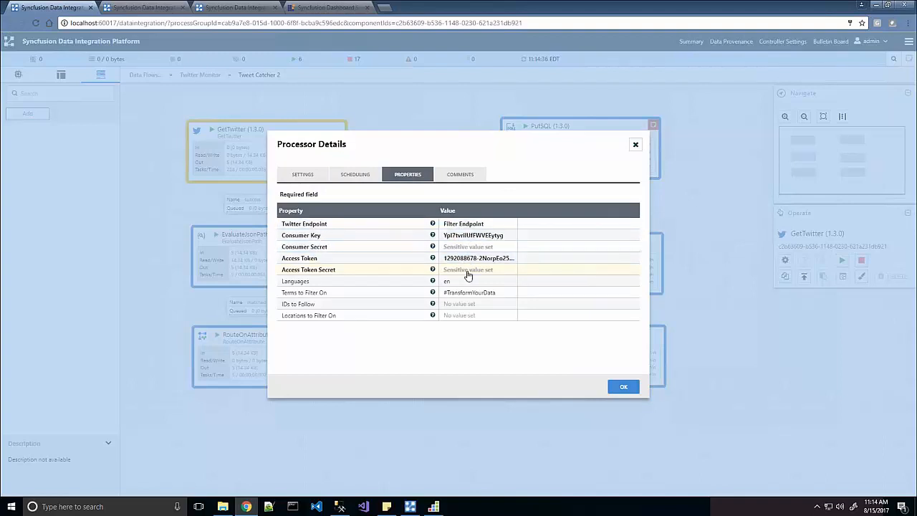
pyautogui.click(469, 293)
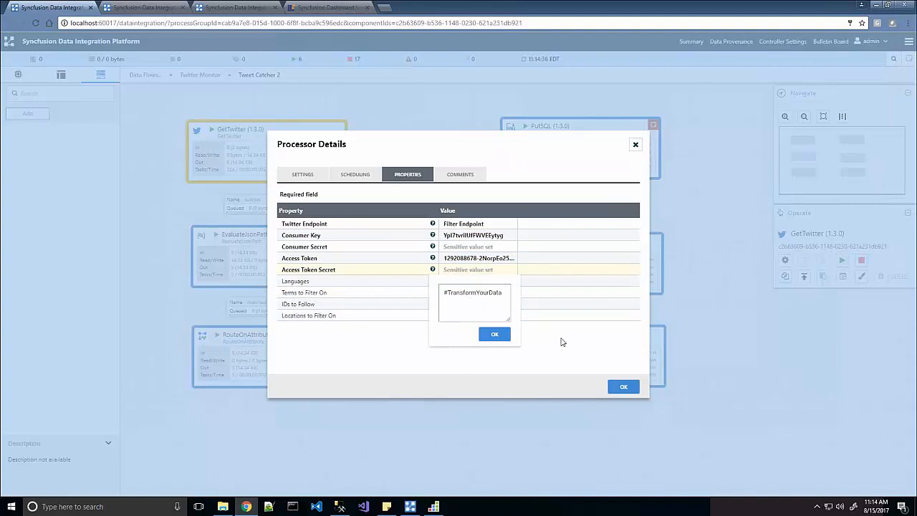
pyautogui.click(461, 174)
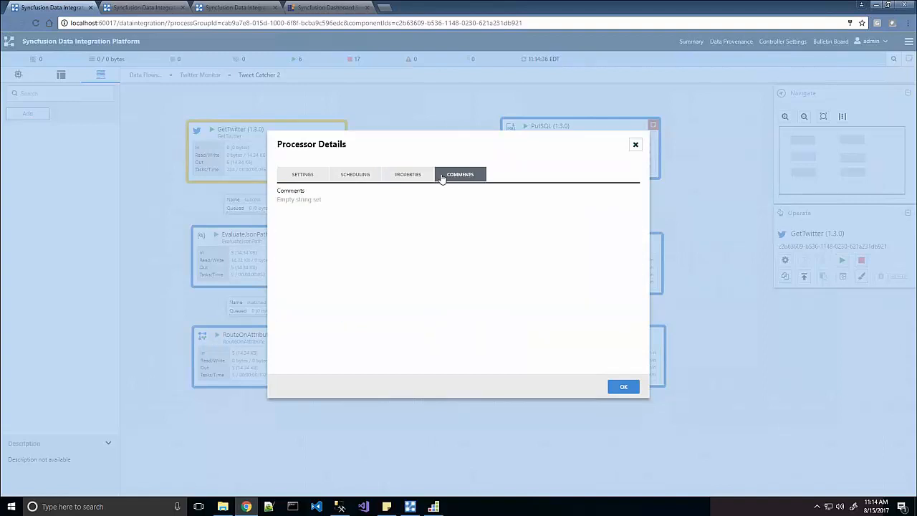
pyautogui.click(355, 174)
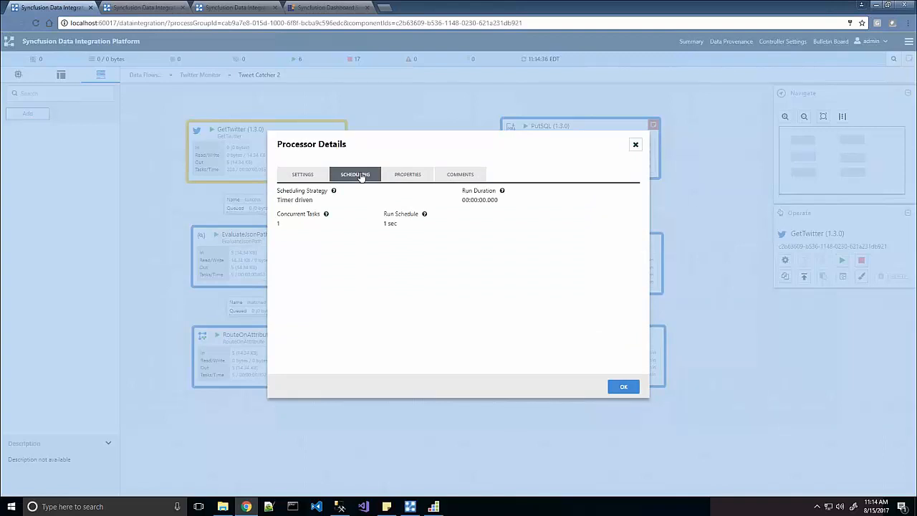
pyautogui.moveTo(389, 234)
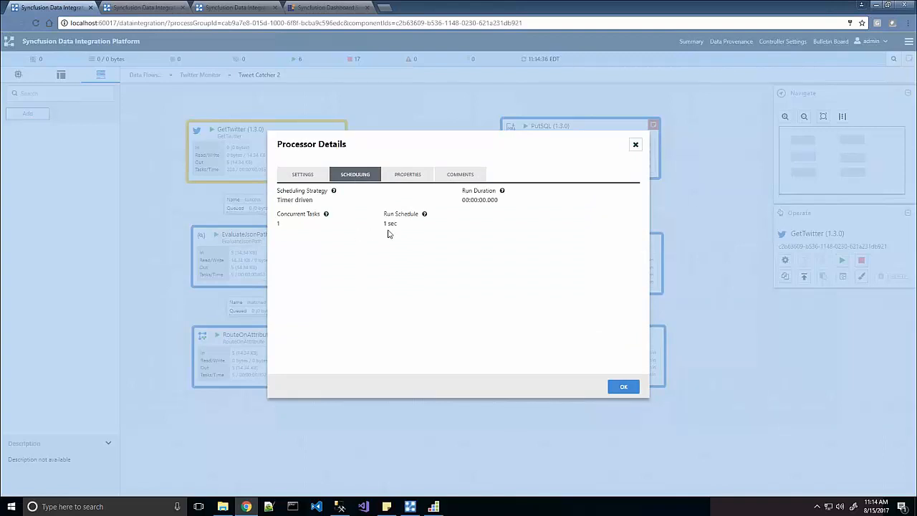
pyautogui.moveTo(384, 227)
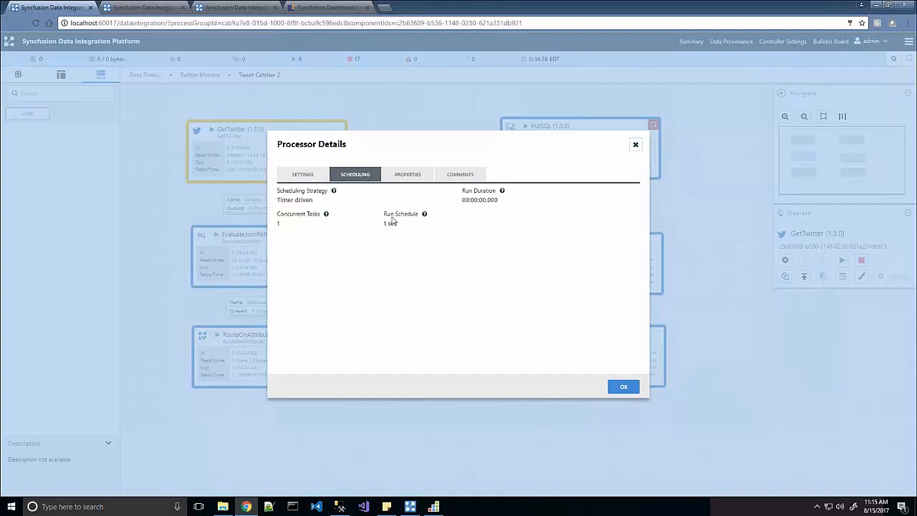
pyautogui.moveTo(393, 217)
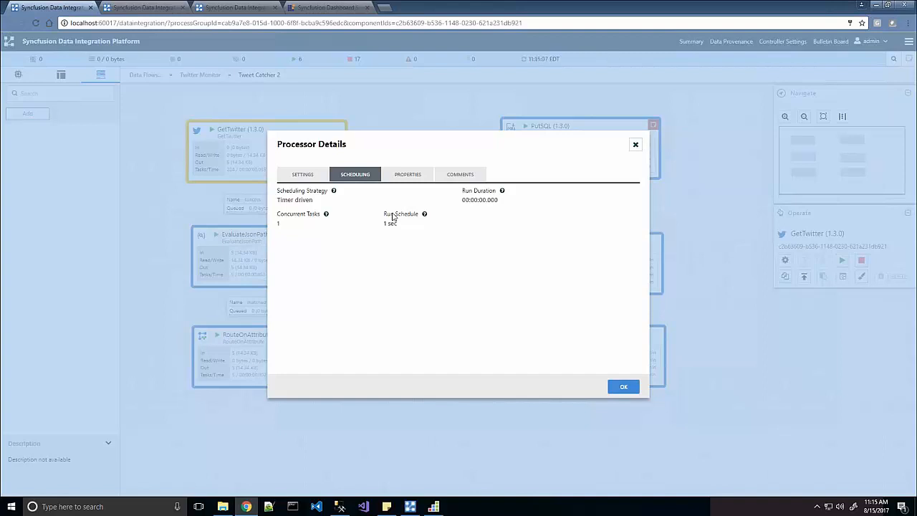
pyautogui.click(303, 175)
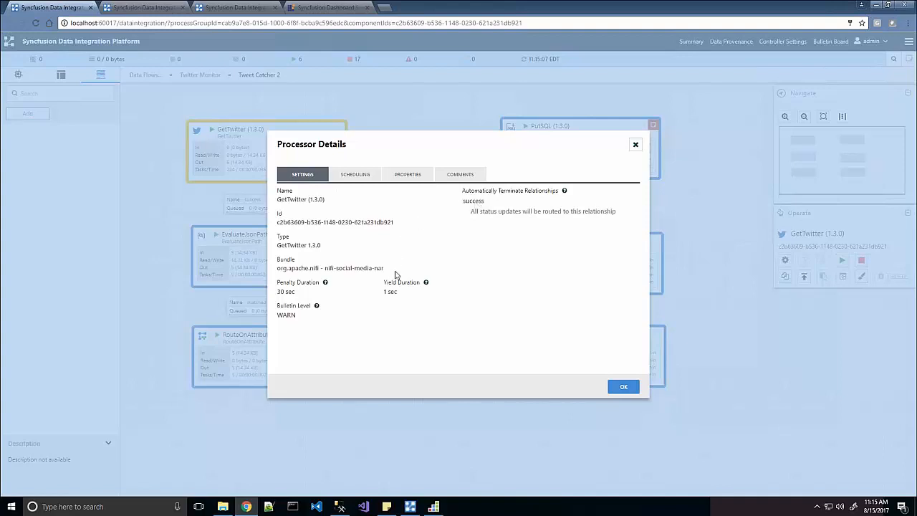
pyautogui.moveTo(488, 246)
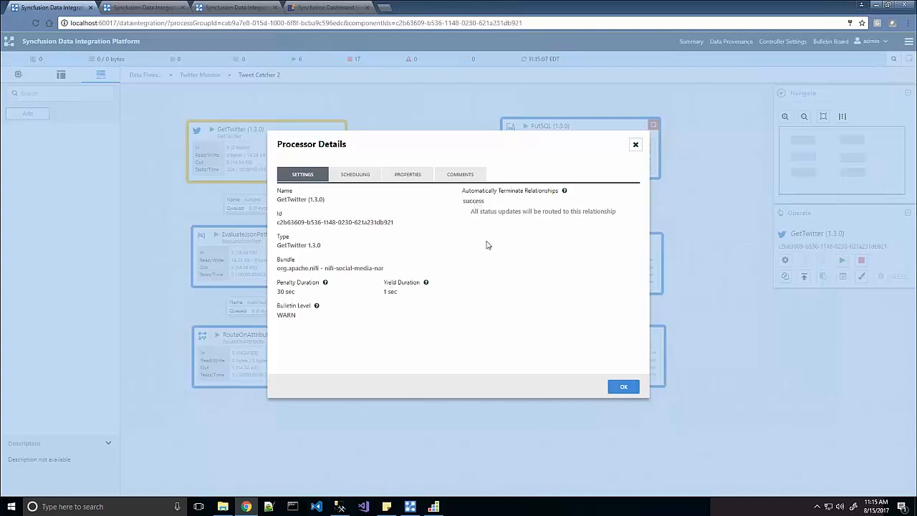
pyautogui.moveTo(513, 207)
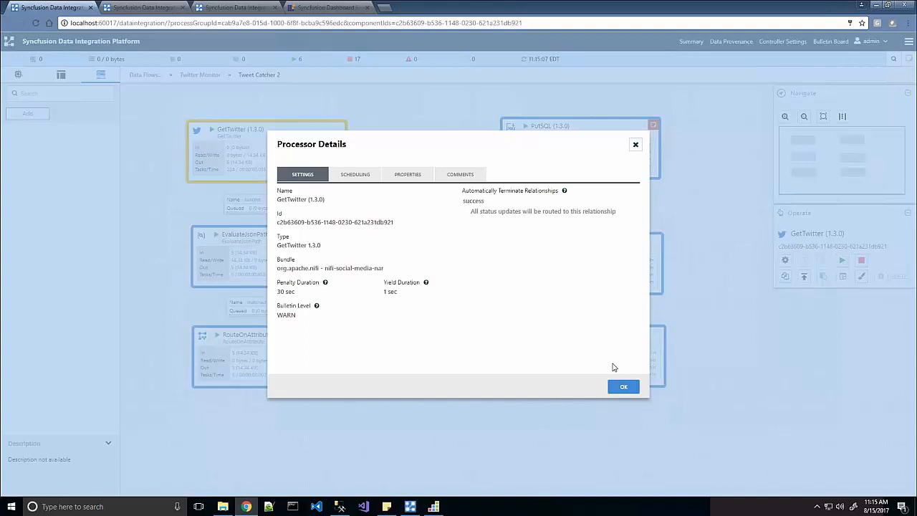
# Step: Close GetTwitter's details, read its Usage help page, and return to Tweet Catcher 2
pyautogui.click(622, 387)
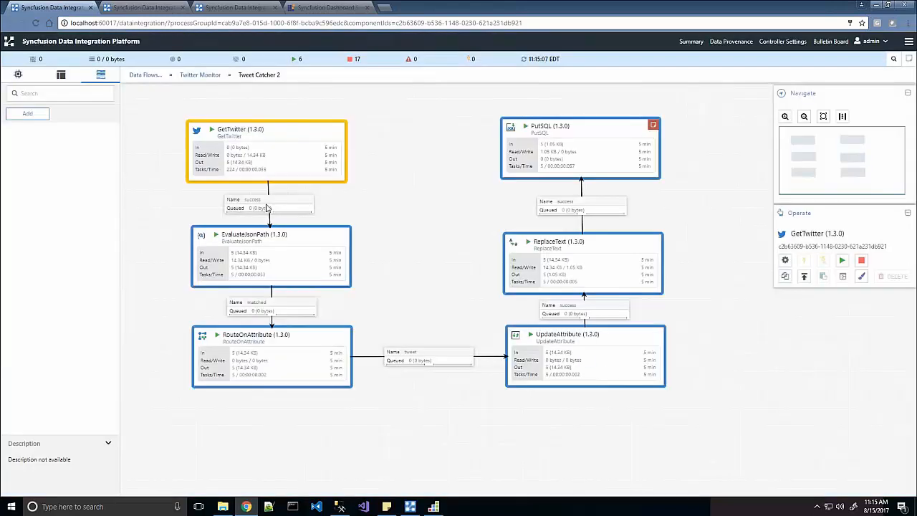
pyautogui.click(269, 207)
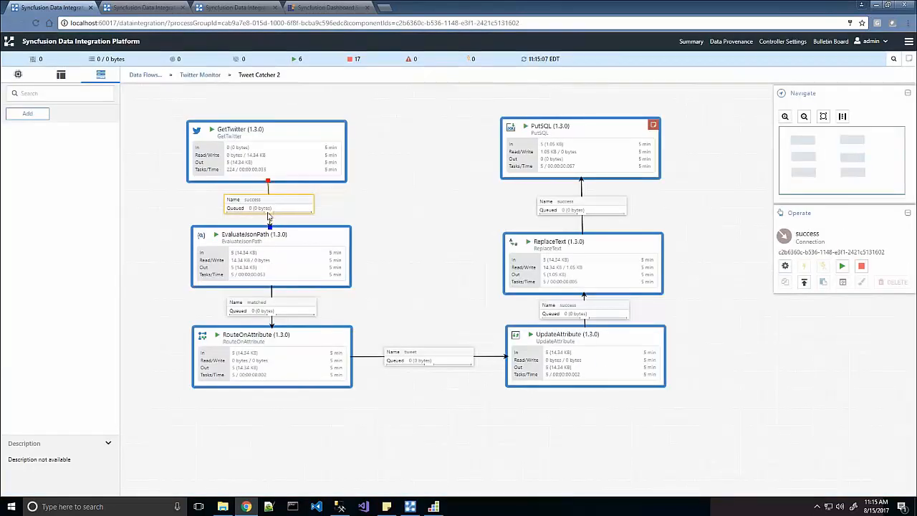
pyautogui.moveTo(271, 256)
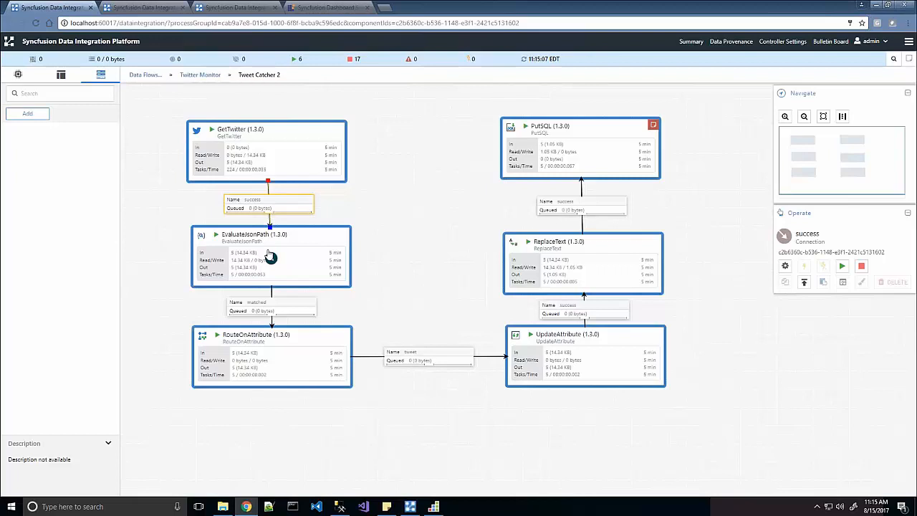
pyautogui.moveTo(300, 156)
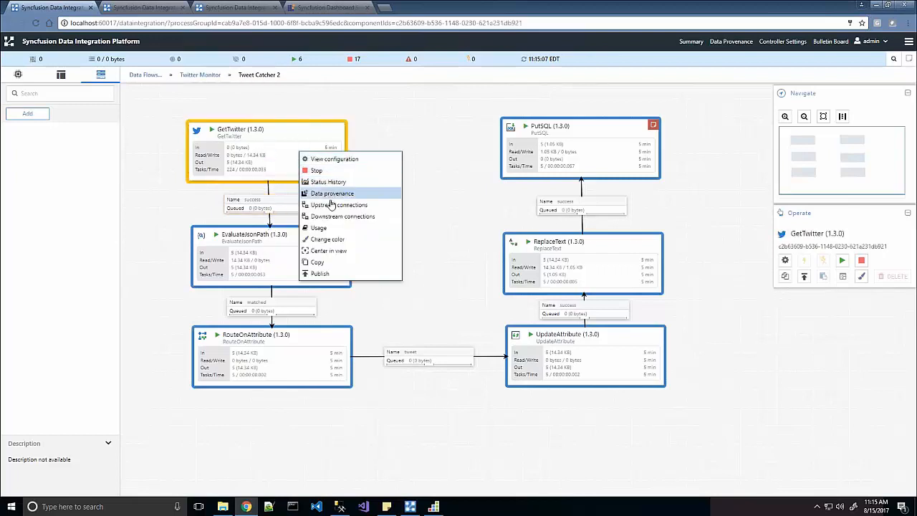
pyautogui.moveTo(333, 229)
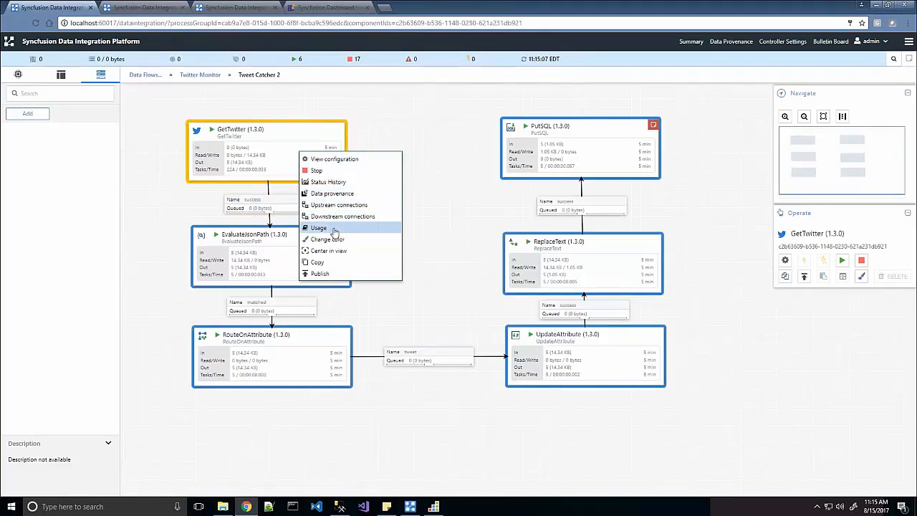
pyautogui.click(318, 228)
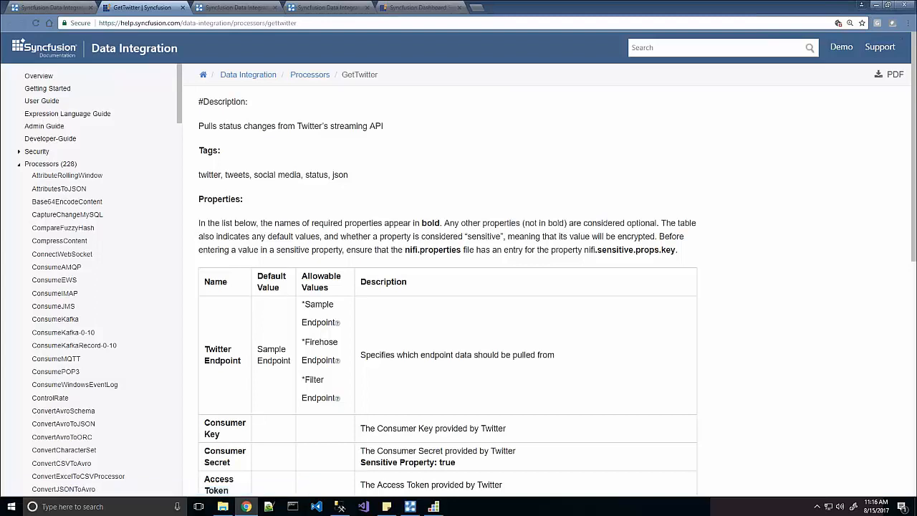
pyautogui.moveTo(2, 123)
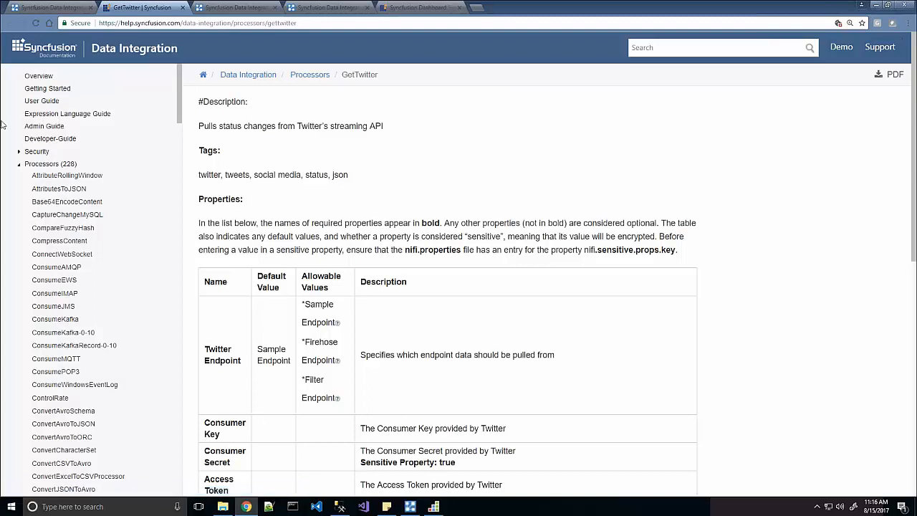
pyautogui.click(47, 7)
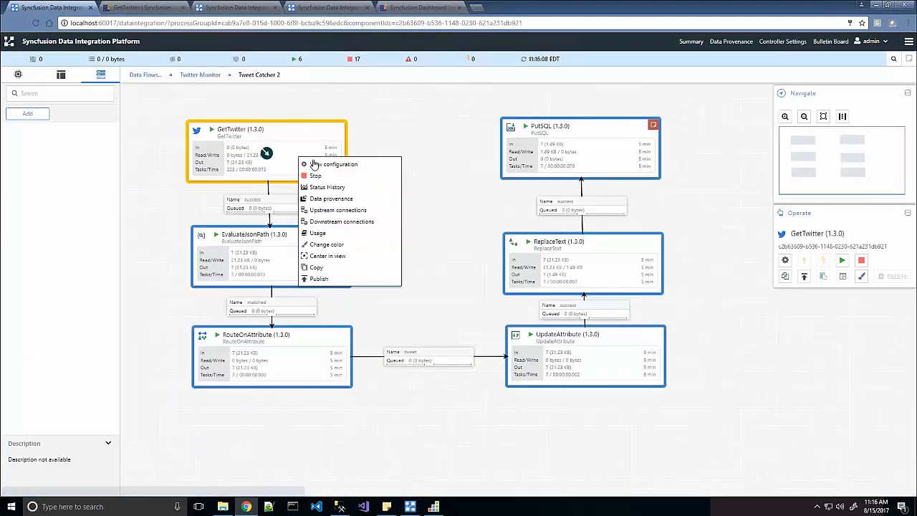
pyautogui.moveTo(330, 199)
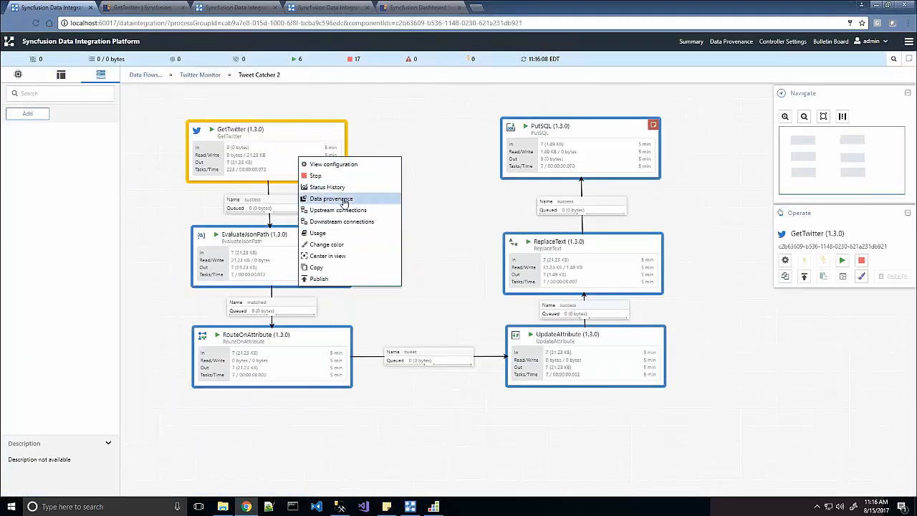
# Step: Open GetTwitter's data provenance of 42 RECEIVE events and the newest event's details
pyautogui.click(330, 199)
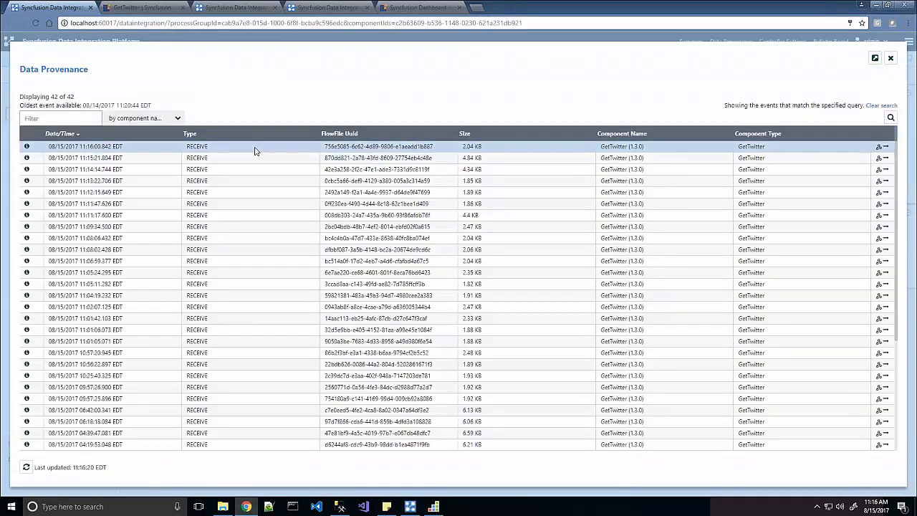
pyautogui.moveTo(137, 158)
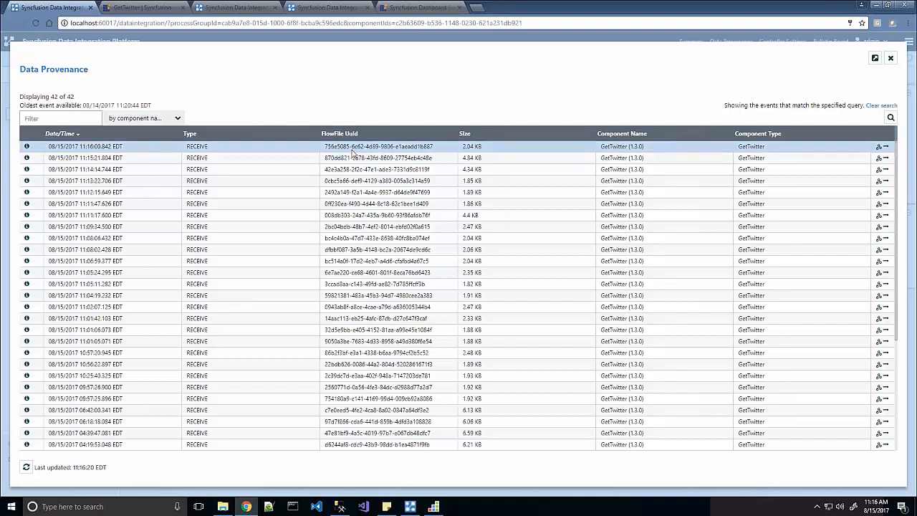
pyautogui.moveTo(353, 153)
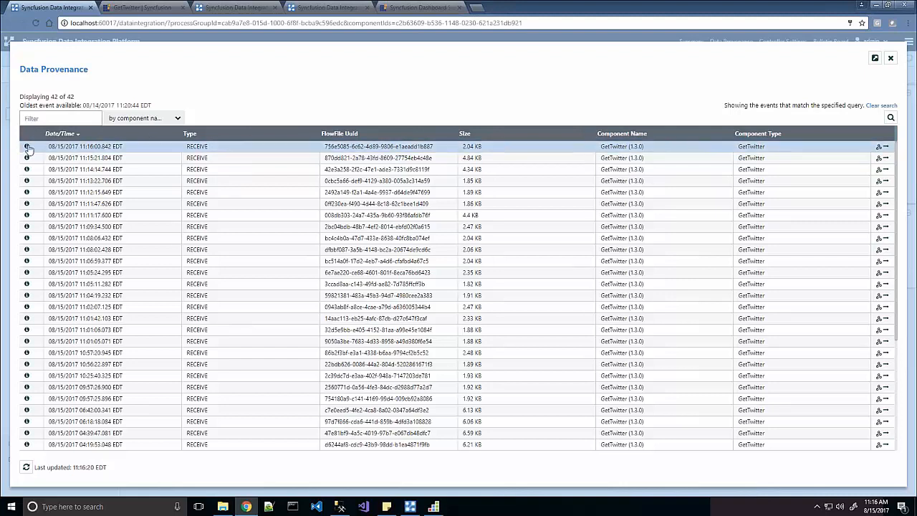
pyautogui.click(27, 146)
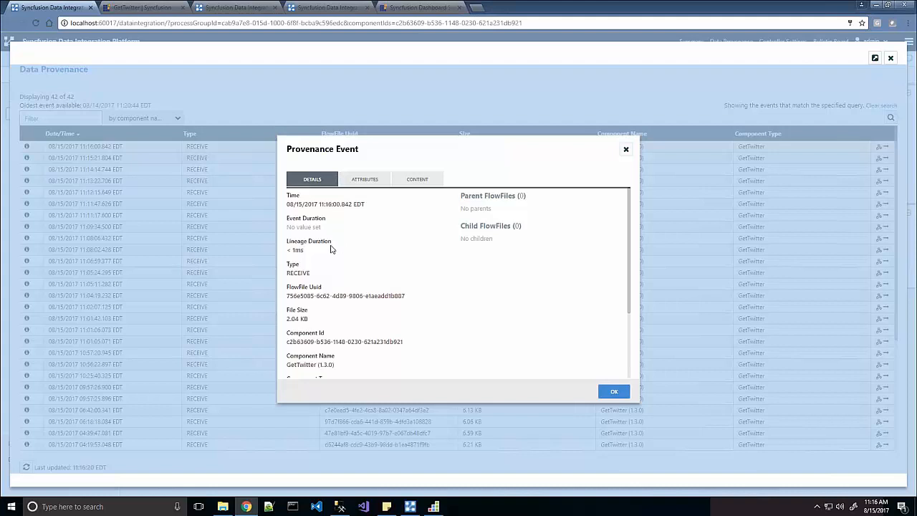
# Step: Inspect the RECEIVE event's attributes and its 2.04 KB content claim
pyautogui.doubleClick(298, 273)
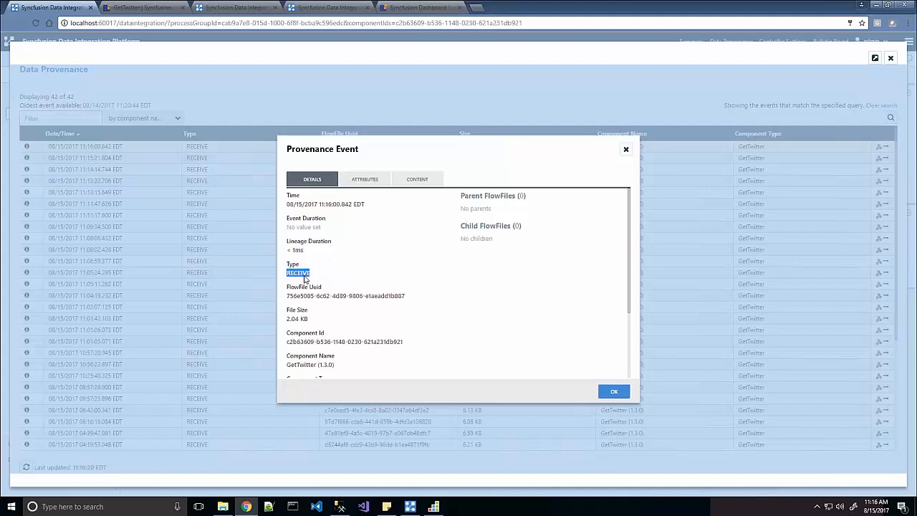
pyautogui.click(364, 179)
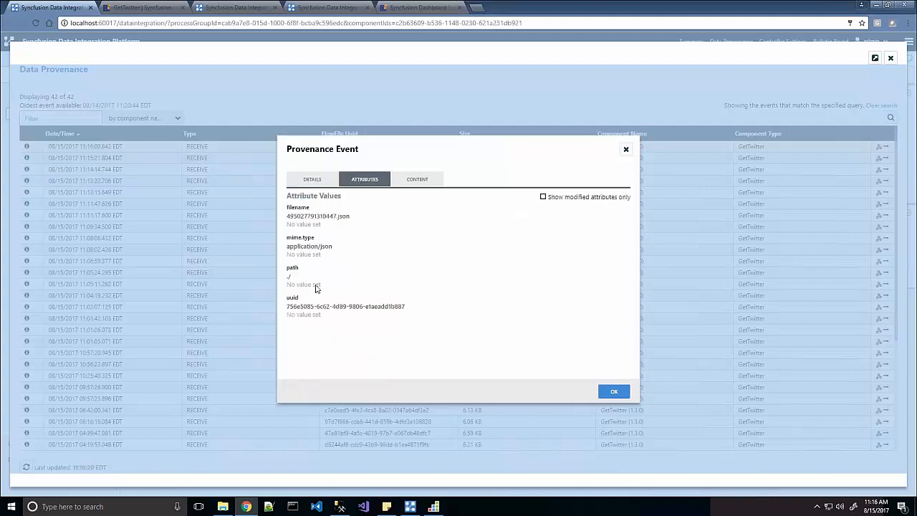
pyautogui.moveTo(326, 258)
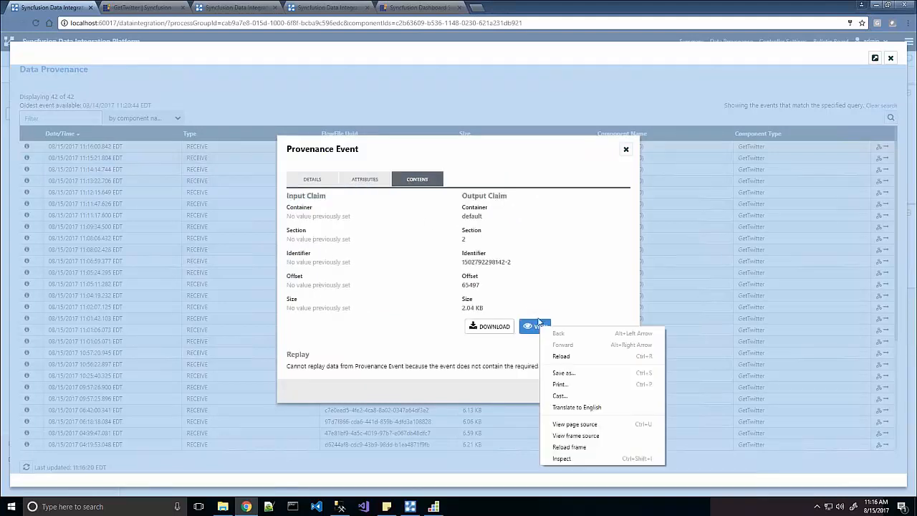
pyautogui.click(536, 326)
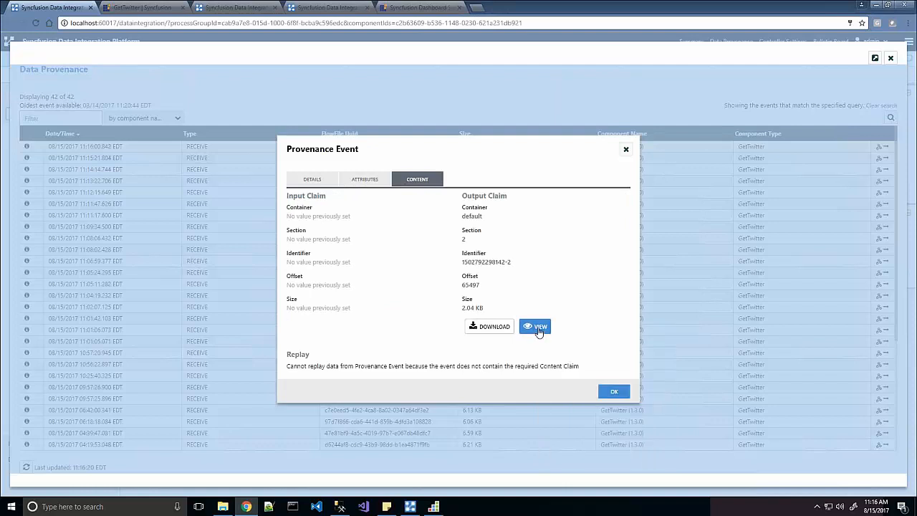
# Step: View the tweet's JSON content and find the TransformYourData hashtag
pyautogui.click(614, 392)
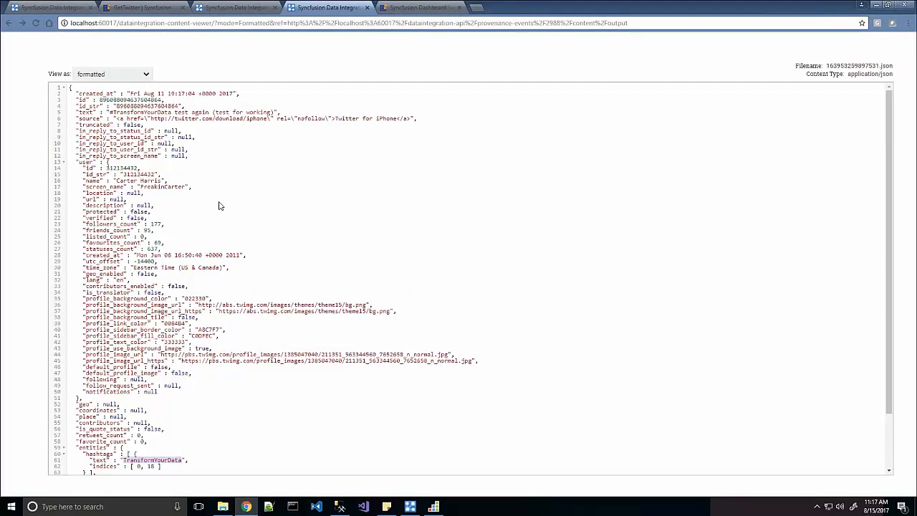
pyautogui.moveTo(207, 158)
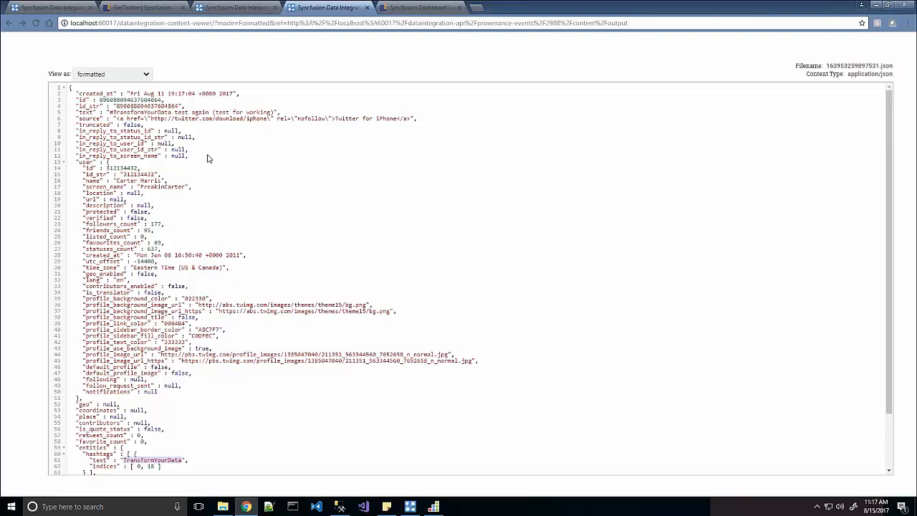
pyautogui.scroll(-3)
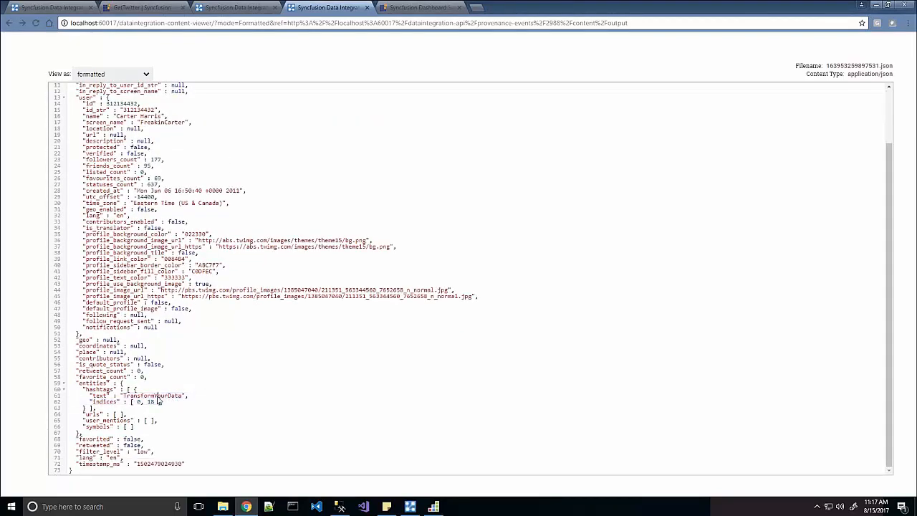
pyautogui.doubleClick(152, 395)
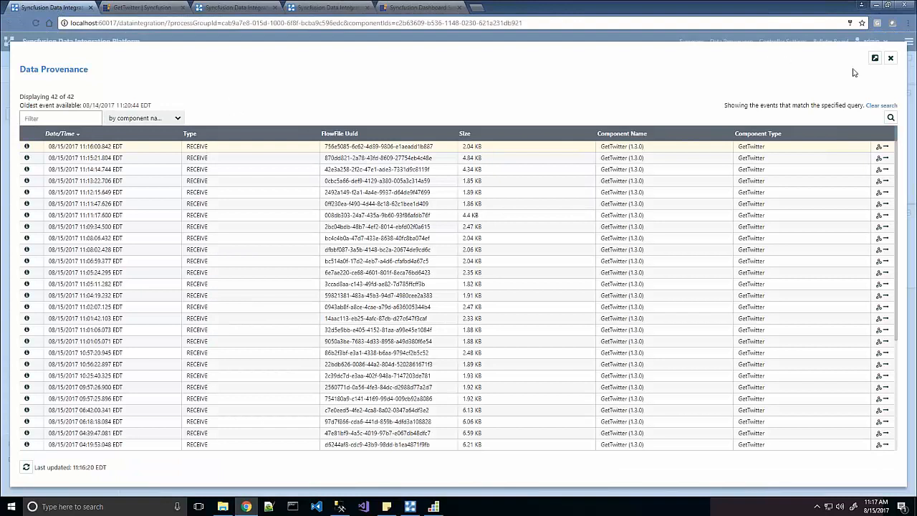
# Step: Close Data Provenance and bring up EvaluateJsonPath's context menu
pyautogui.click(890, 58)
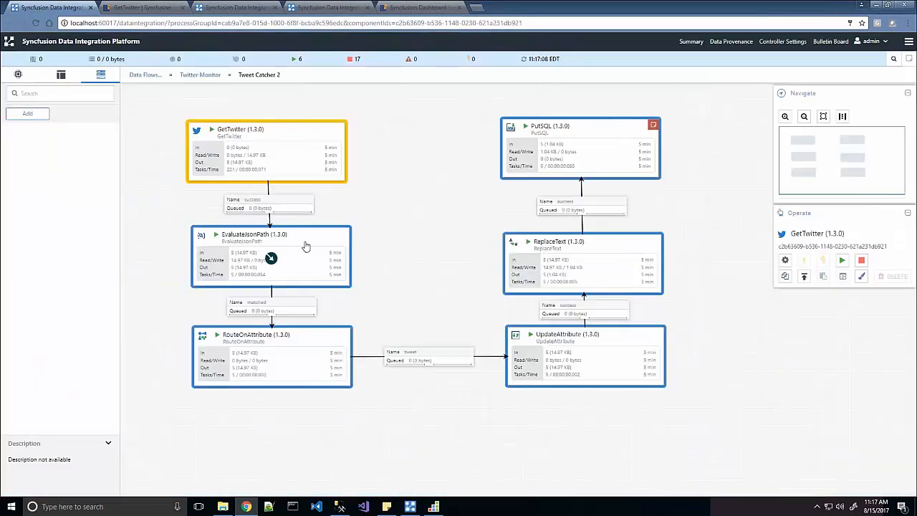
pyautogui.click(271, 235)
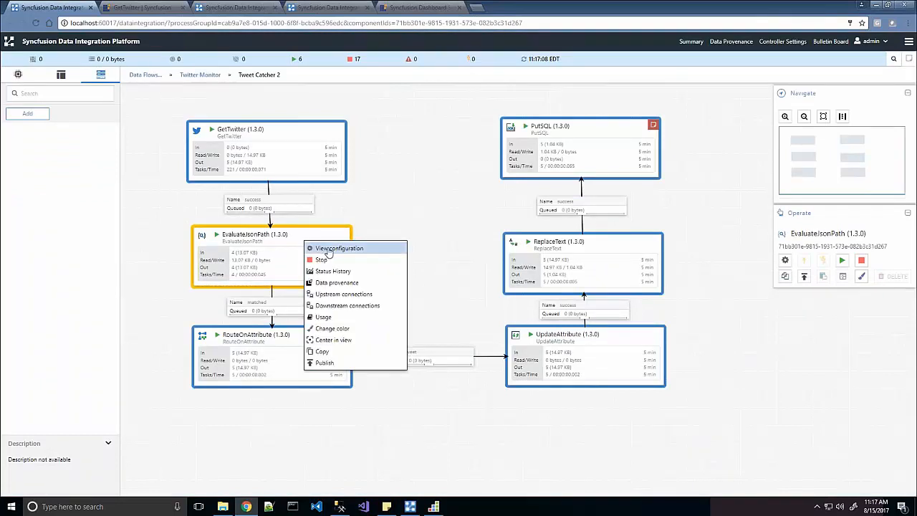
# Step: Show EvaluateJsonPath's JSON path properties, such as $.user.friends_count, favouritecount and location
pyautogui.click(339, 248)
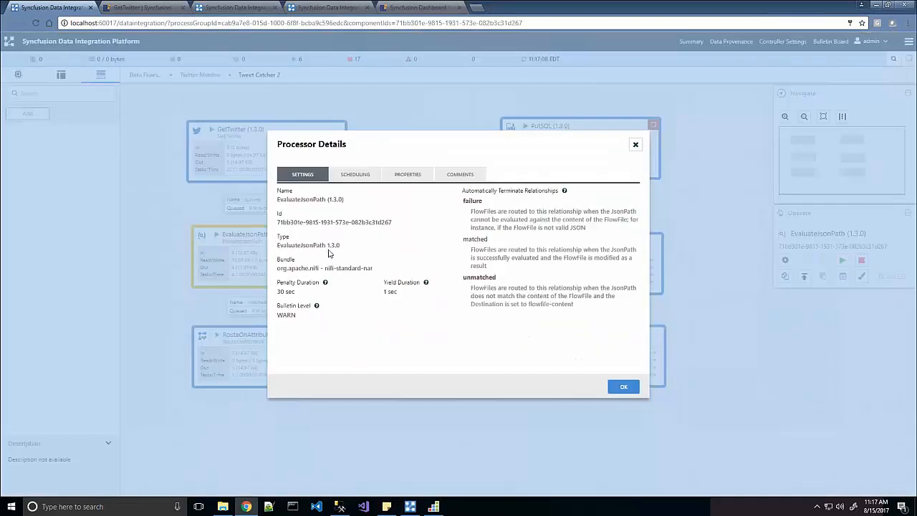
pyautogui.moveTo(490, 206)
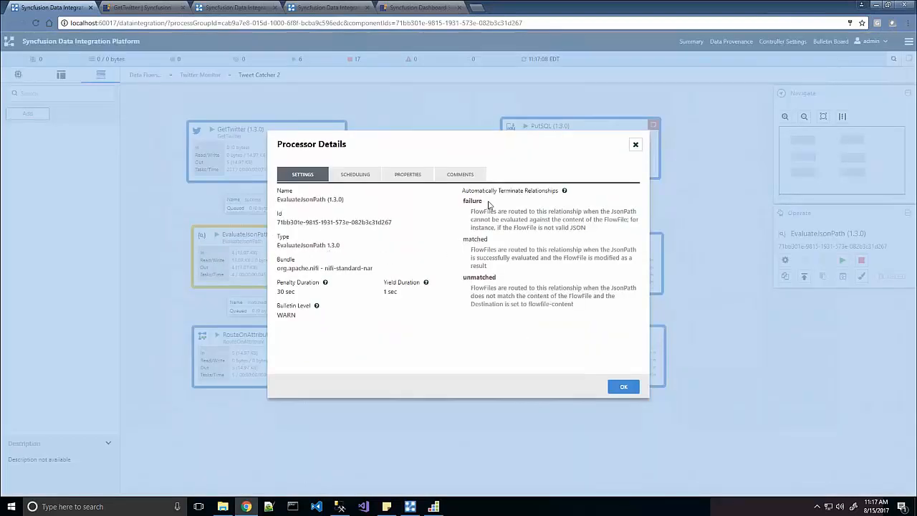
pyautogui.moveTo(514, 201)
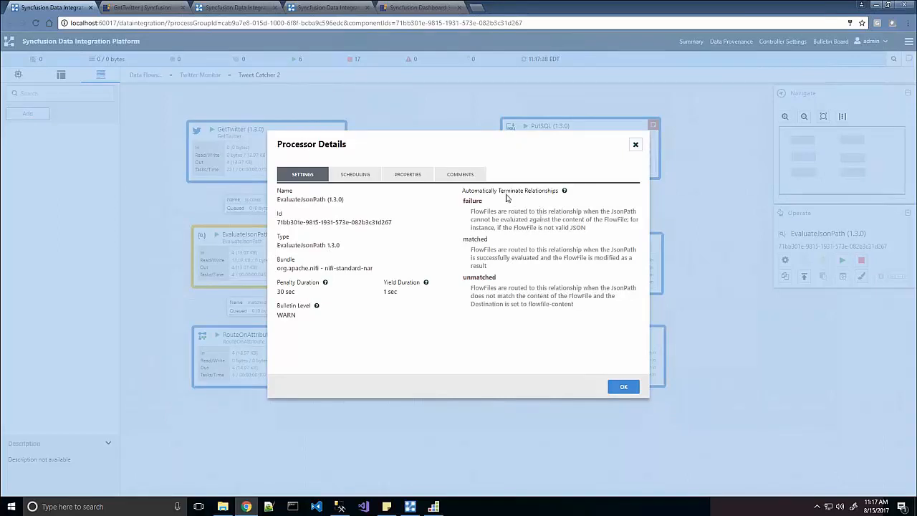
pyautogui.moveTo(485, 221)
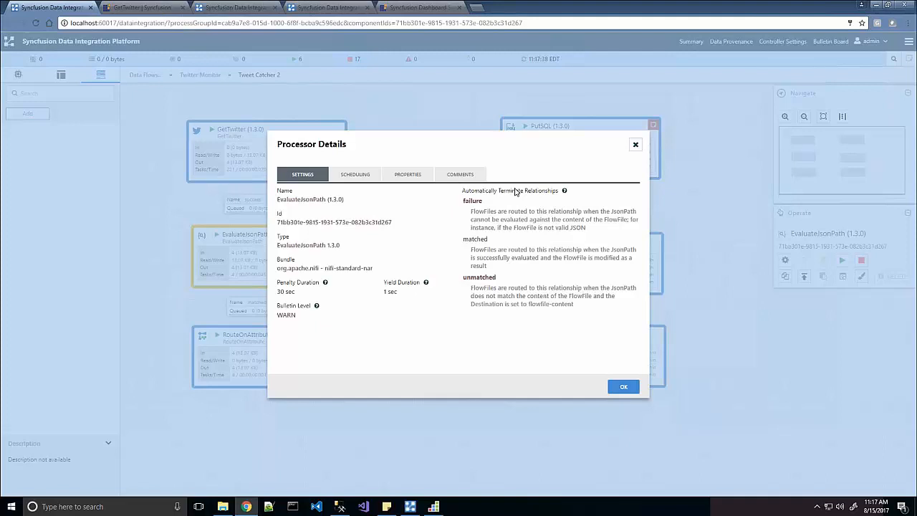
pyautogui.moveTo(513, 206)
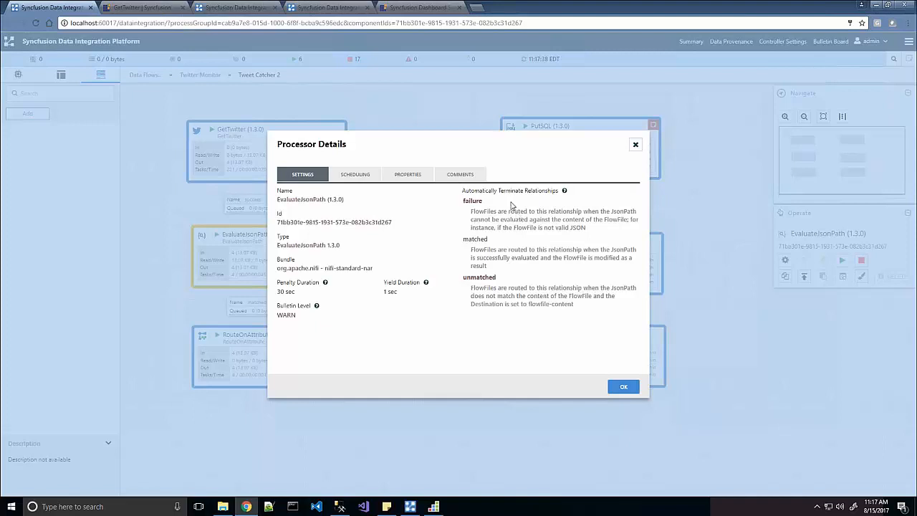
pyautogui.moveTo(464, 298)
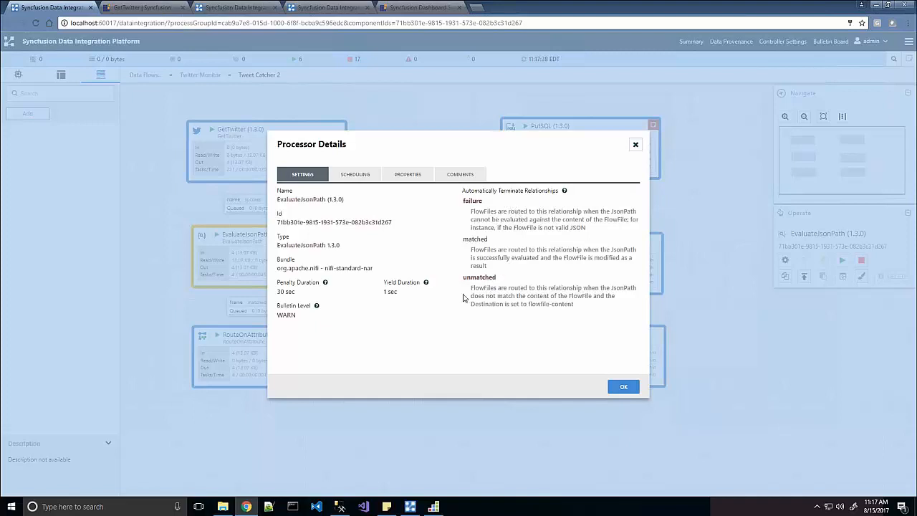
pyautogui.moveTo(460, 238)
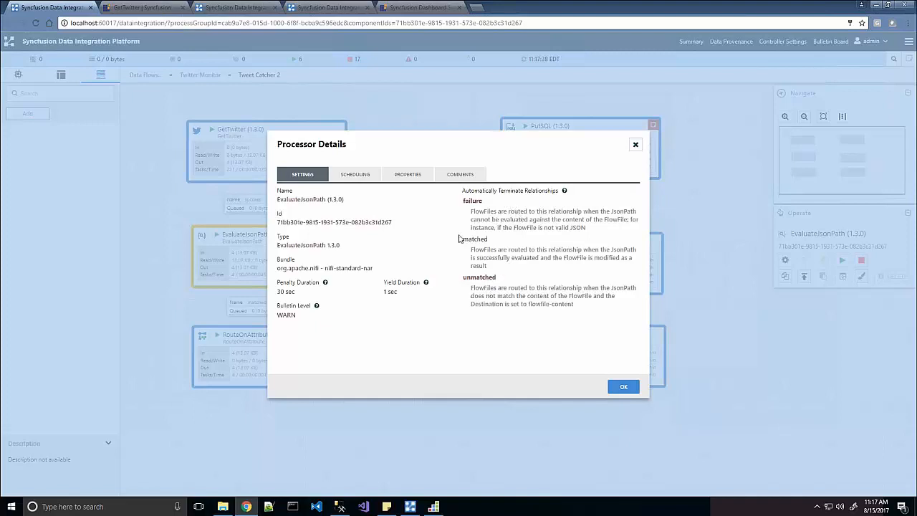
pyautogui.click(407, 175)
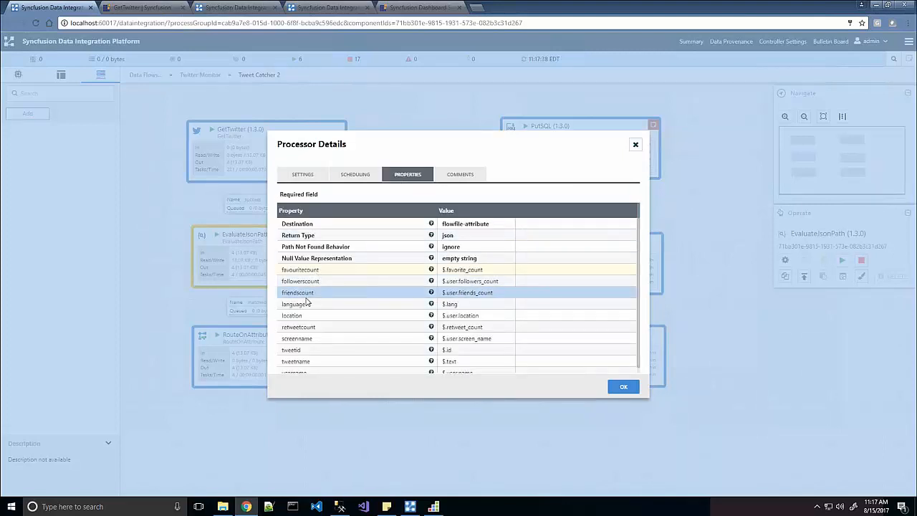
# Step: Scroll EvaluateJsonPath's property mappings down to the username path, $.user.name
pyautogui.scroll(-3)
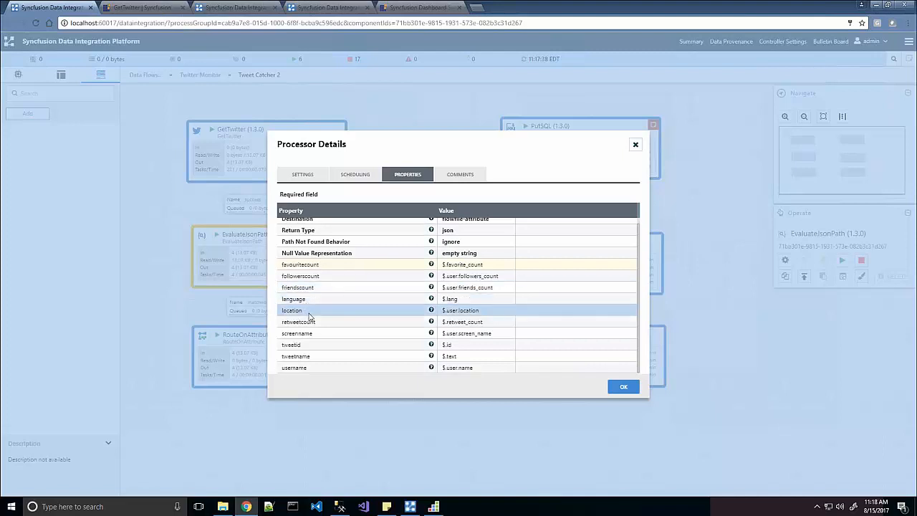
pyautogui.moveTo(461, 319)
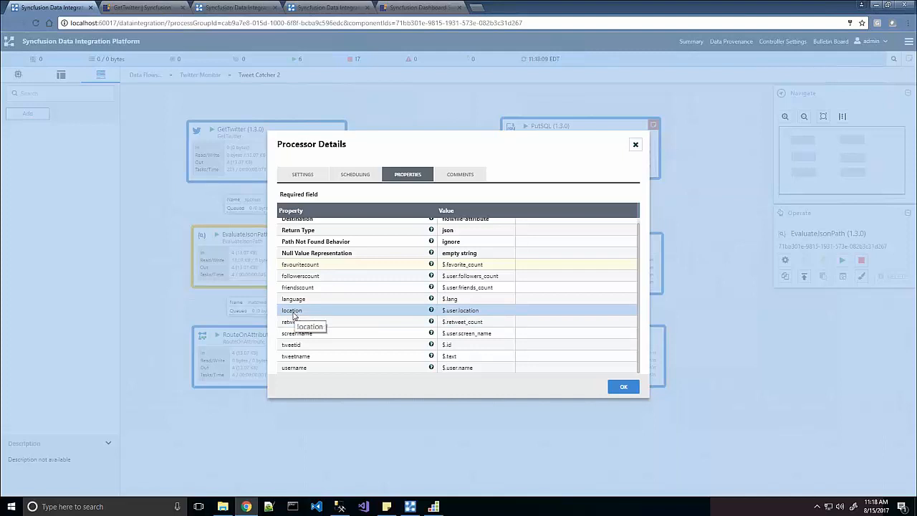
pyautogui.moveTo(319, 309)
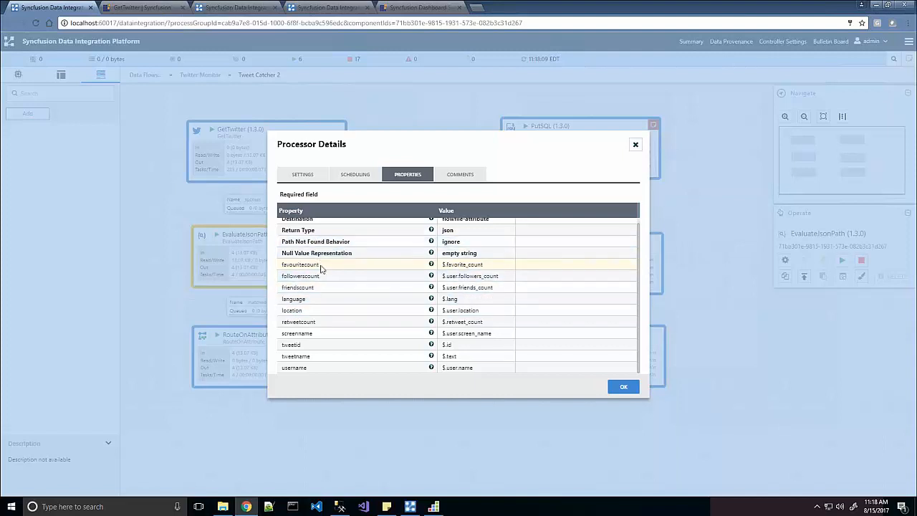
pyautogui.moveTo(316, 288)
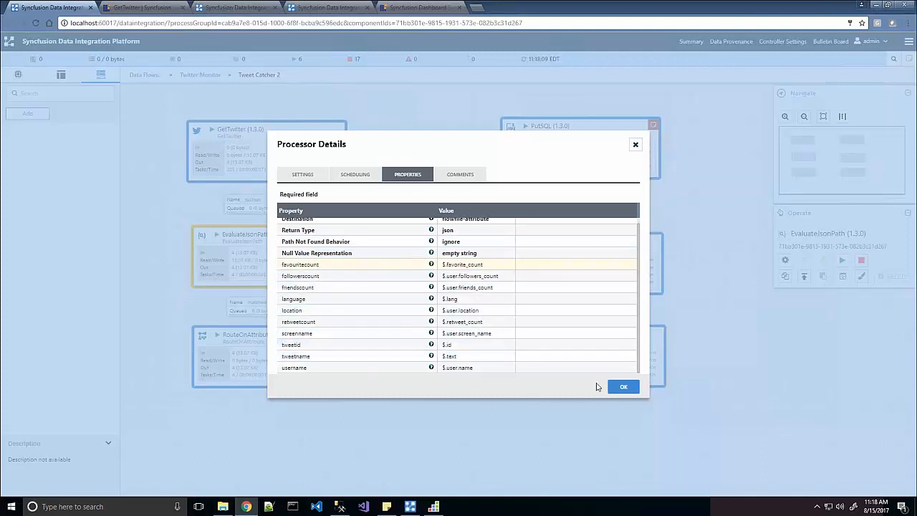
pyautogui.moveTo(338, 187)
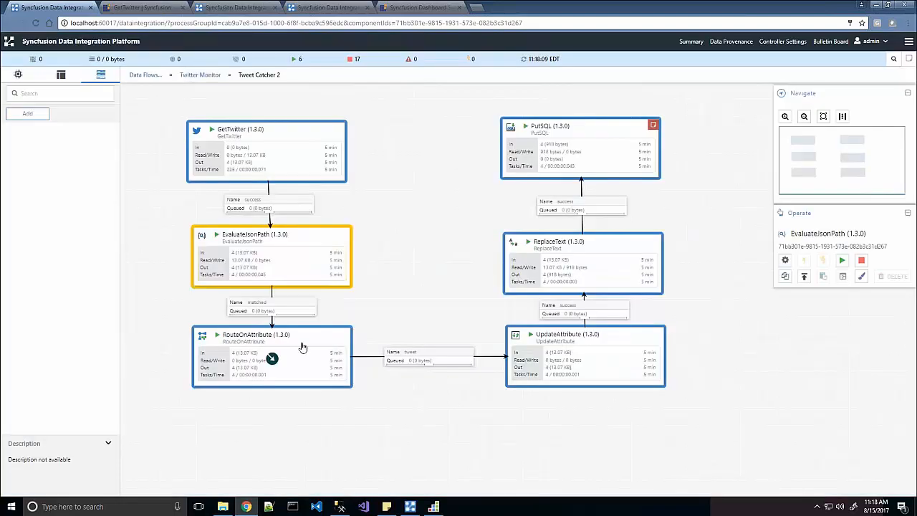
# Step: Show RouteOnAttribute's Processor Details with its Route to Property name strategy and tweet property
pyautogui.click(272, 357)
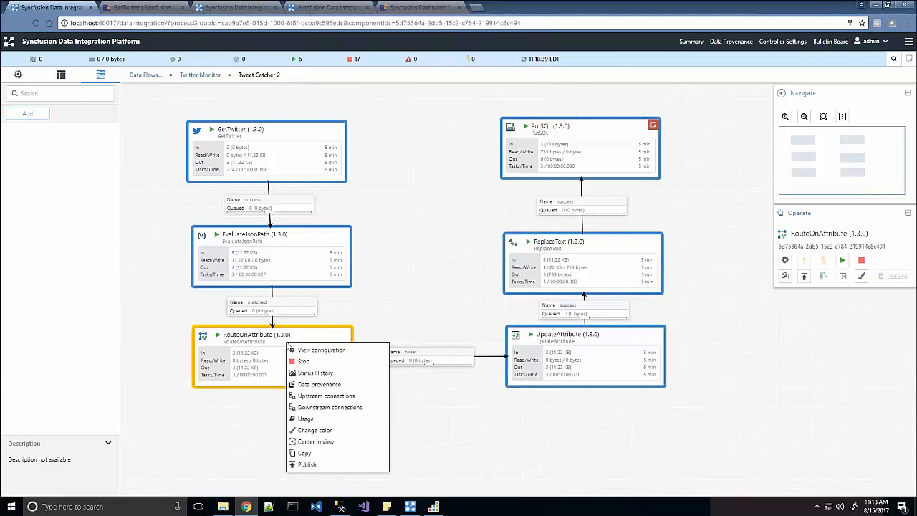
pyautogui.click(321, 350)
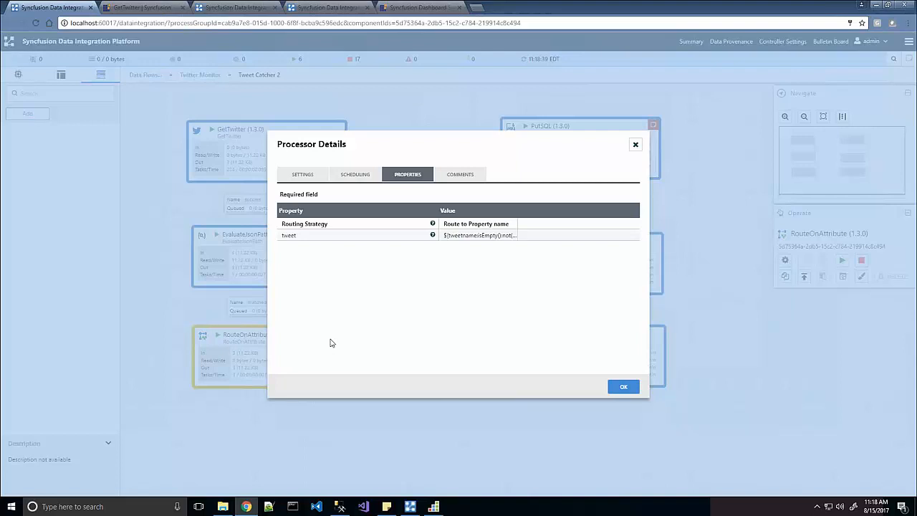
pyautogui.moveTo(478, 297)
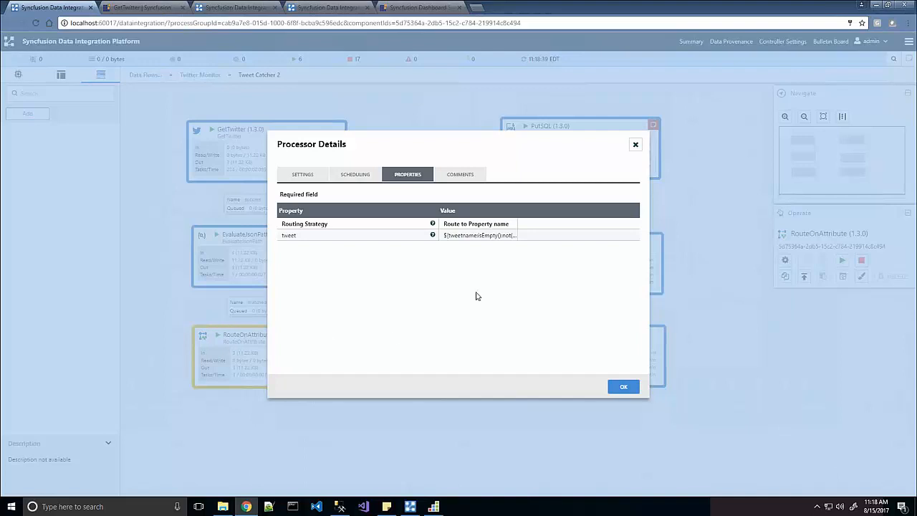
# Step: Review RouteOnAttribute's full tweet expression and relationship settings, then close its configuration
pyautogui.click(480, 235)
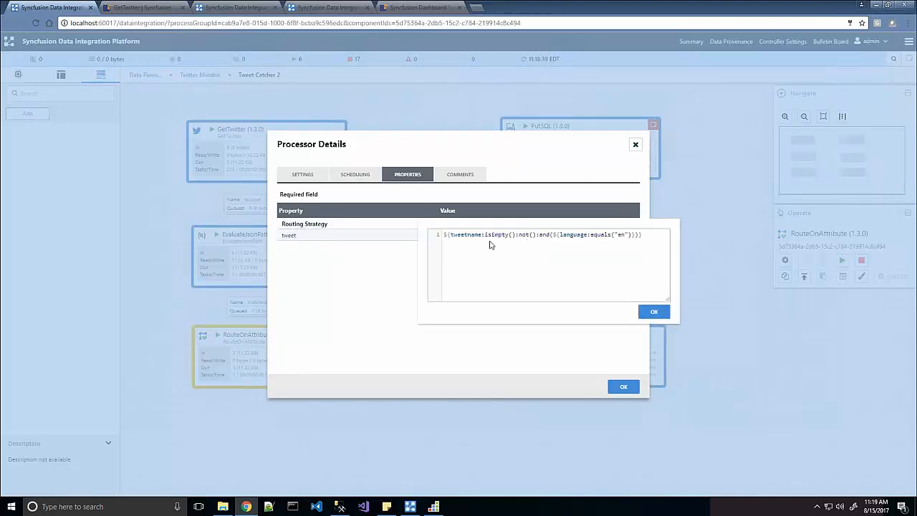
pyautogui.moveTo(586, 255)
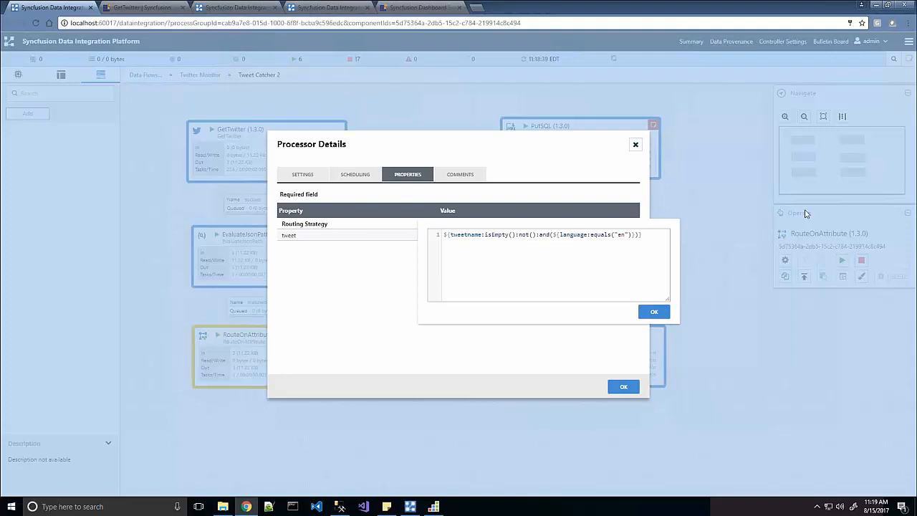
pyautogui.click(303, 175)
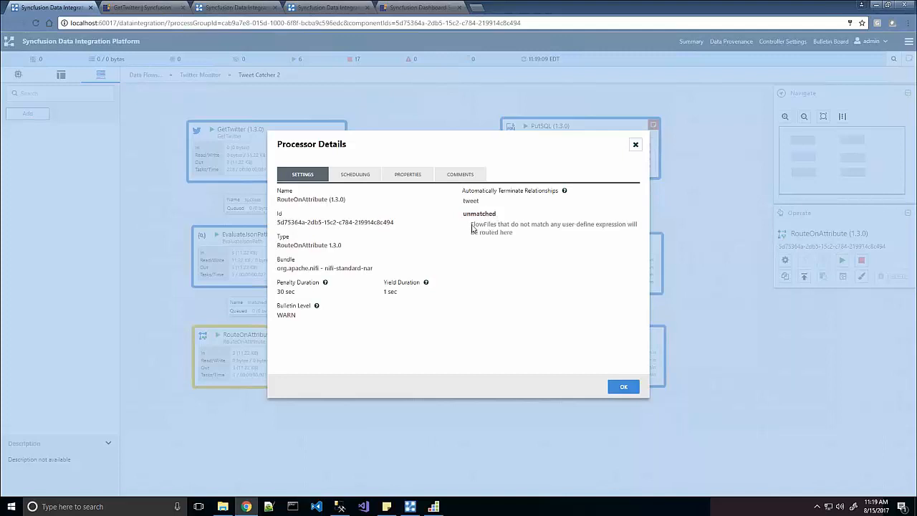
pyautogui.moveTo(471, 150)
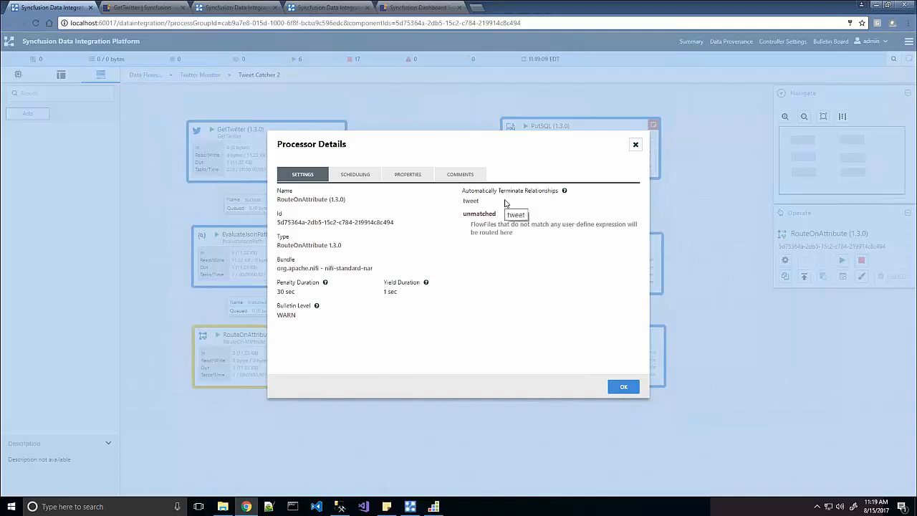
pyautogui.click(623, 386)
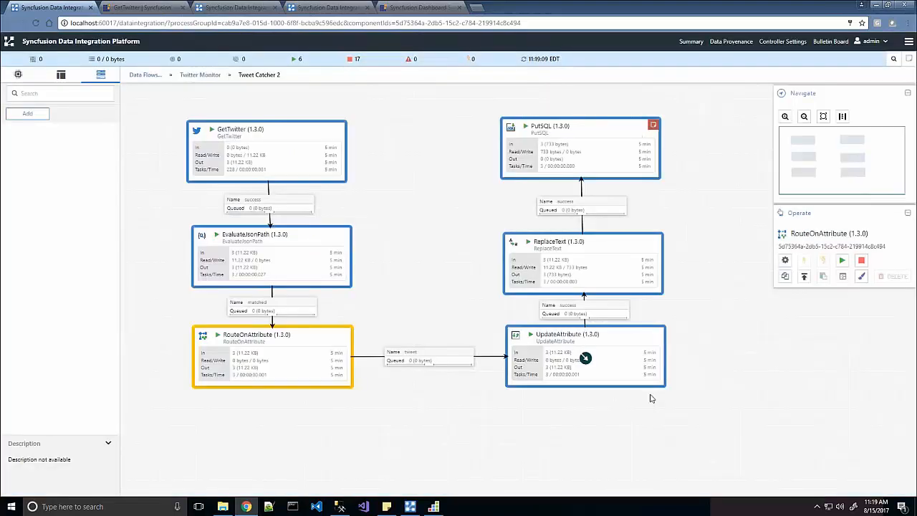
pyautogui.moveTo(610, 351)
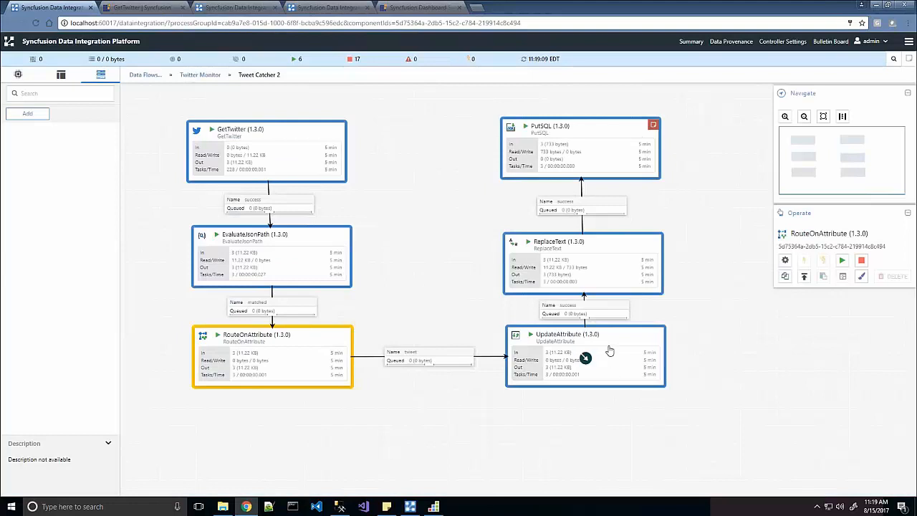
# Step: View UpdateAttribute's tweet cleanup expression replacing quotes, dollar signs, newlines and commas, then close it
pyautogui.rightClick(585, 358)
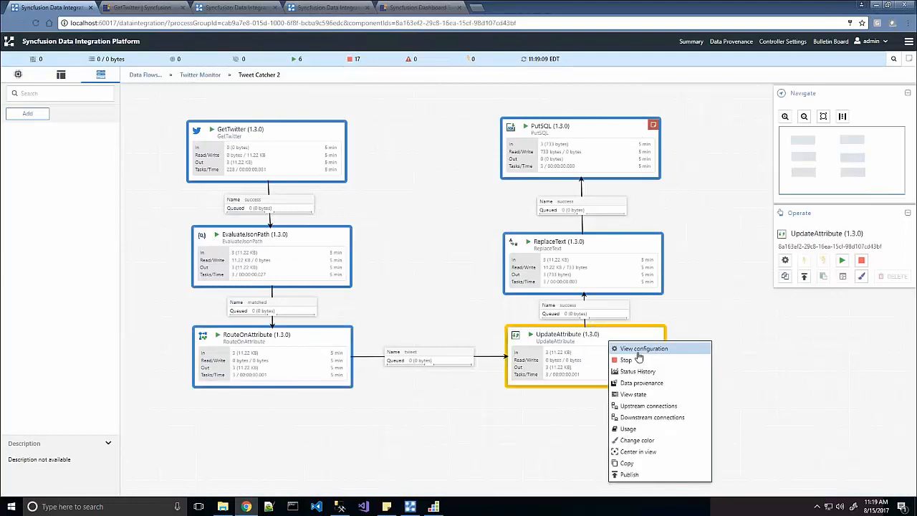
pyautogui.click(644, 348)
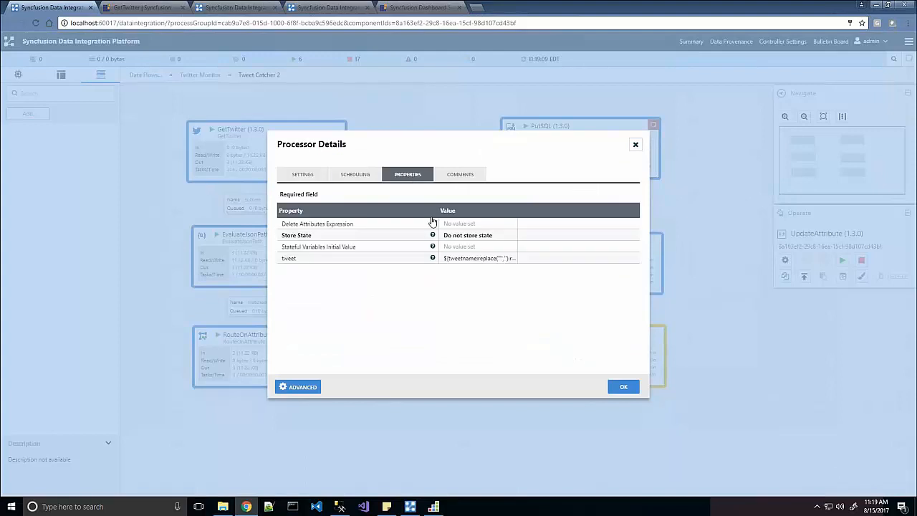
pyautogui.click(478, 258)
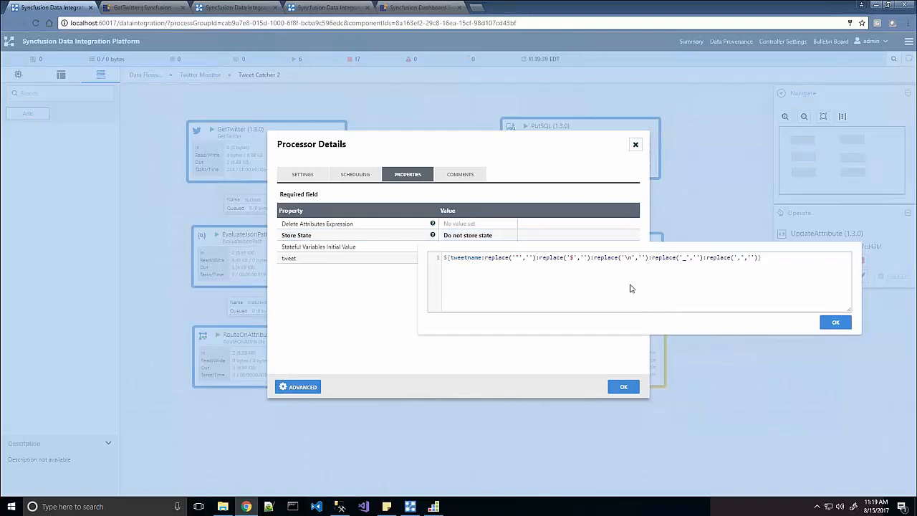
pyautogui.click(835, 322)
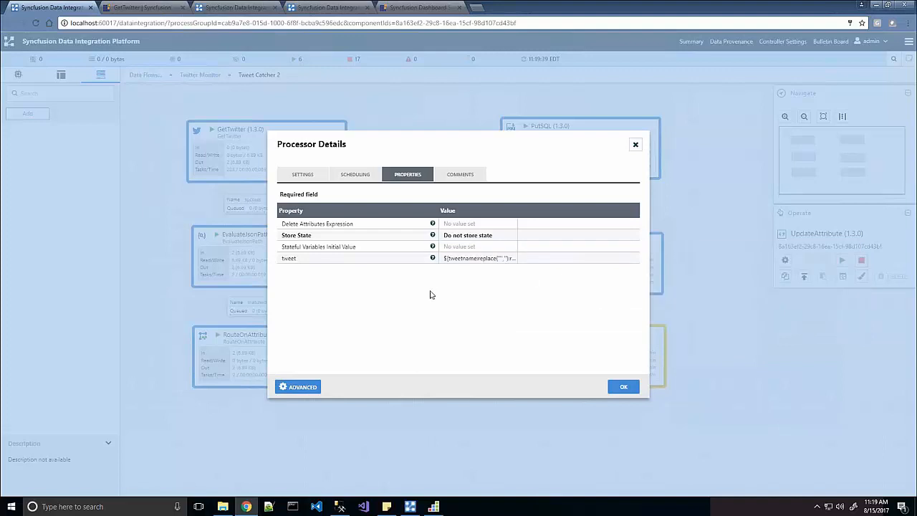
pyautogui.moveTo(624, 387)
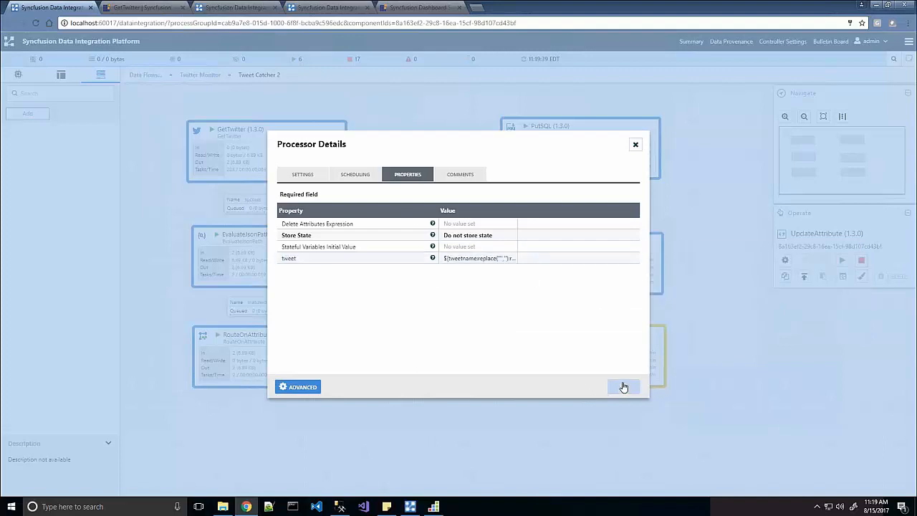
pyautogui.click(622, 386)
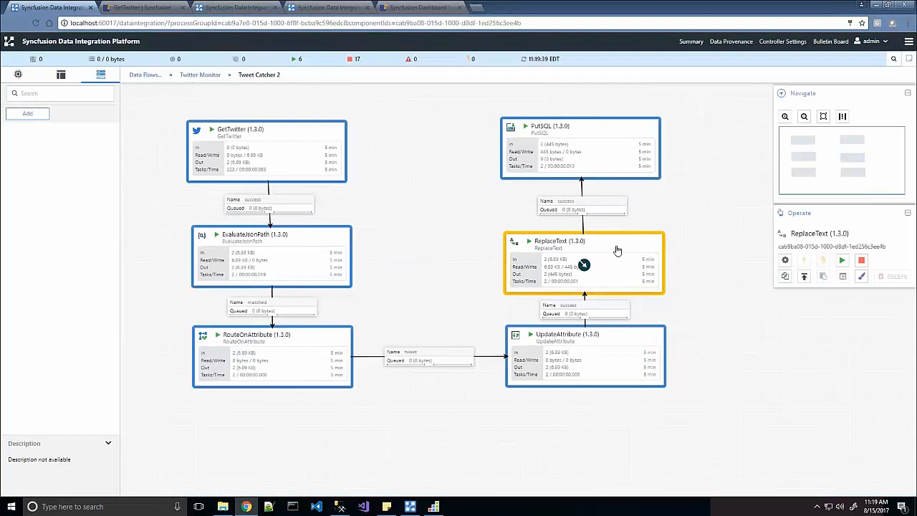
pyautogui.rightClick(584, 265)
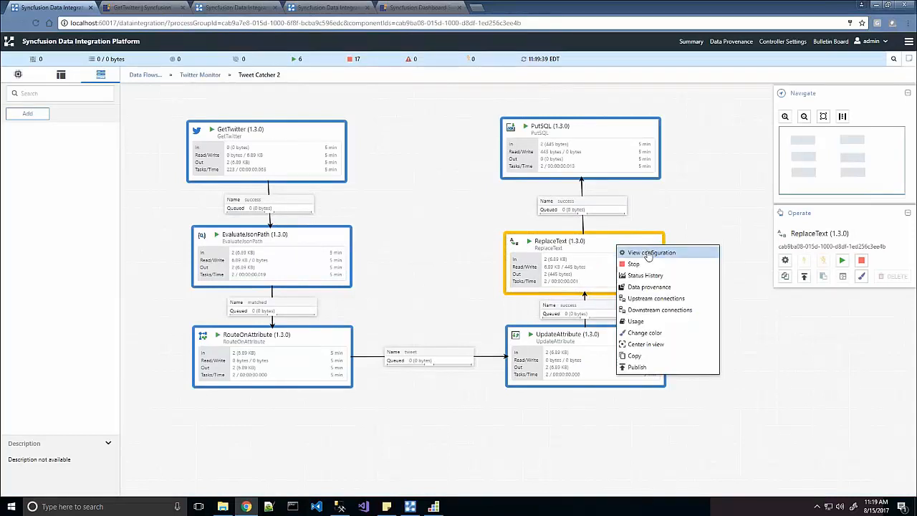
pyautogui.click(651, 252)
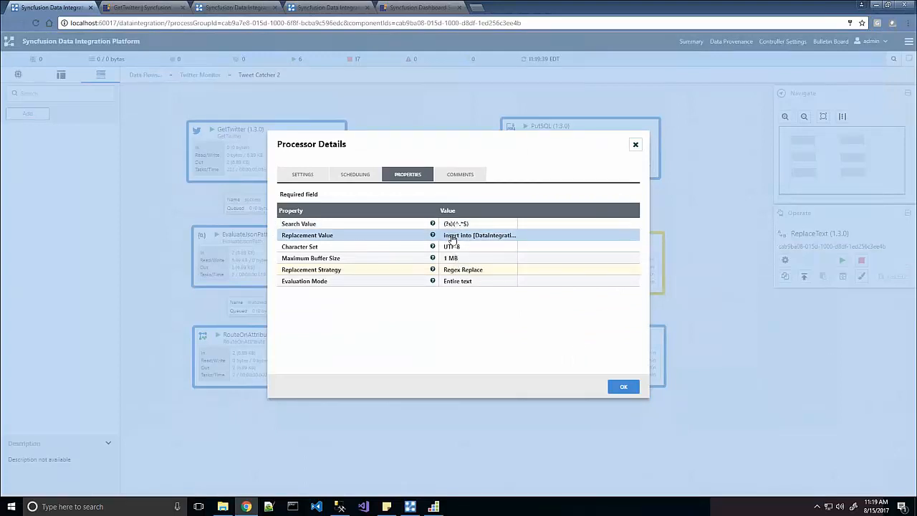
pyautogui.click(479, 235)
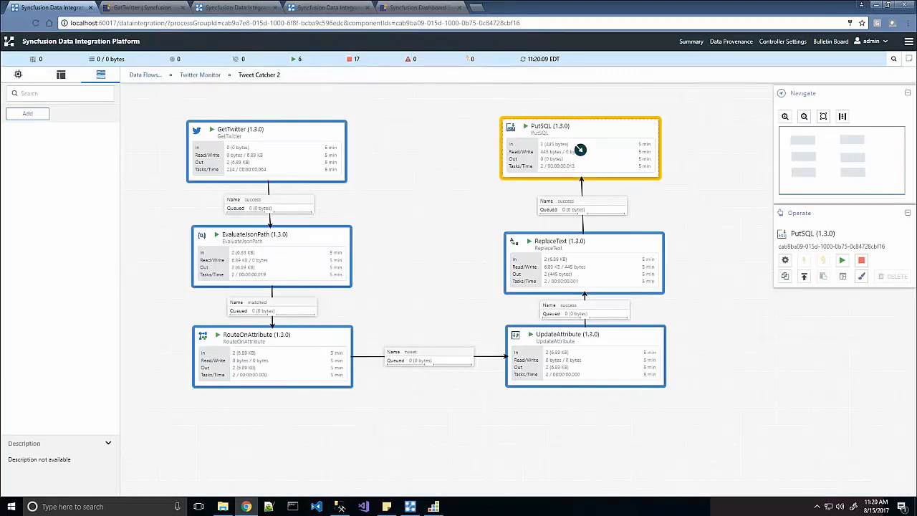
# Step: Open PutSQL's data provenance log listing 59 SEND and DROP events
pyautogui.rightClick(580, 149)
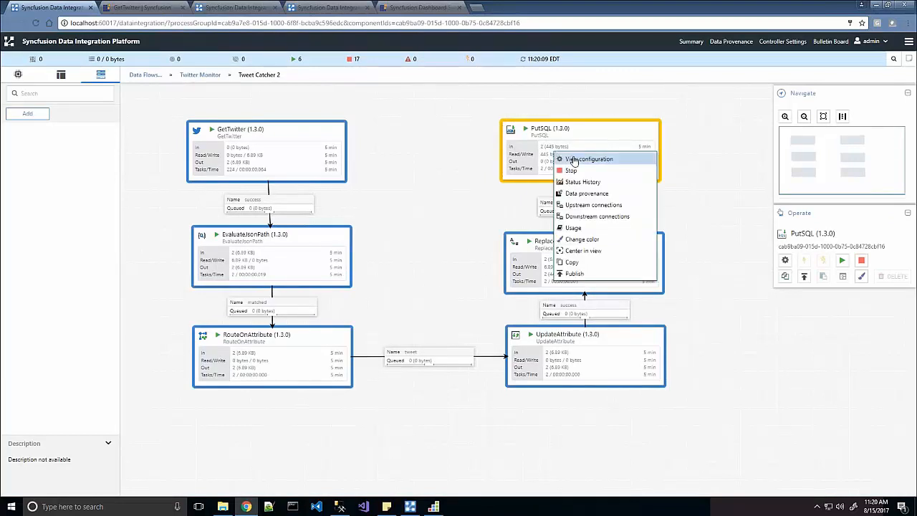
pyautogui.click(587, 158)
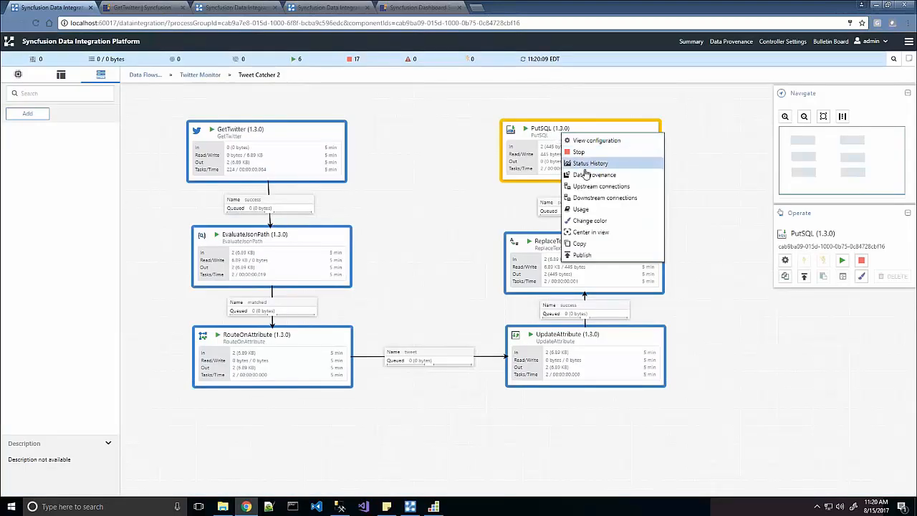
pyautogui.moveTo(595, 175)
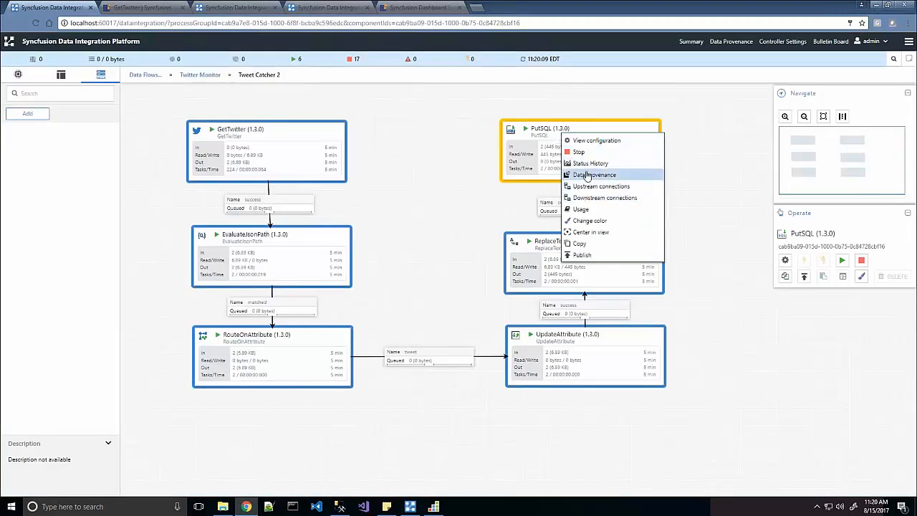
pyautogui.click(595, 175)
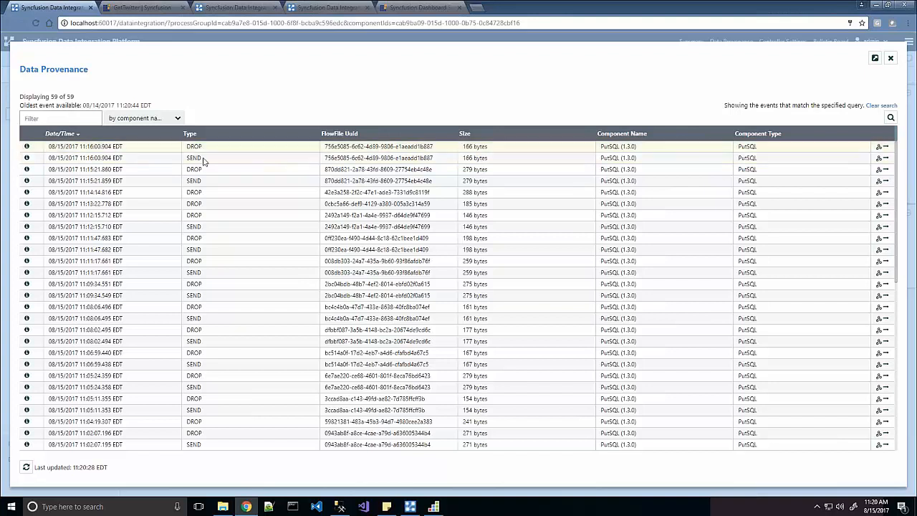
# Step: View a SEND event's output content, an insert into the tweets table, then close Data Provenance
pyautogui.click(211, 158)
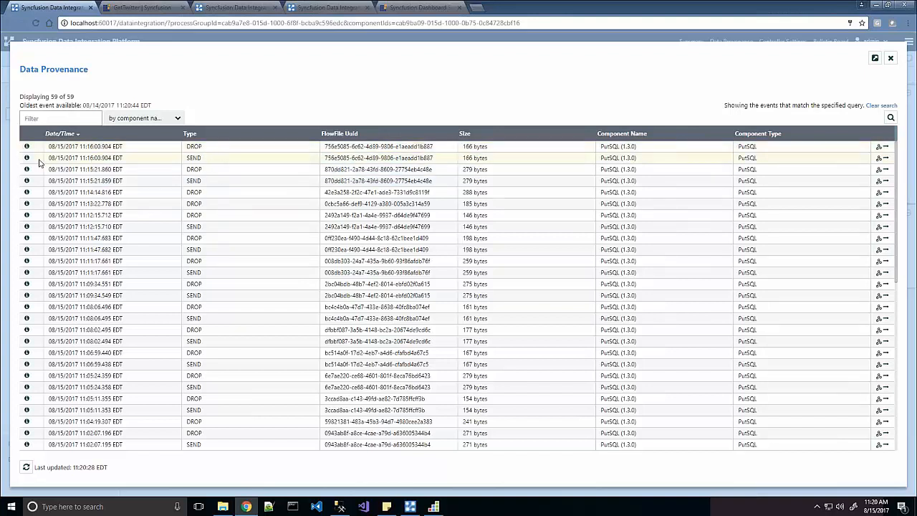
pyautogui.click(27, 146)
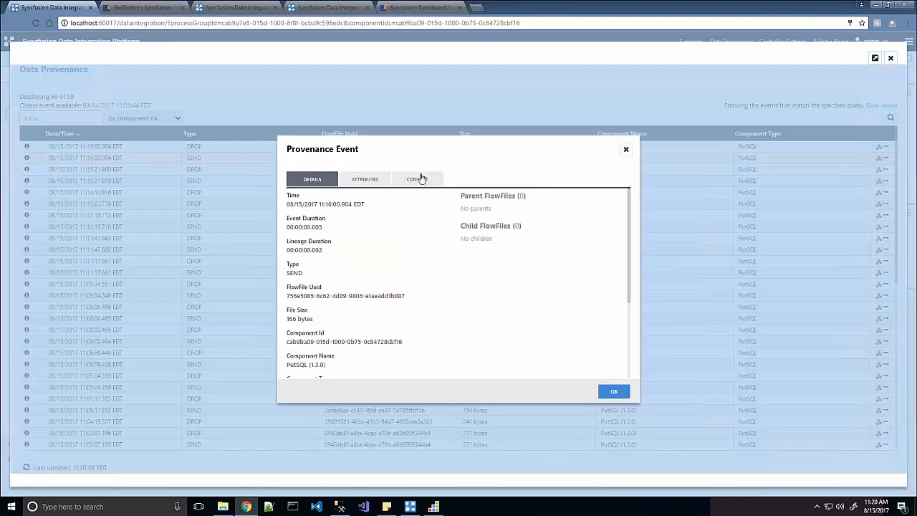
pyautogui.click(417, 179)
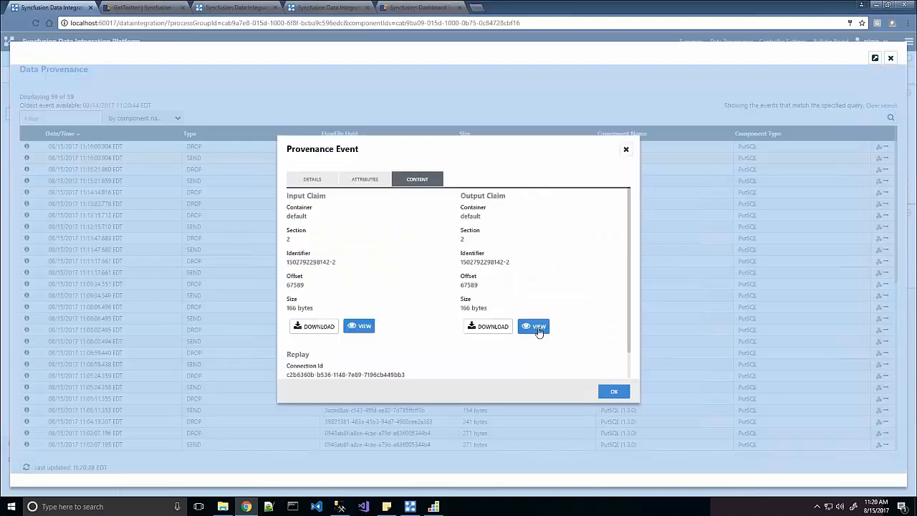
pyautogui.click(534, 326)
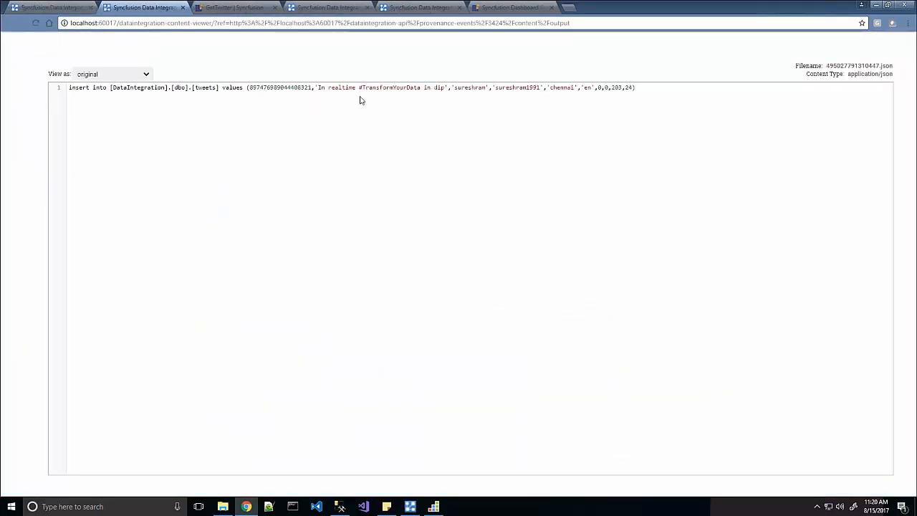
pyautogui.moveTo(488, 94)
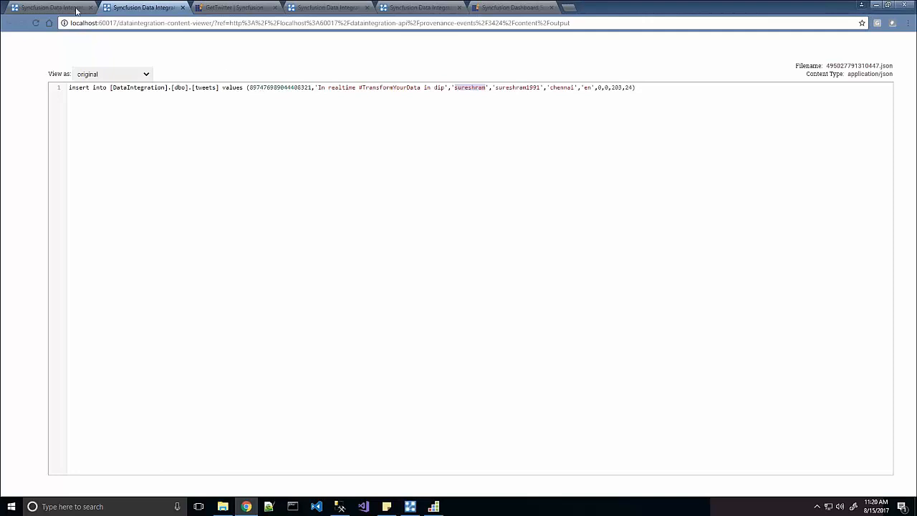
pyautogui.click(143, 8)
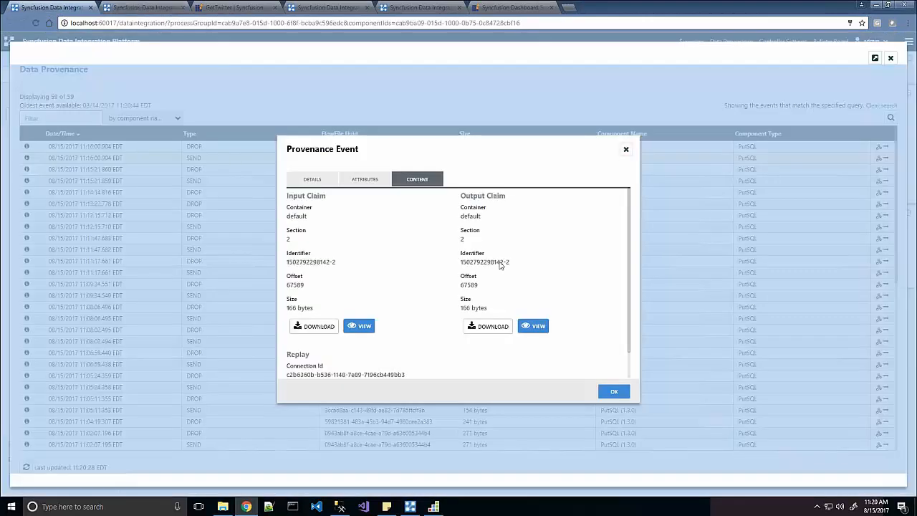
pyautogui.click(613, 392)
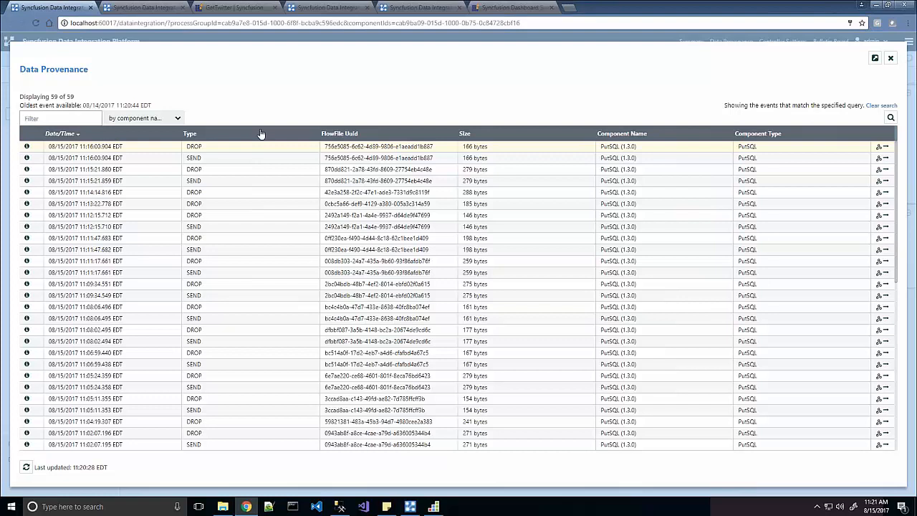
pyautogui.moveTo(252, 126)
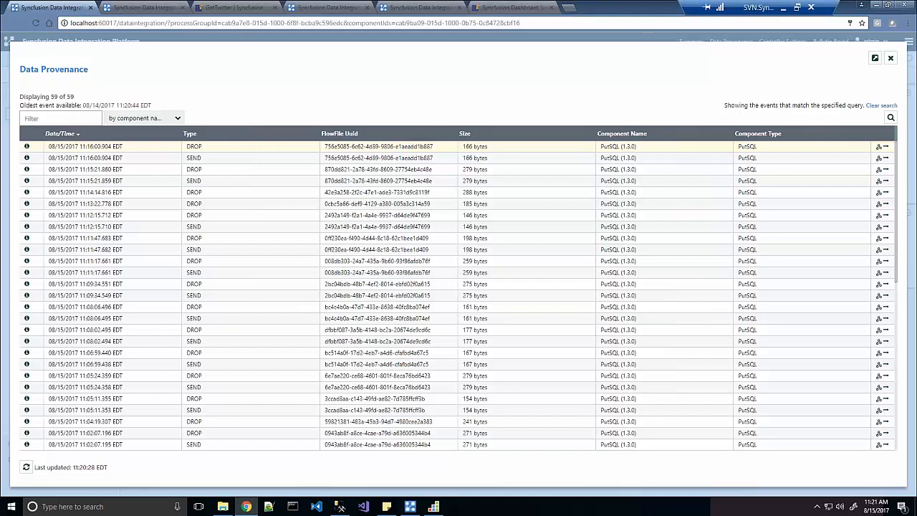
pyautogui.moveTo(683, 143)
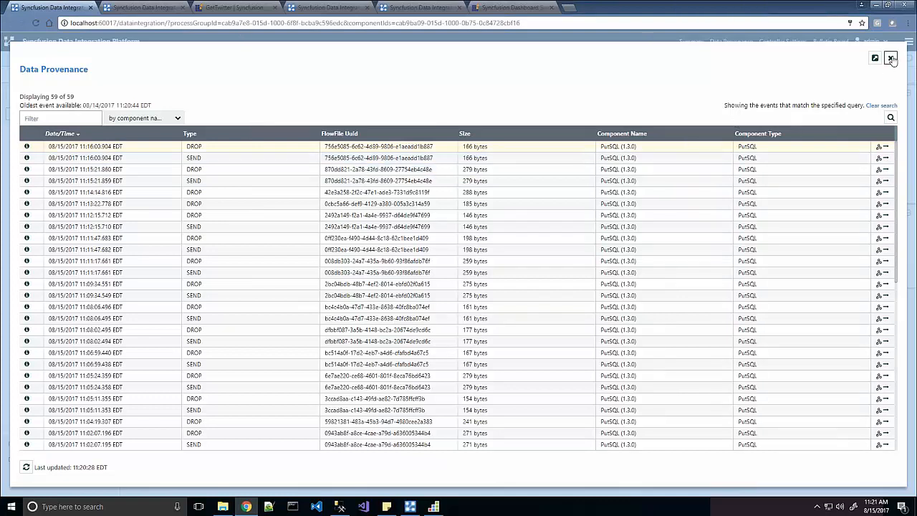
pyautogui.click(891, 58)
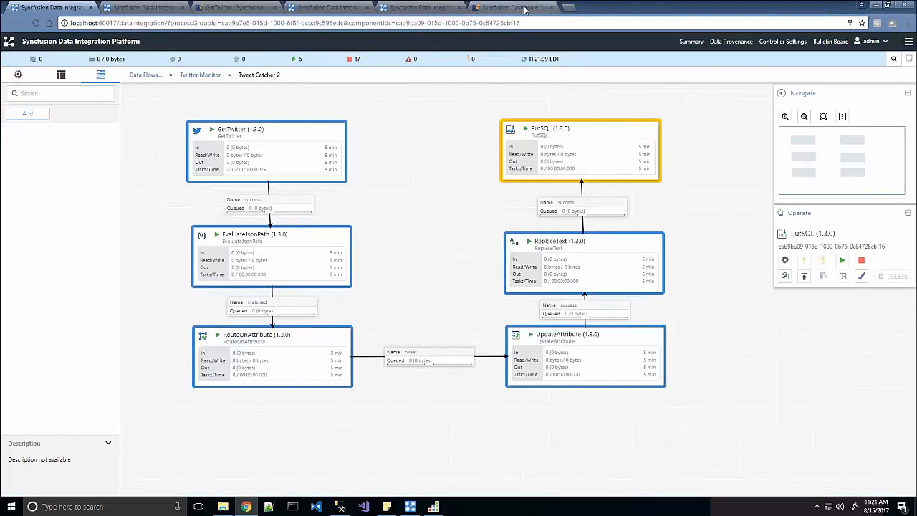
# Step: Switch to the Twitter Analysis dashboard, now counting 15 tweets
pyautogui.click(512, 7)
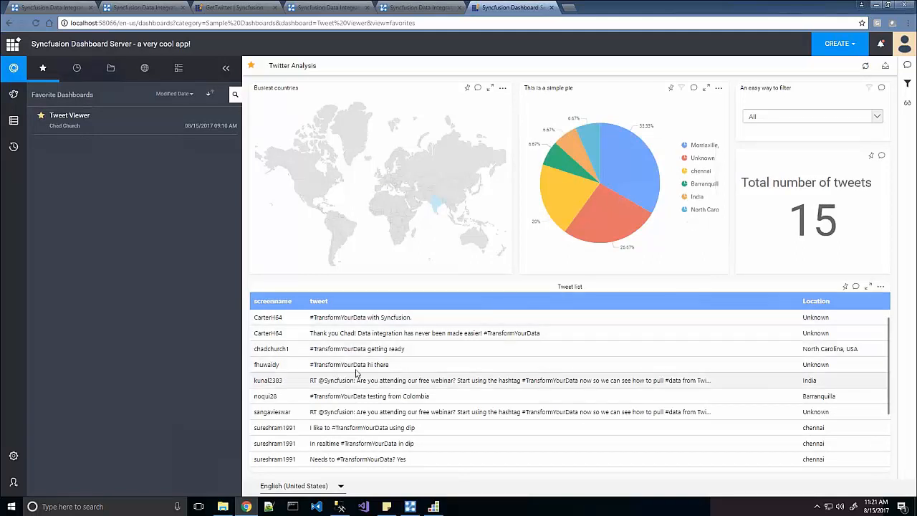
pyautogui.moveTo(602, 377)
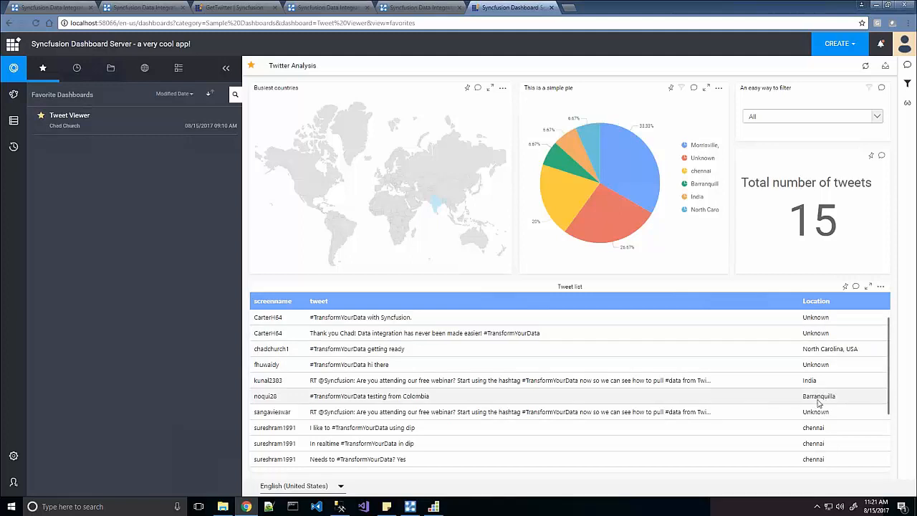
pyautogui.moveTo(733, 381)
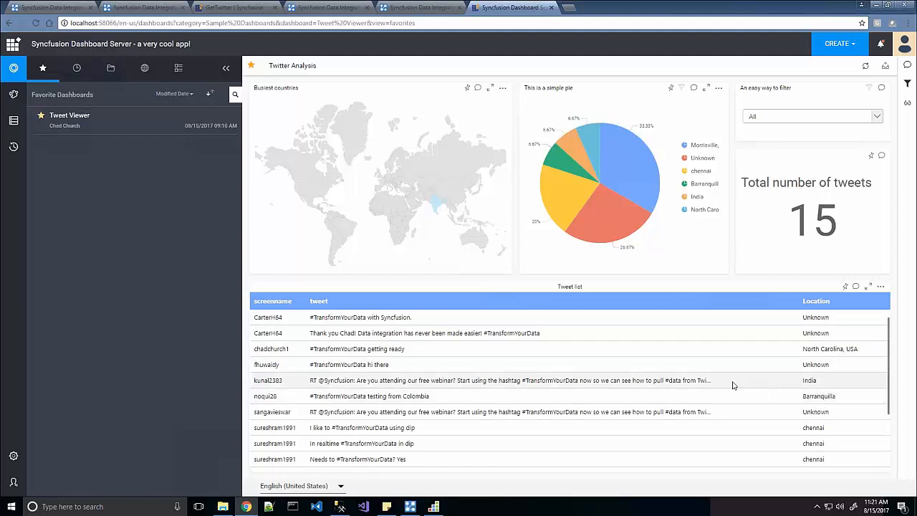
pyautogui.moveTo(673, 327)
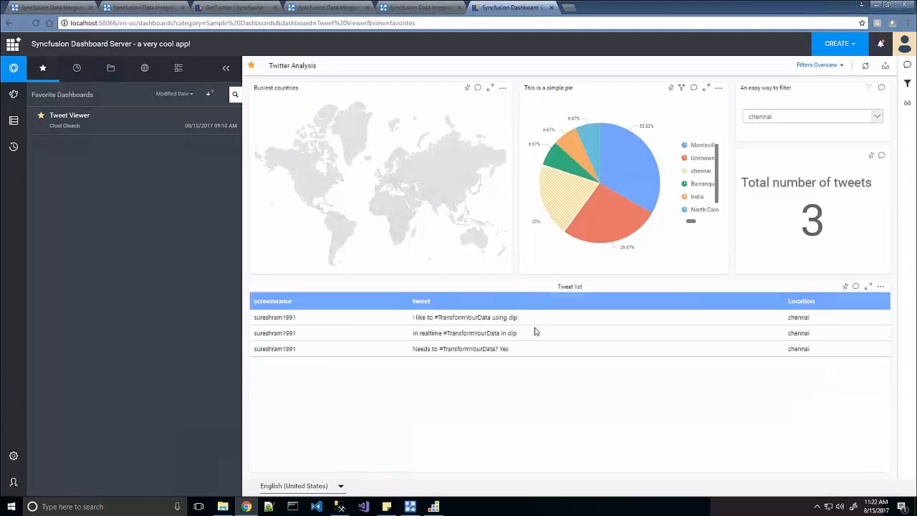
pyautogui.moveTo(579, 146)
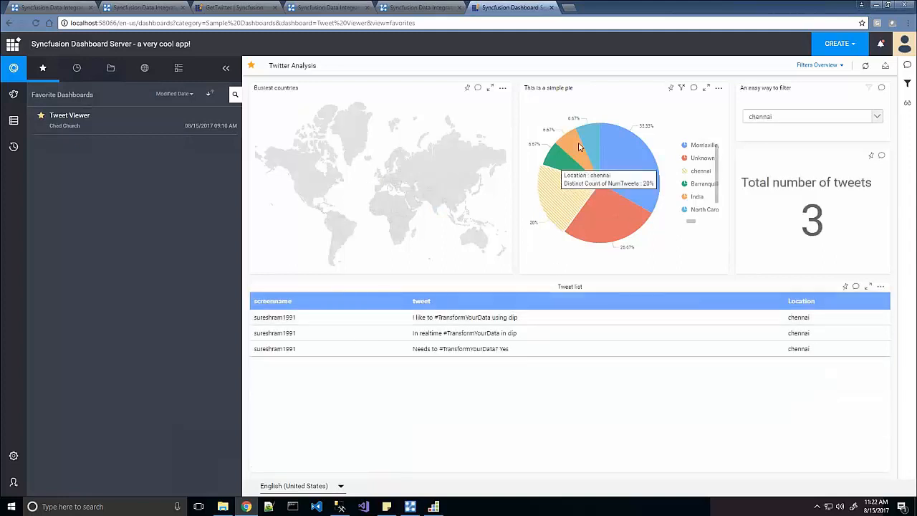
pyautogui.moveTo(576, 143)
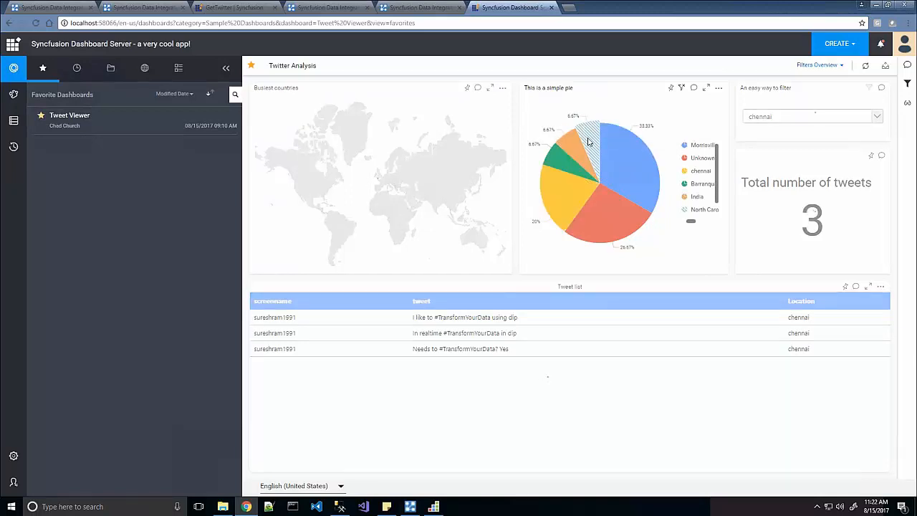
pyautogui.click(586, 139)
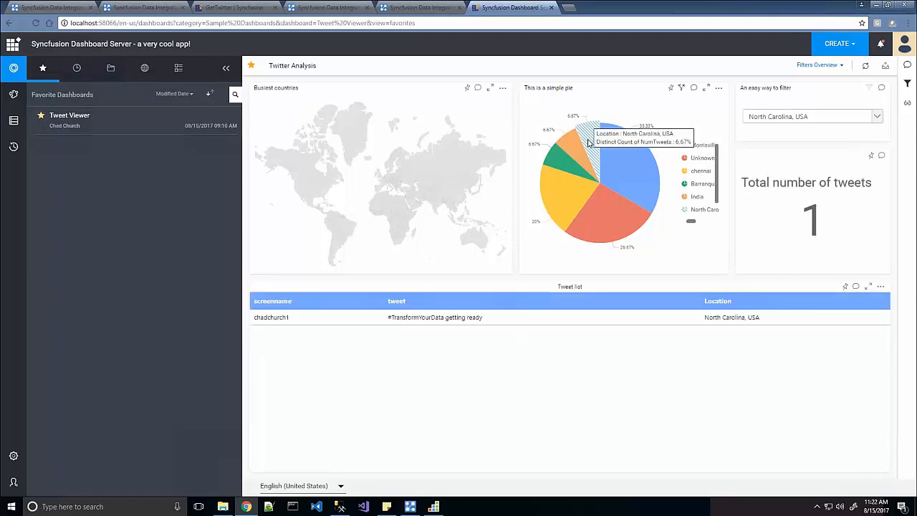
pyautogui.moveTo(566, 154)
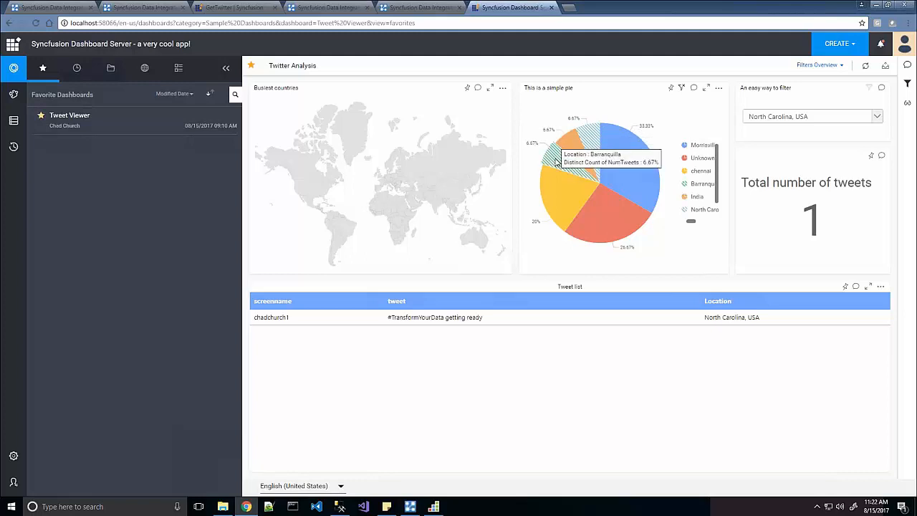
pyautogui.moveTo(711, 106)
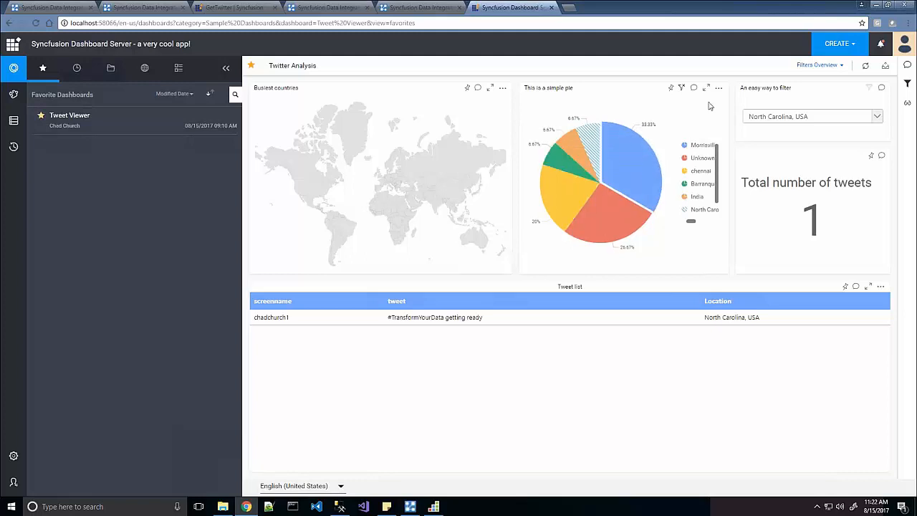